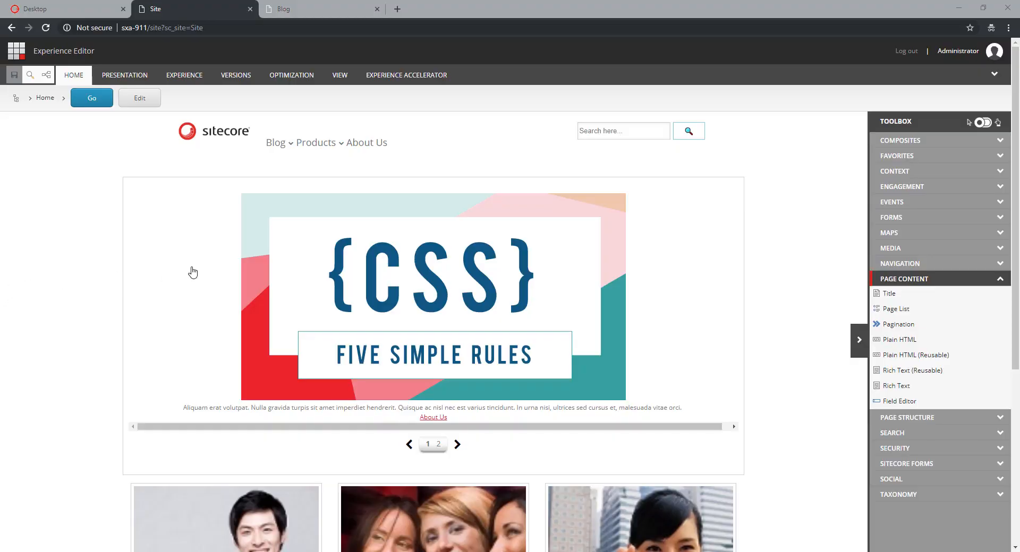
{"action": "mouse_move", "coordinate": [202, 374]}
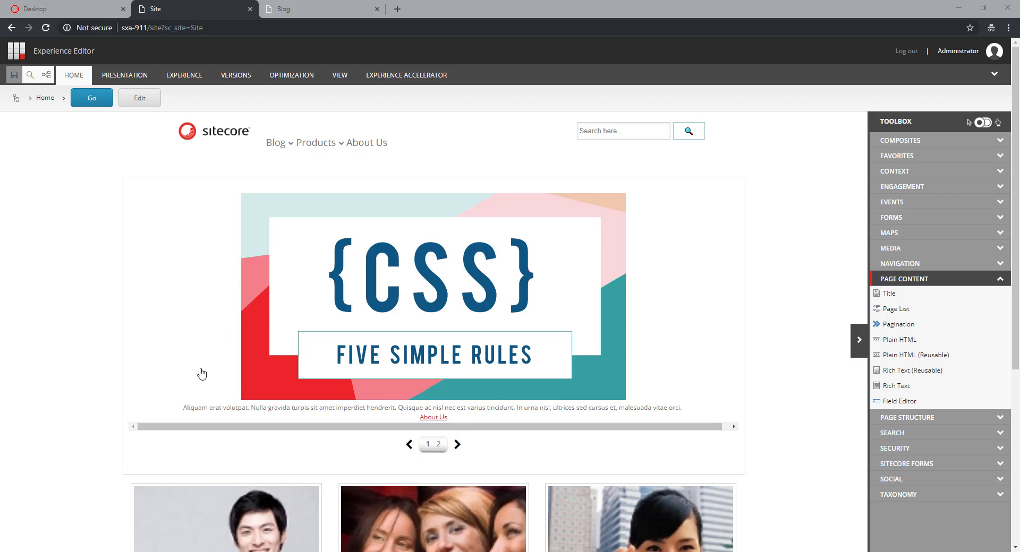
Scroll down the home page to reach the promos
{"action": "scroll", "scroll_direction": "down", "scroll_amount": 3}
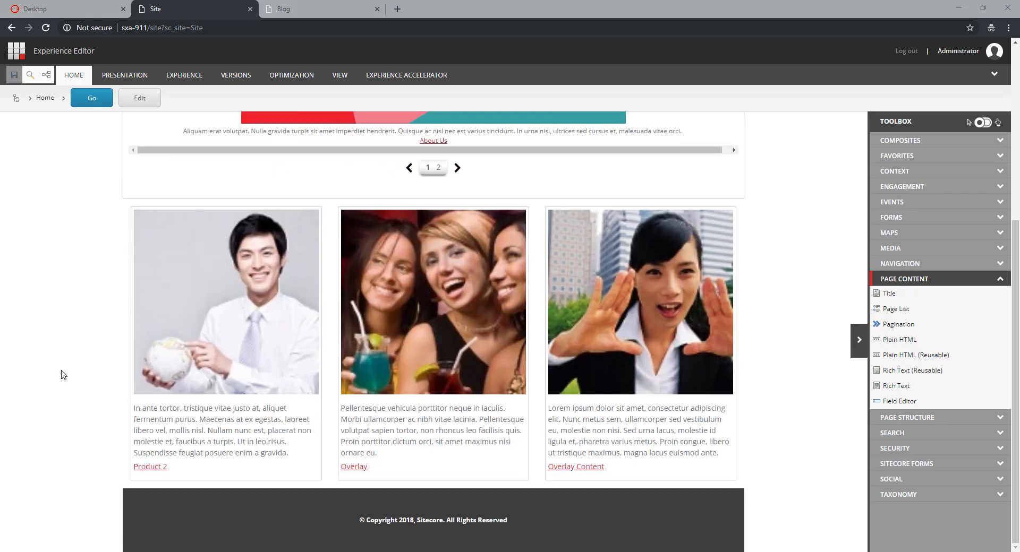
{"action": "mouse_move", "coordinate": [74, 395]}
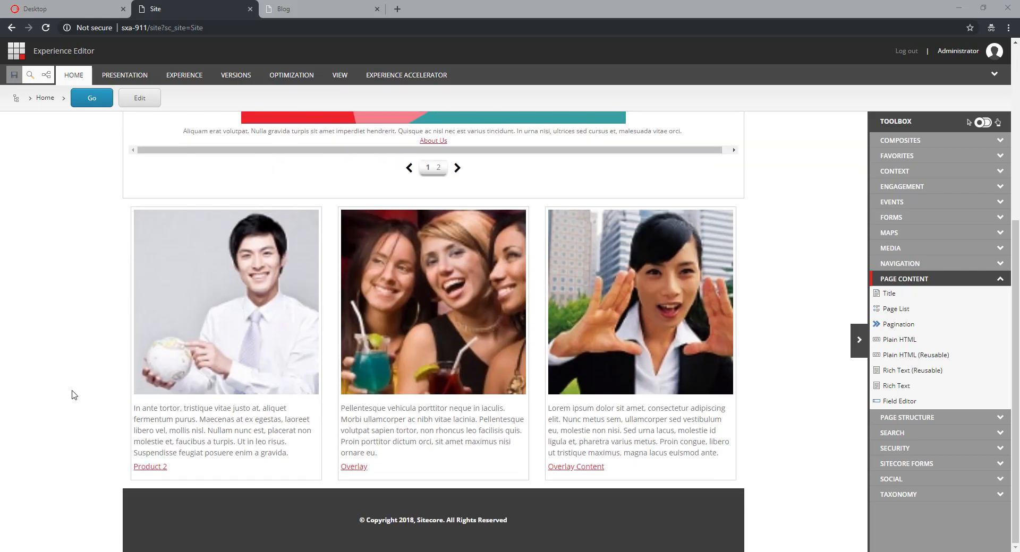
{"action": "mouse_move", "coordinate": [291, 472]}
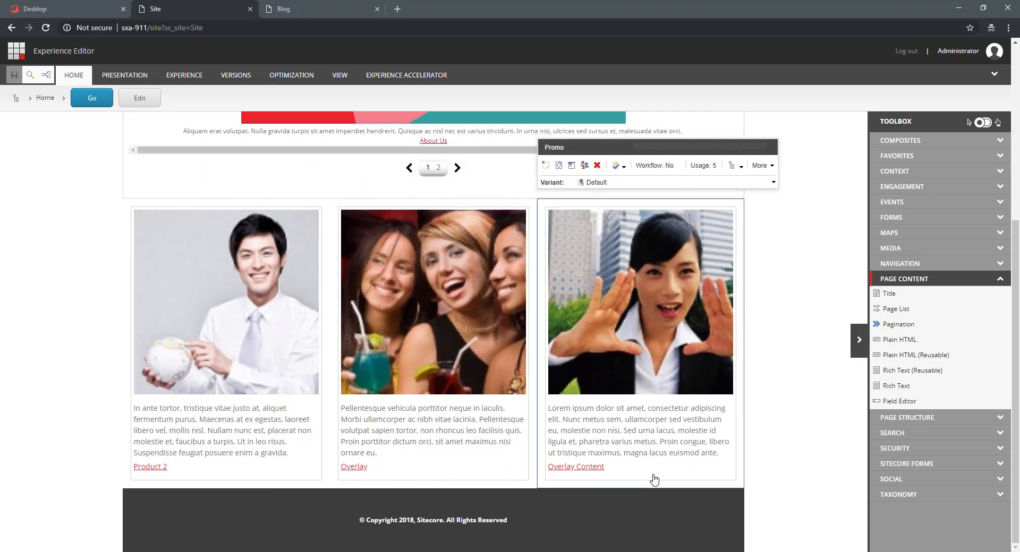
{"action": "mouse_move", "coordinate": [283, 408]}
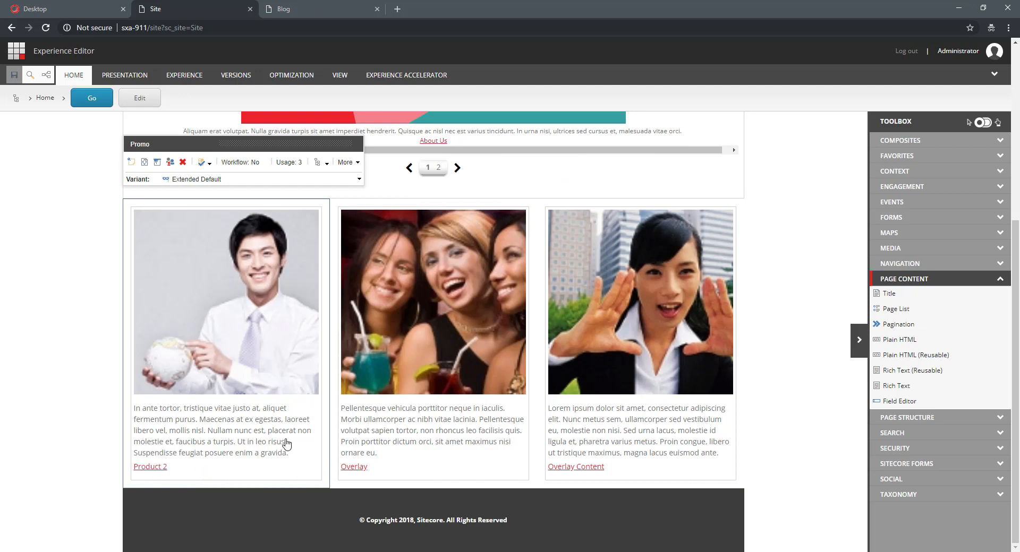
{"action": "mouse_move", "coordinate": [285, 491]}
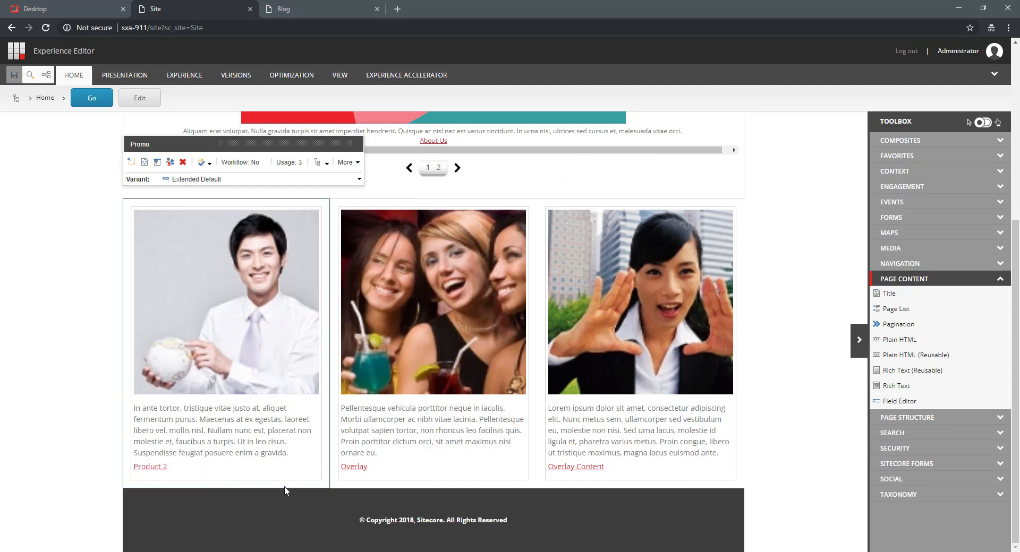
{"action": "mouse_move", "coordinate": [198, 468]}
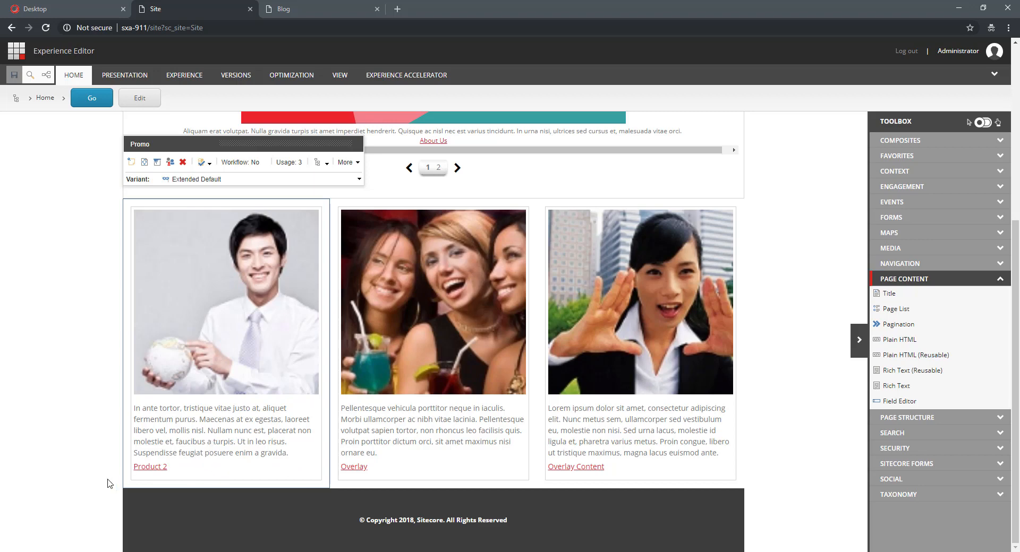
{"action": "mouse_move", "coordinate": [70, 13]}
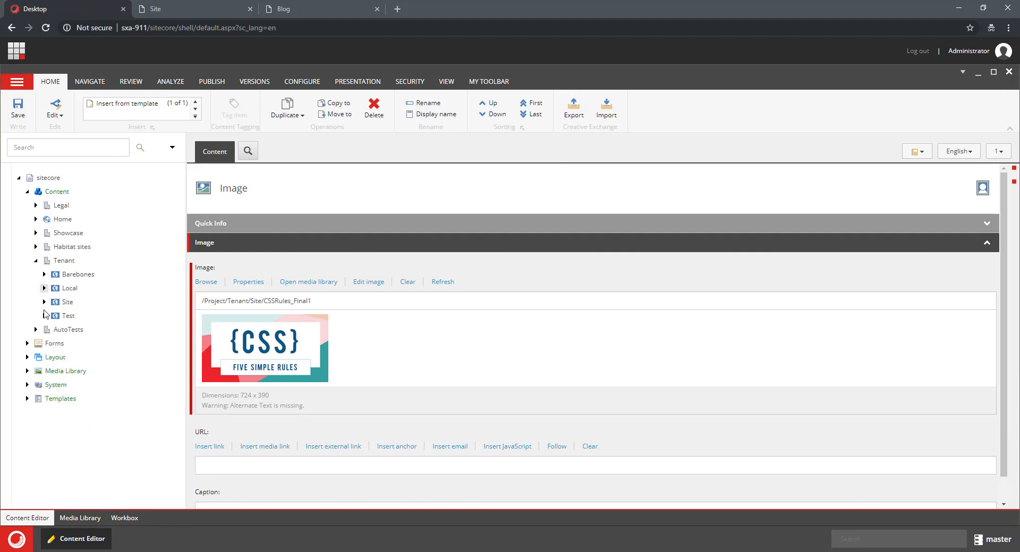
Expand Site > Presentation > Rendering Variants > Promo > Extended Default > Promo Text down to Promo Body
{"action": "left_click", "coordinate": [43, 302]}
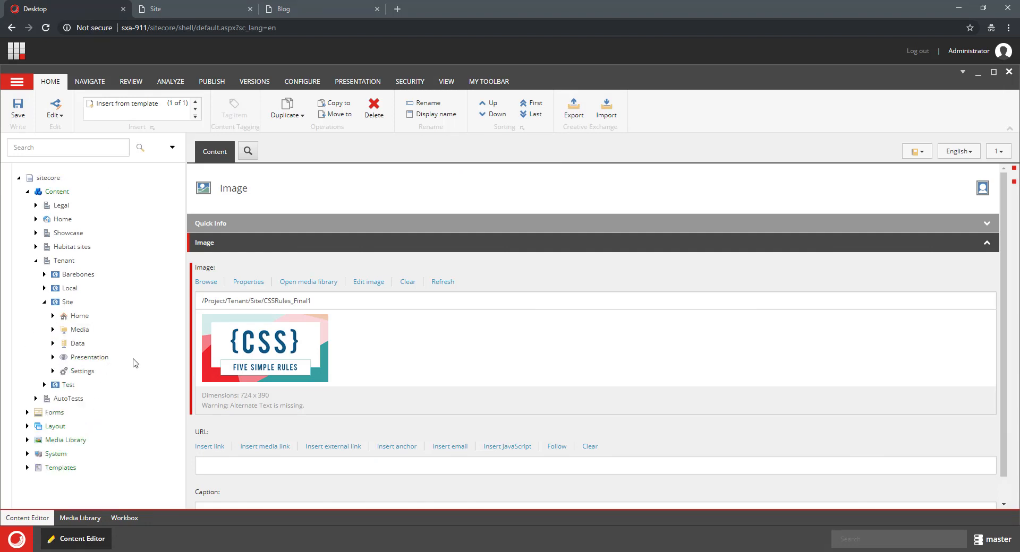
{"action": "left_click", "coordinate": [53, 357]}
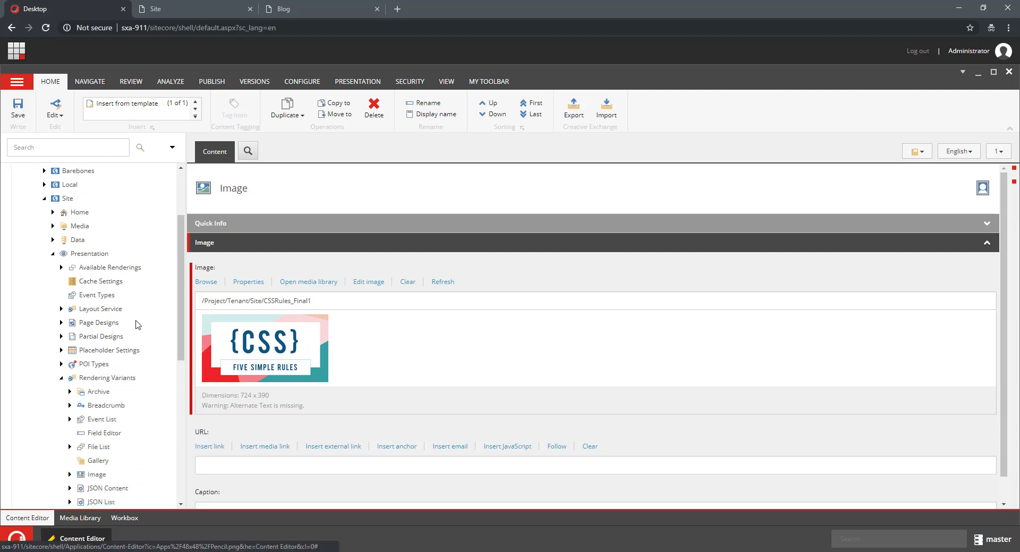
{"action": "scroll", "scroll_direction": "down", "scroll_amount": 3}
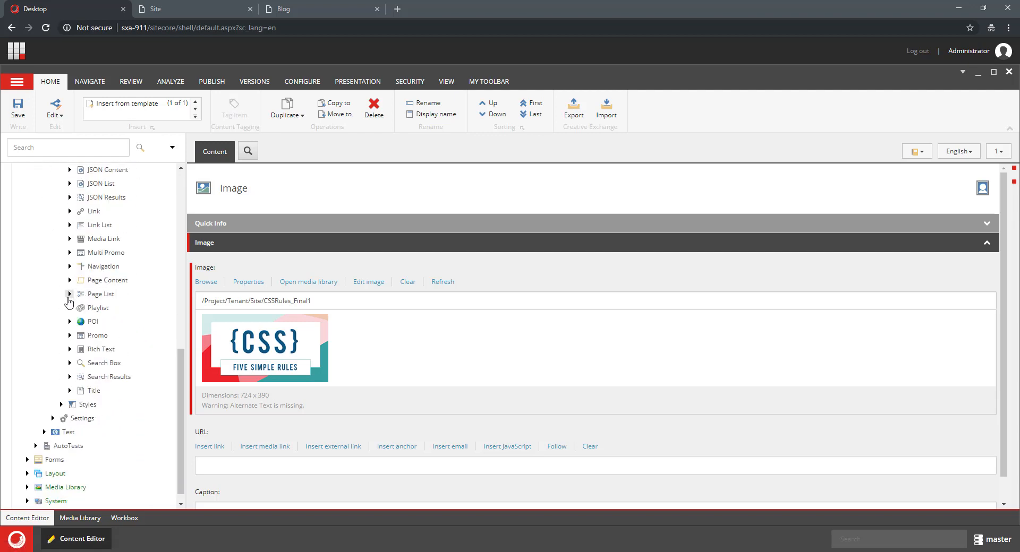
{"action": "left_click", "coordinate": [71, 335]}
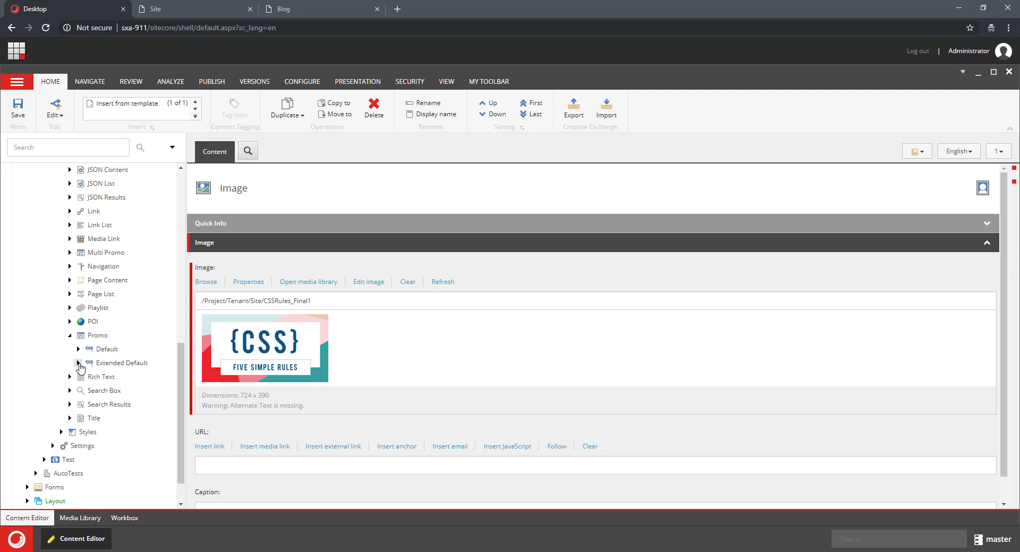
{"action": "left_click", "coordinate": [77, 363]}
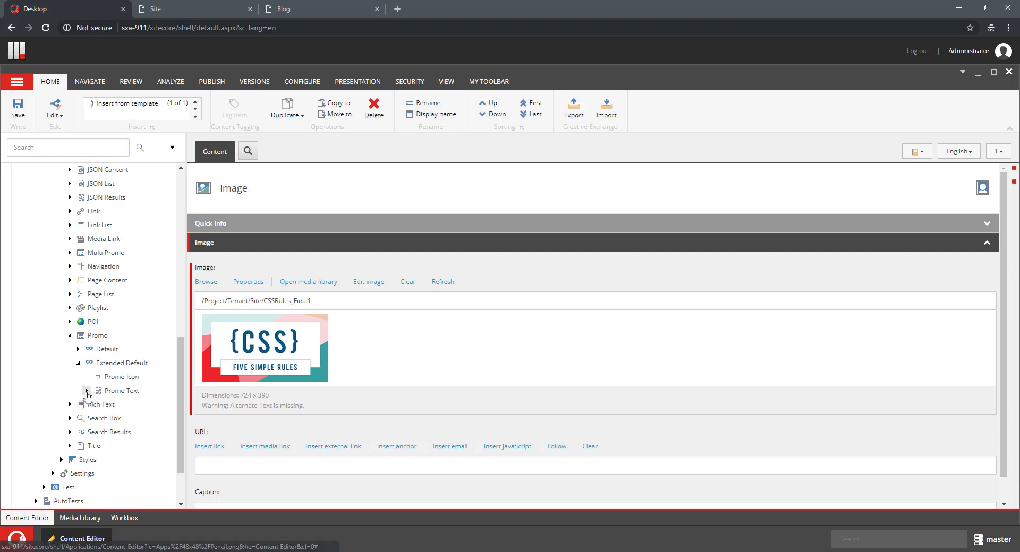
{"action": "left_click", "coordinate": [86, 390]}
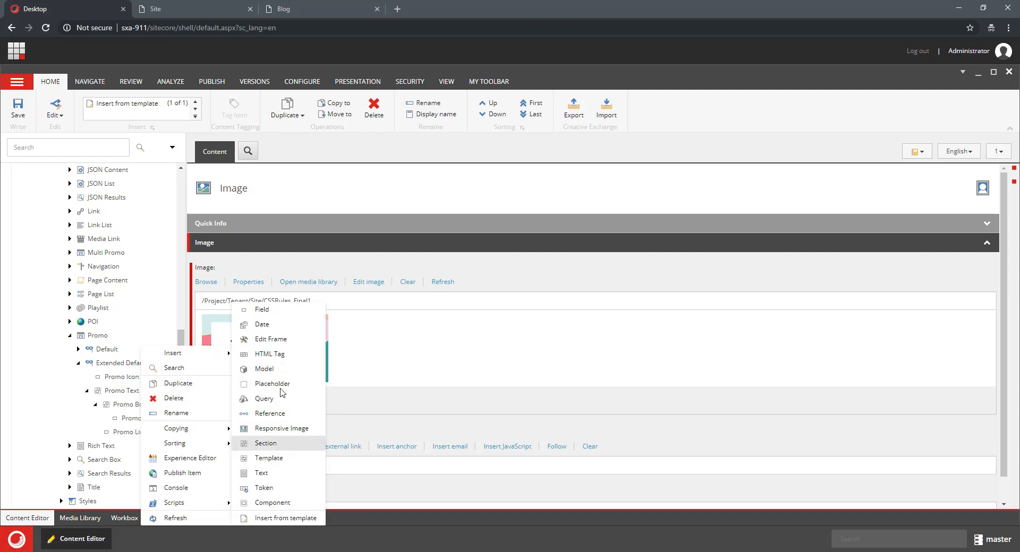
Insert a new item named Placeholder under Promo Body in the Extended Default variant
{"action": "left_click", "coordinate": [272, 383]}
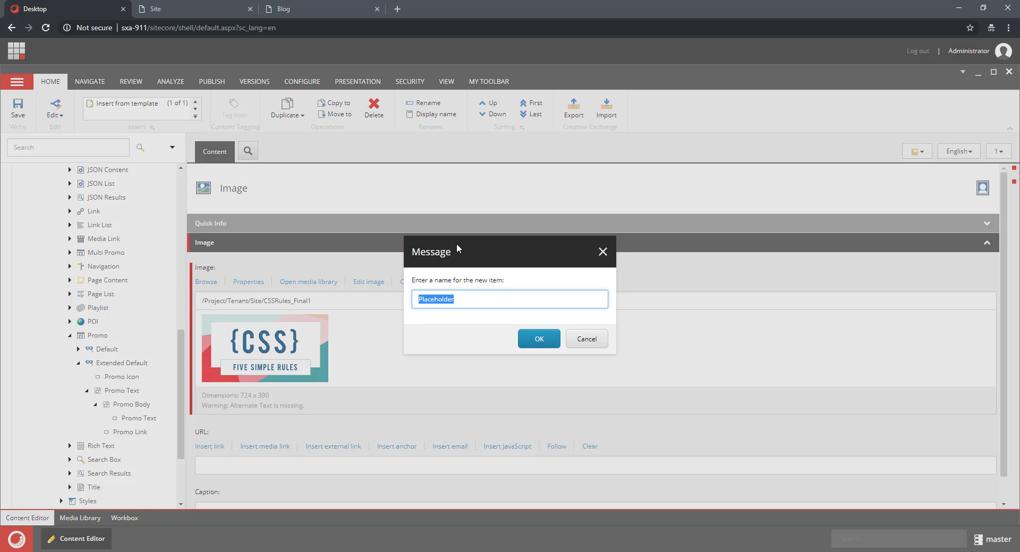
{"action": "left_click", "coordinate": [537, 339]}
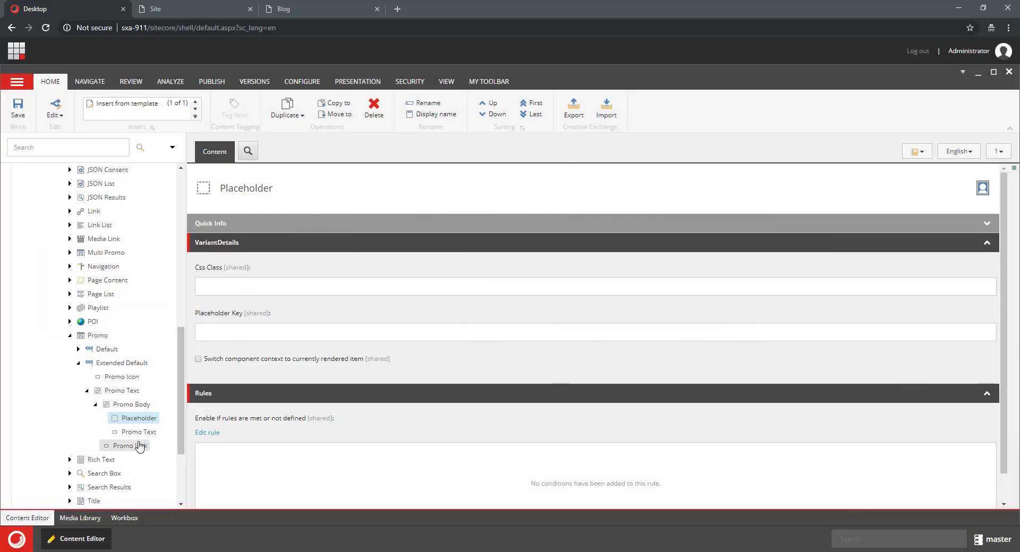
{"action": "right_click", "coordinate": [126, 446]}
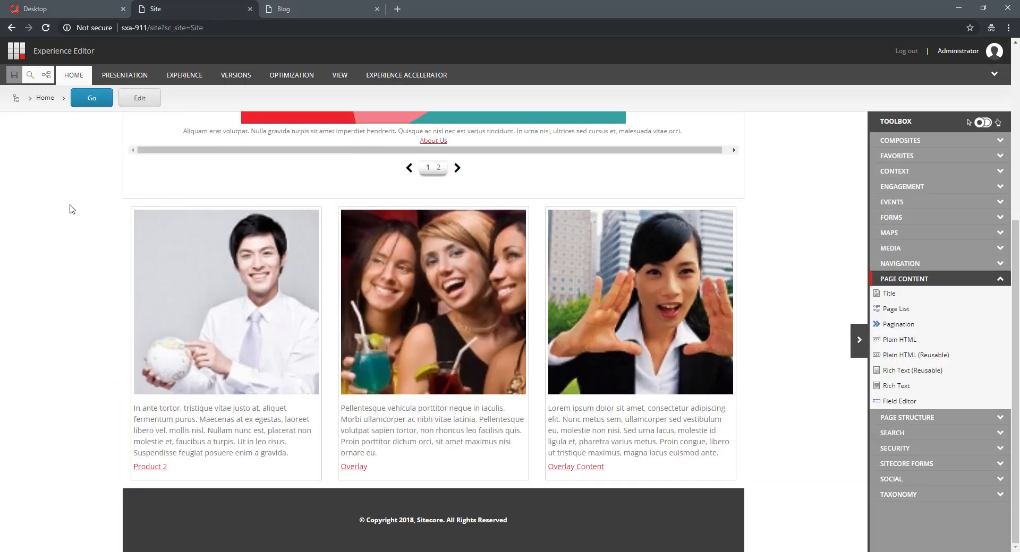
Reload the home page so the Extended Default promos show their new empty placeholders
{"action": "left_click", "coordinate": [92, 98]}
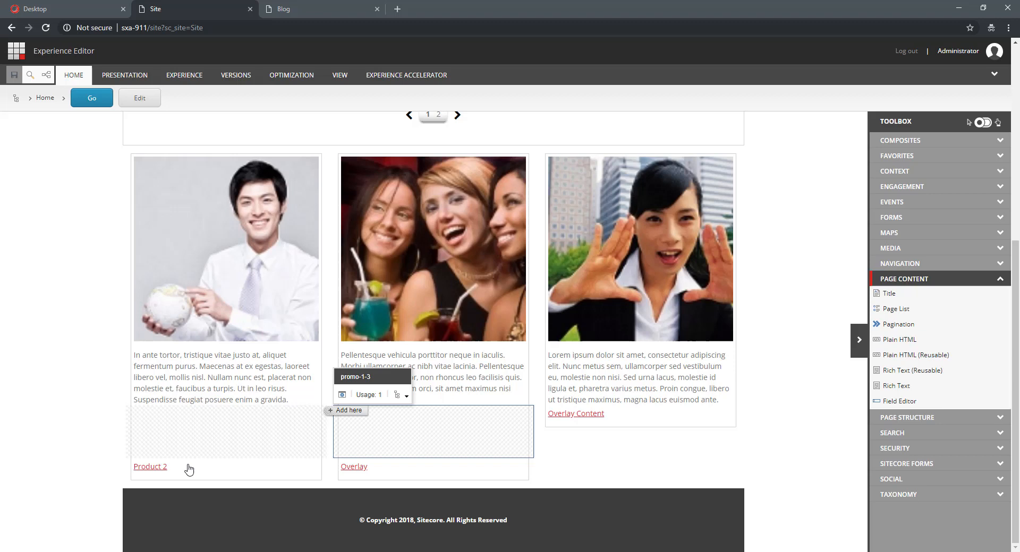
{"action": "mouse_move", "coordinate": [241, 439]}
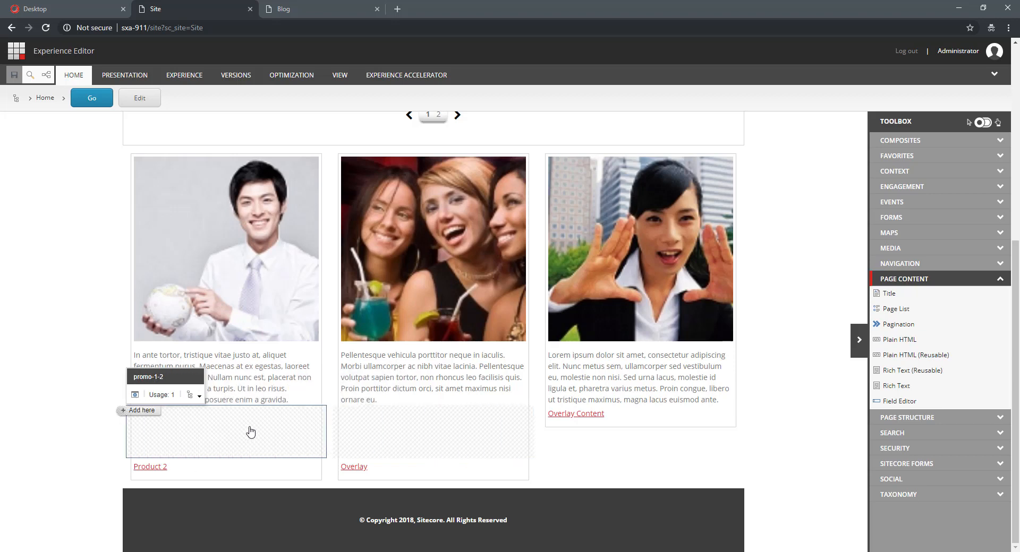
{"action": "mouse_move", "coordinate": [224, 433]}
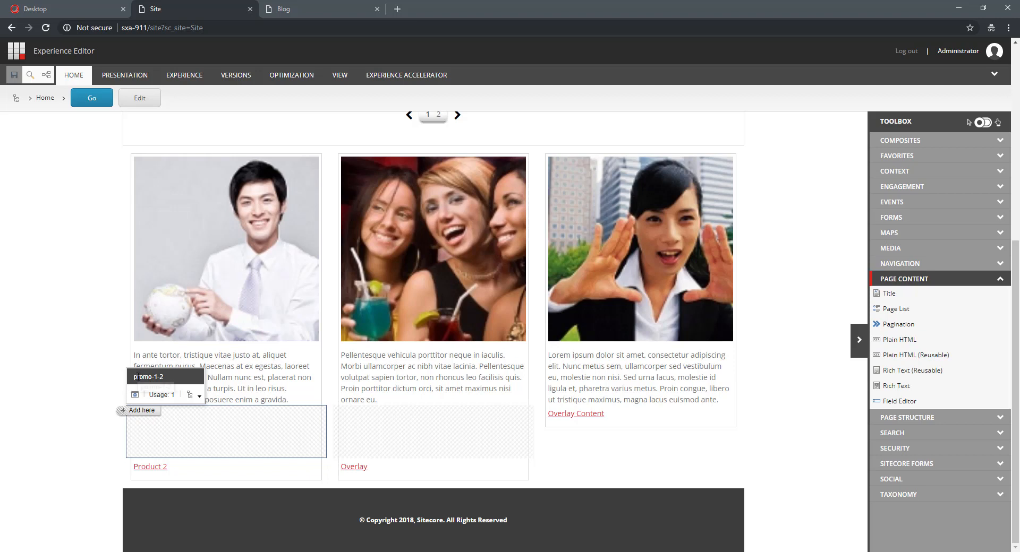
{"action": "mouse_move", "coordinate": [380, 432]}
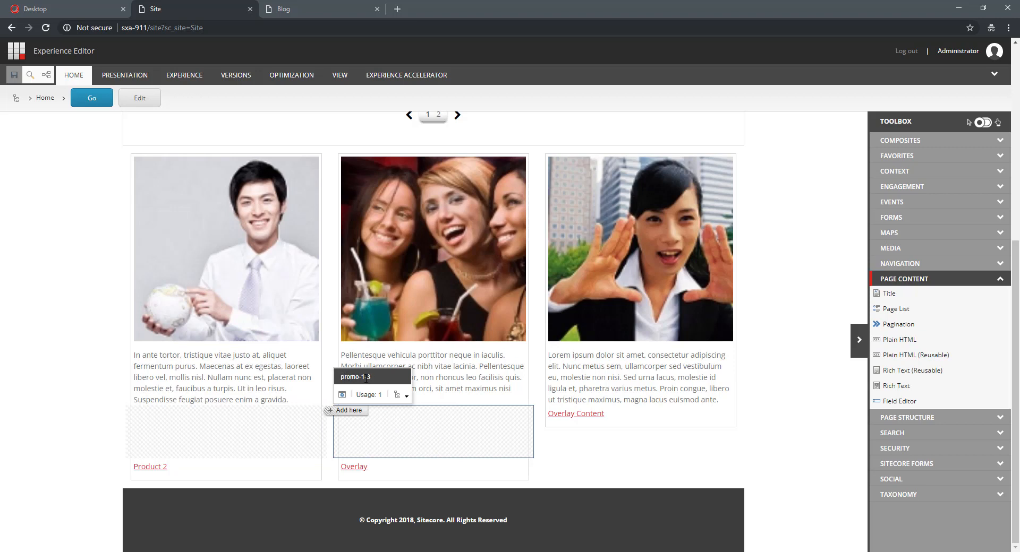
{"action": "mouse_move", "coordinate": [472, 435]}
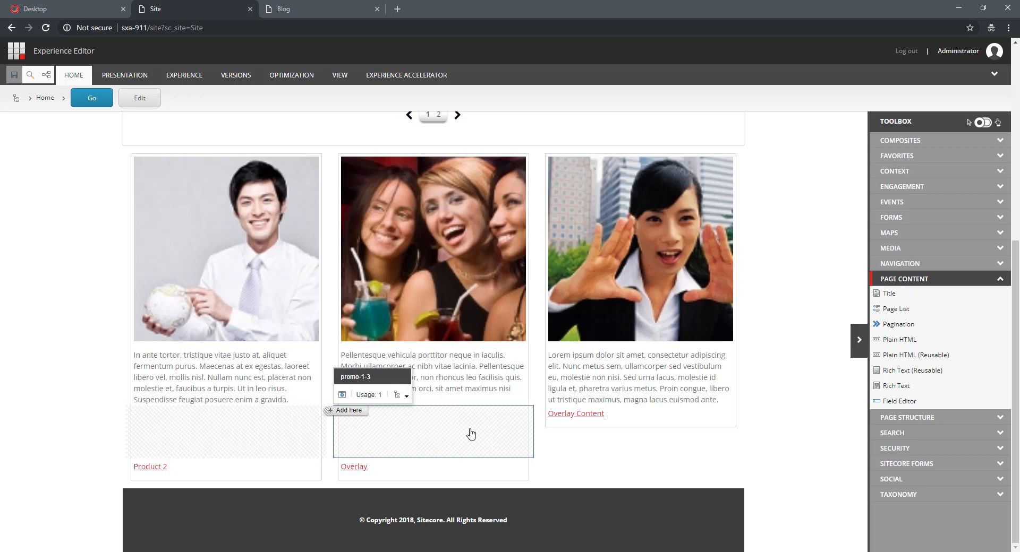
{"action": "mouse_move", "coordinate": [649, 394]}
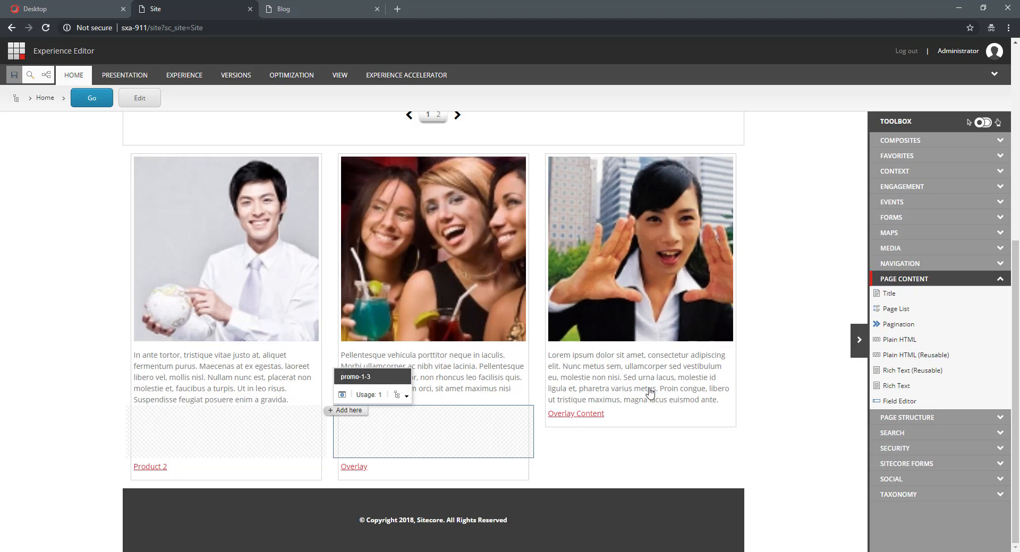
{"action": "mouse_move", "coordinate": [247, 427]}
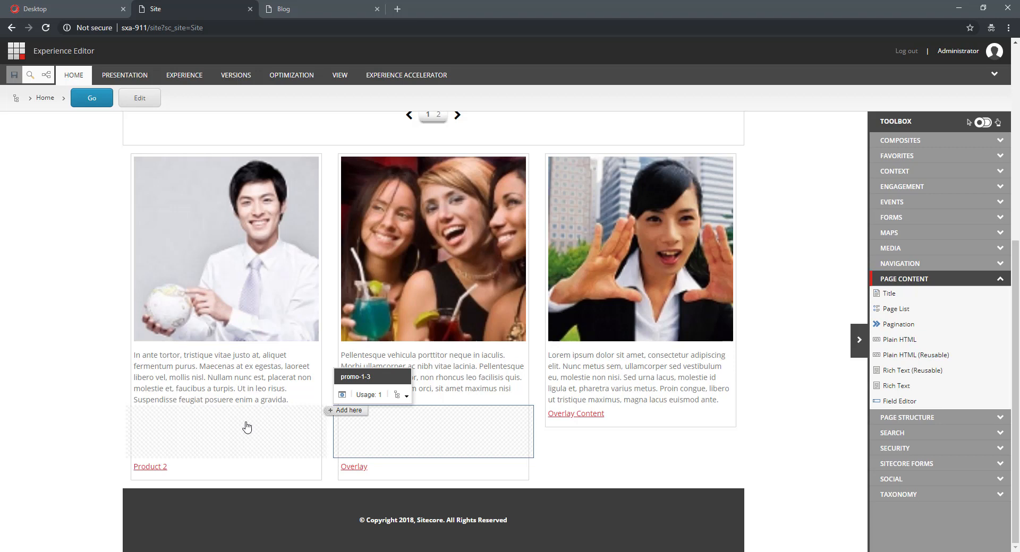
{"action": "mouse_move", "coordinate": [247, 430]}
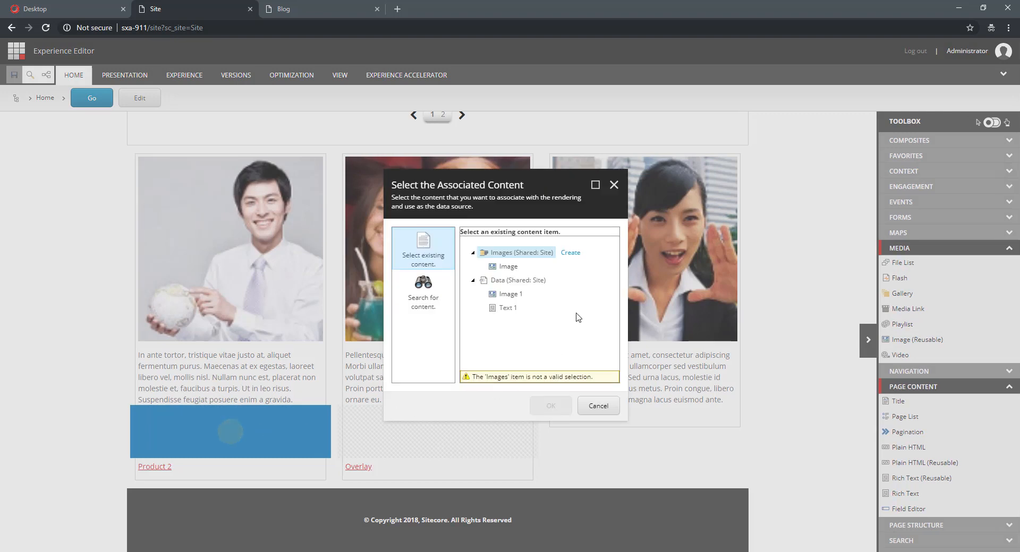
Insert the reusable Image with the CSS graphic into the first promo placeholder, then delete it
{"action": "left_click", "coordinate": [507, 266]}
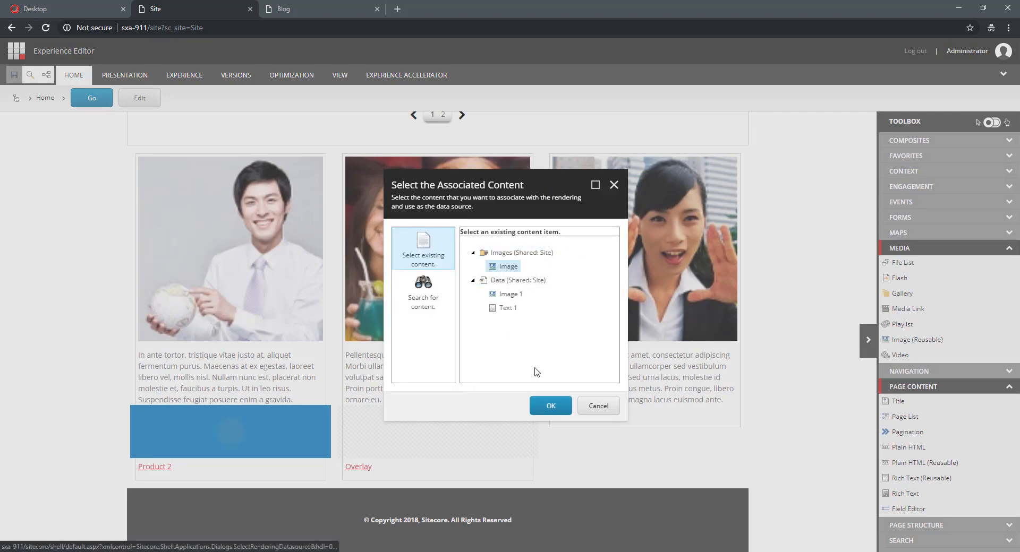
{"action": "left_click", "coordinate": [549, 405]}
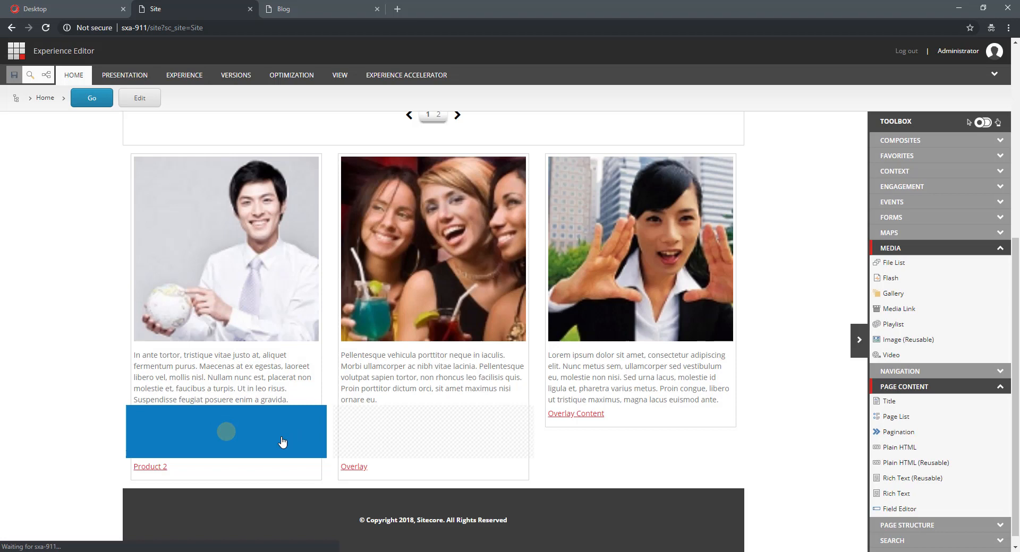
{"action": "left_click", "coordinate": [225, 432]}
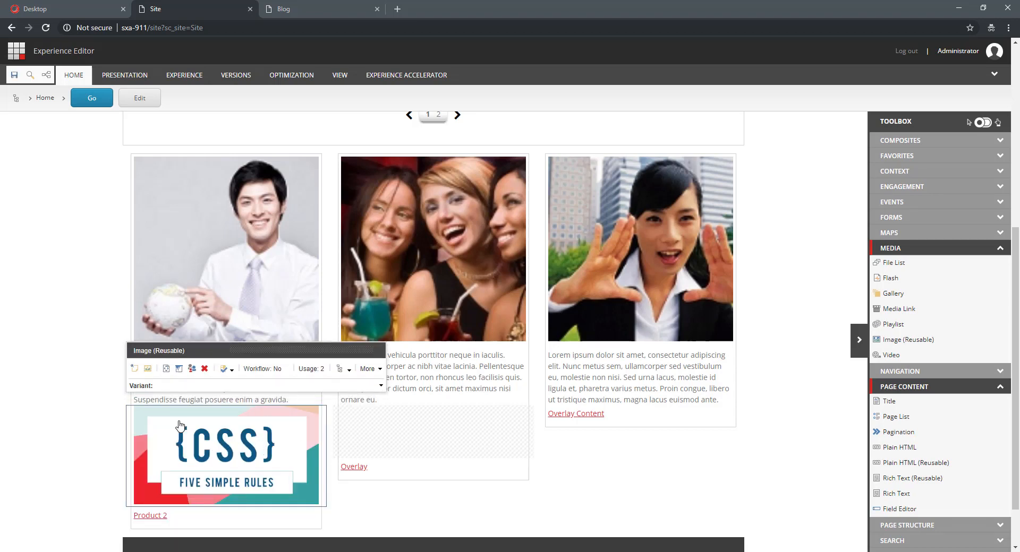
{"action": "mouse_move", "coordinate": [215, 476]}
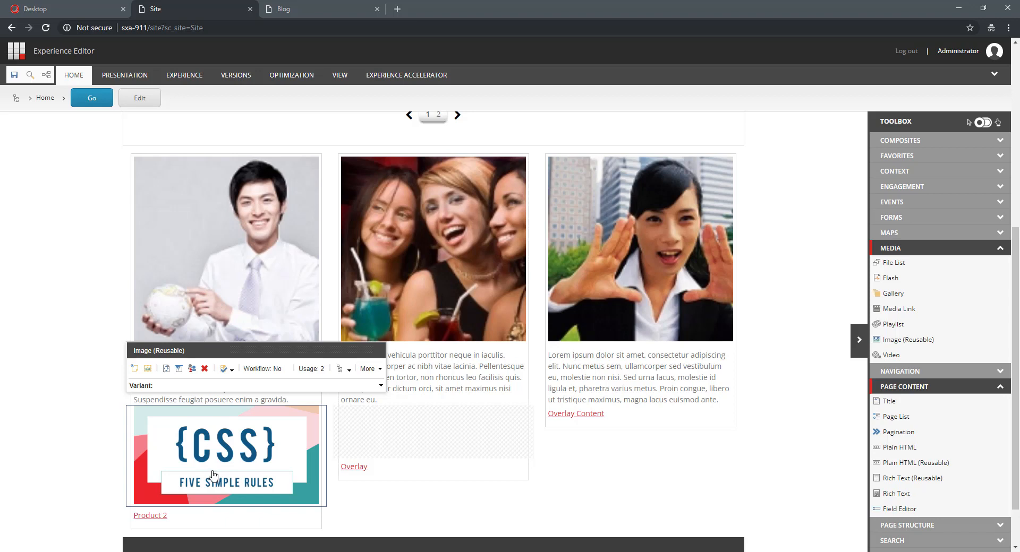
{"action": "mouse_move", "coordinate": [178, 423]}
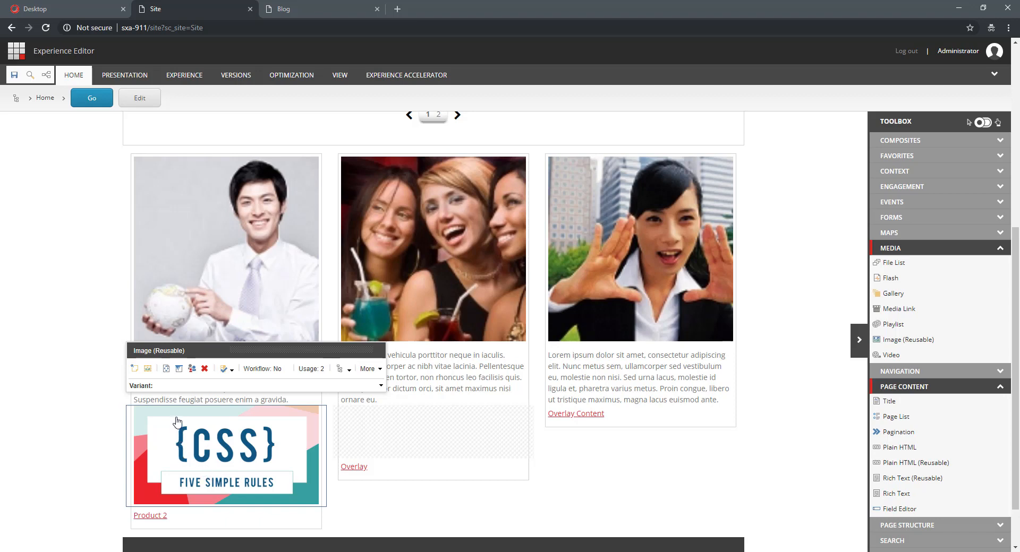
{"action": "mouse_move", "coordinate": [205, 436]}
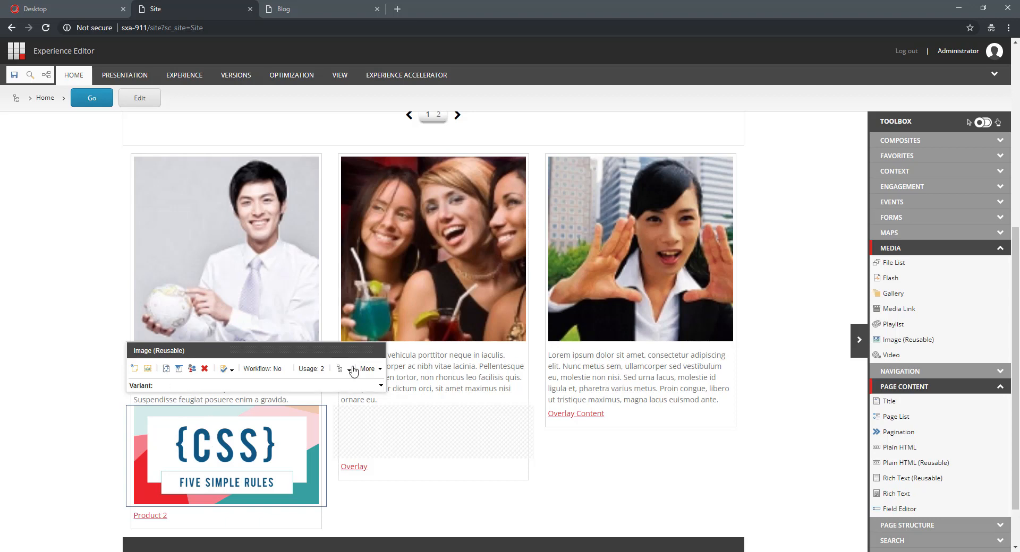
{"action": "mouse_move", "coordinate": [204, 368]}
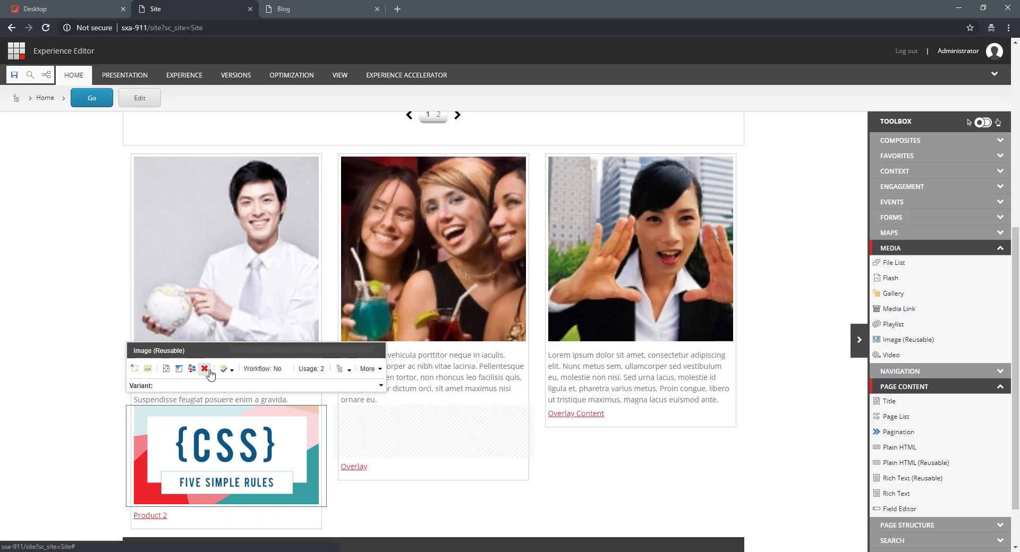
{"action": "left_click", "coordinate": [204, 369]}
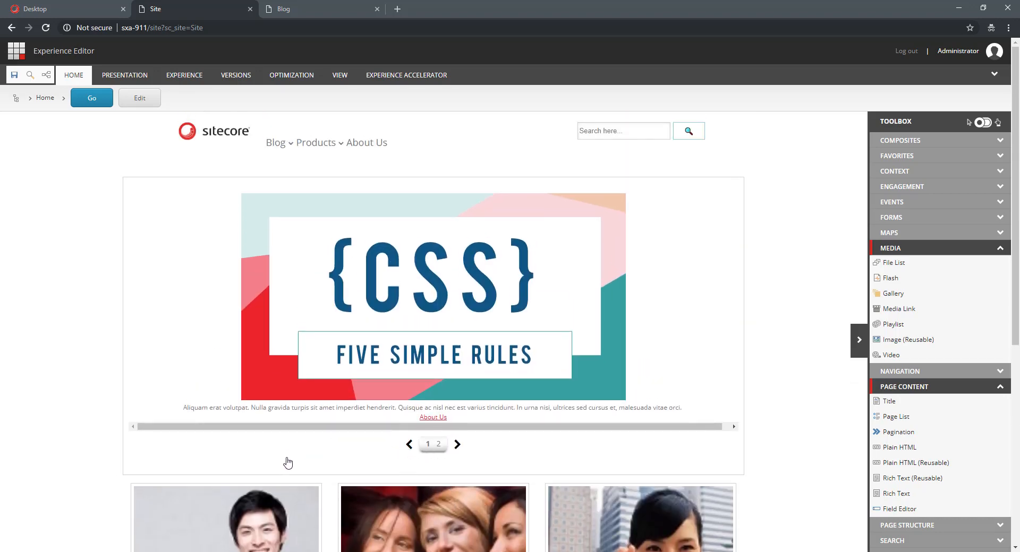
Scroll the page to confirm the first promo's placeholder slot is empty again
{"action": "scroll", "scroll_direction": "down", "scroll_amount": 3}
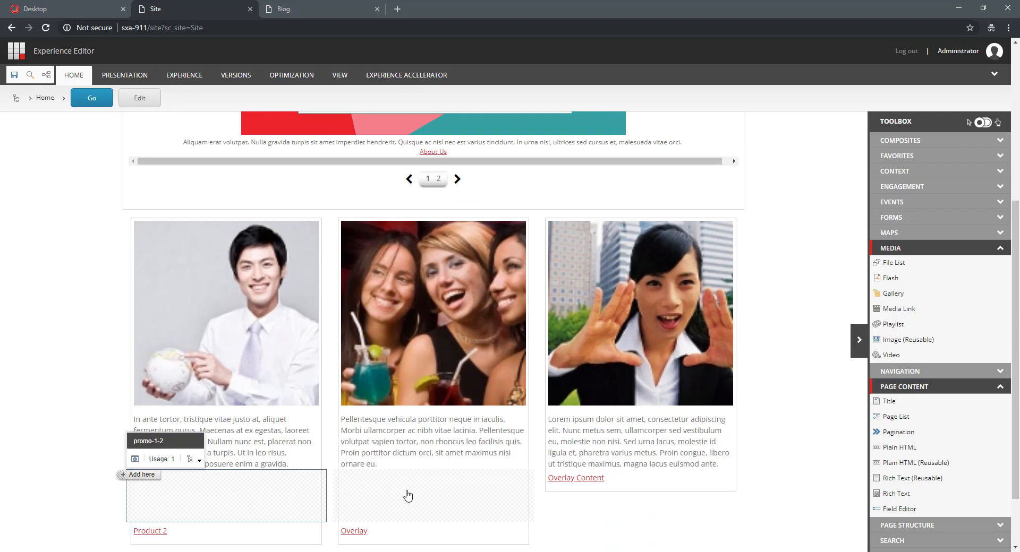
{"action": "mouse_move", "coordinate": [264, 507]}
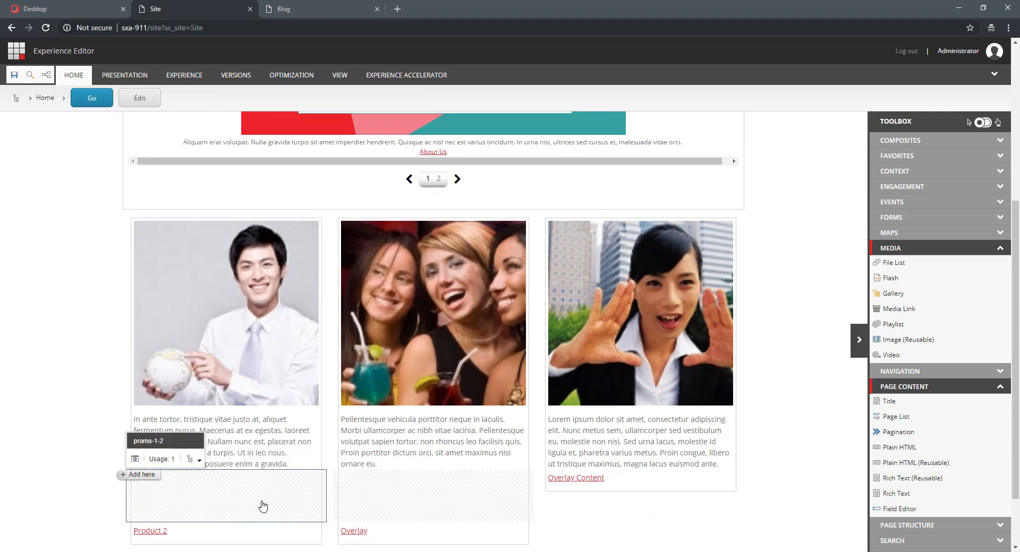
{"action": "mouse_move", "coordinate": [254, 504]}
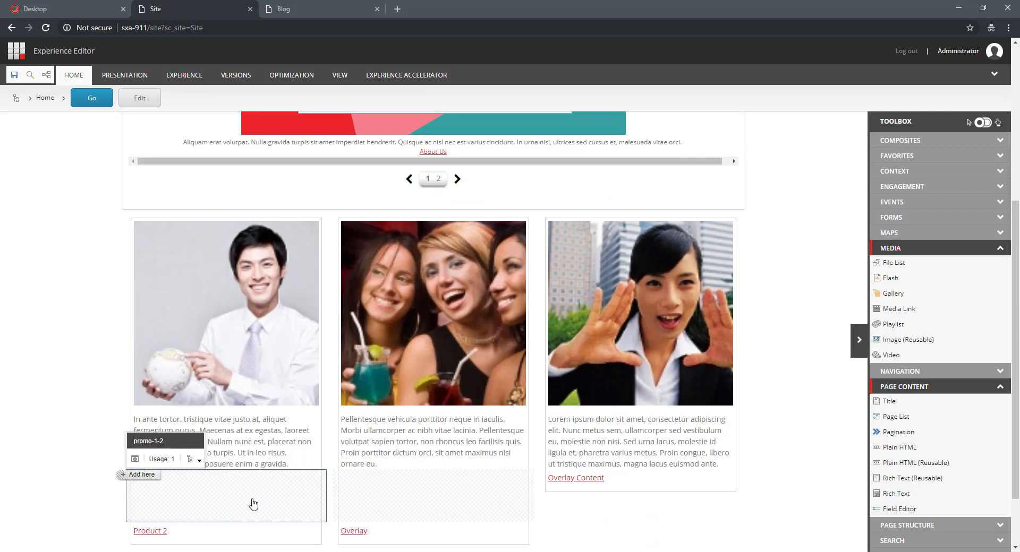
{"action": "scroll", "scroll_direction": "up", "scroll_amount": 3}
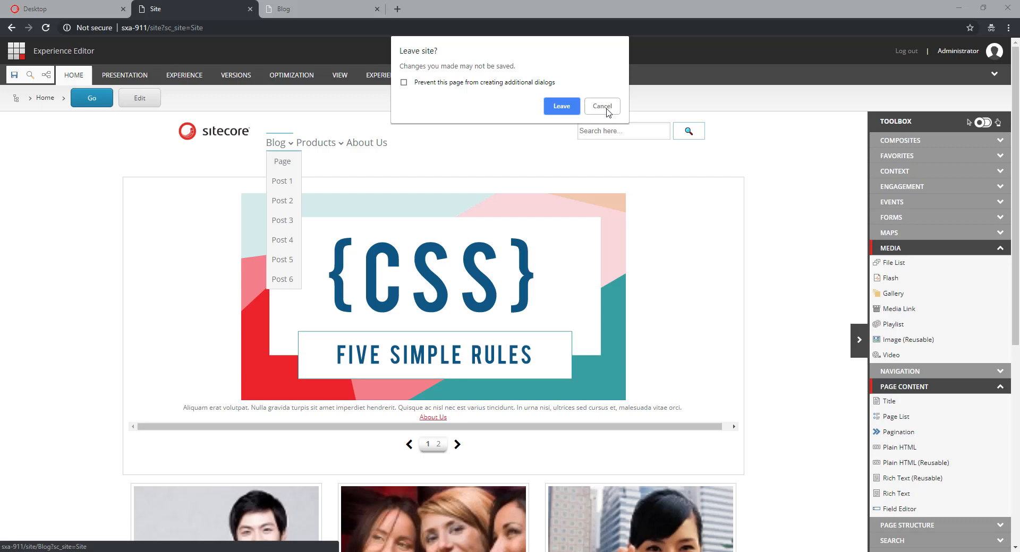
Cancel the Leave site? warning and switch to the Blog page tab
{"action": "left_click", "coordinate": [601, 107]}
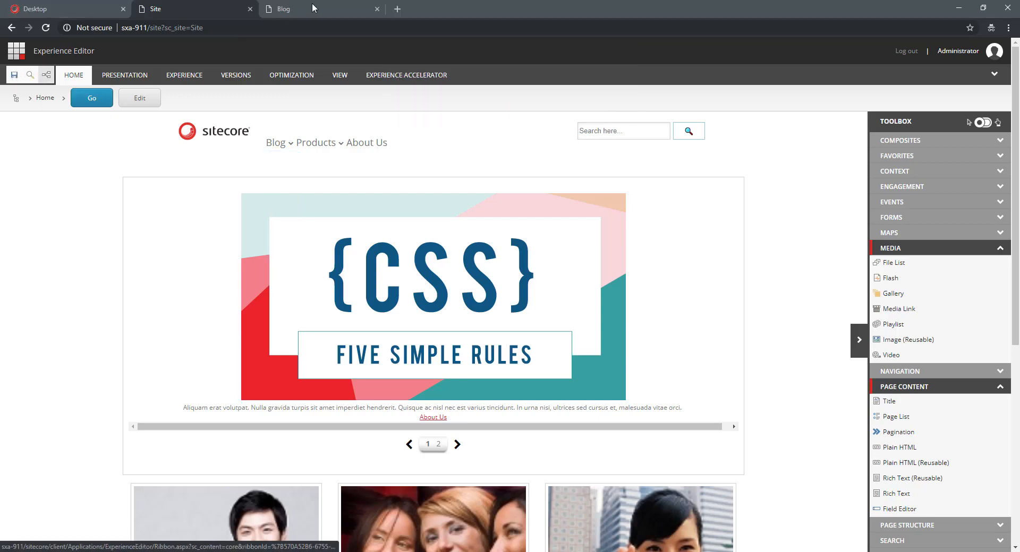
{"action": "left_click", "coordinate": [284, 8]}
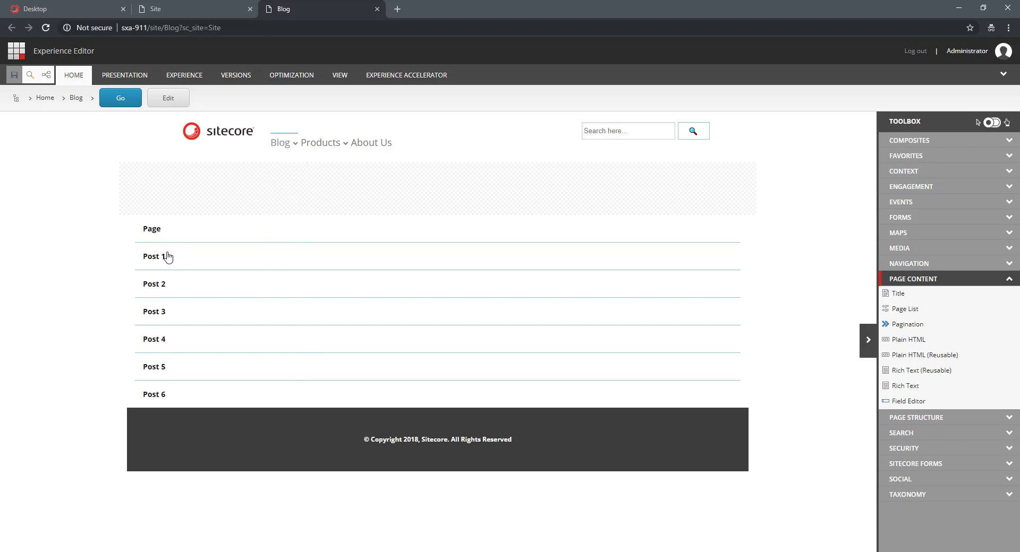
{"action": "mouse_move", "coordinate": [158, 238]}
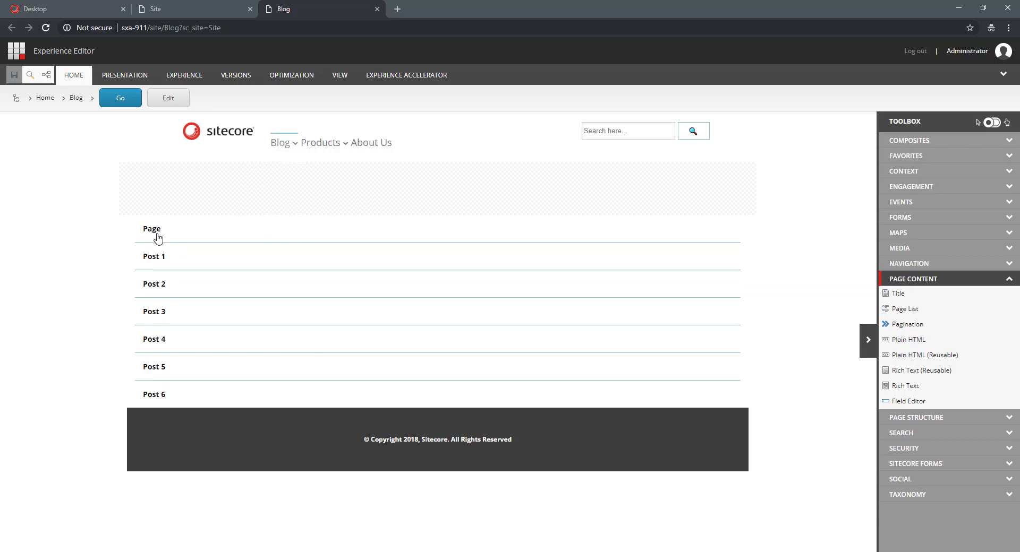
{"action": "mouse_move", "coordinate": [158, 235]}
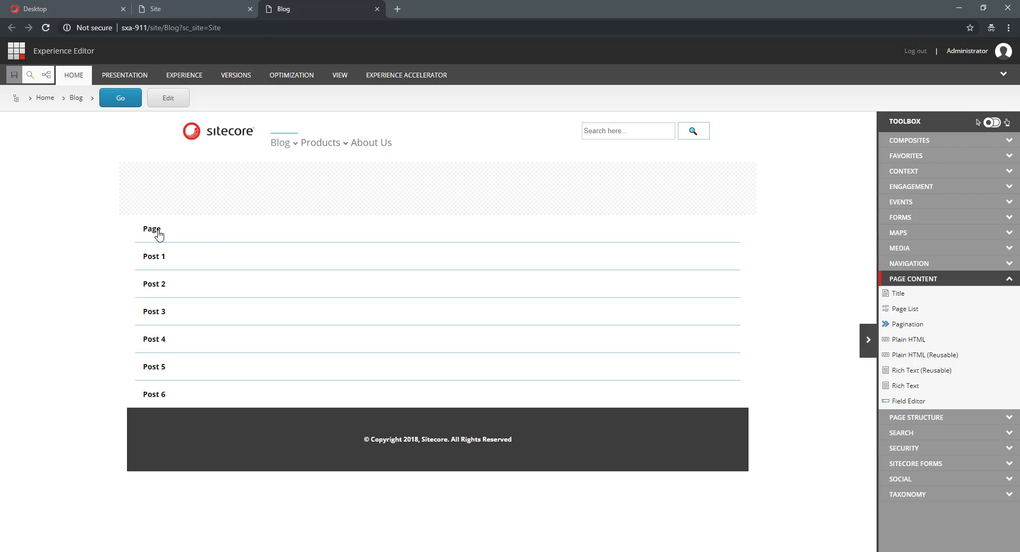
{"action": "mouse_move", "coordinate": [161, 253]}
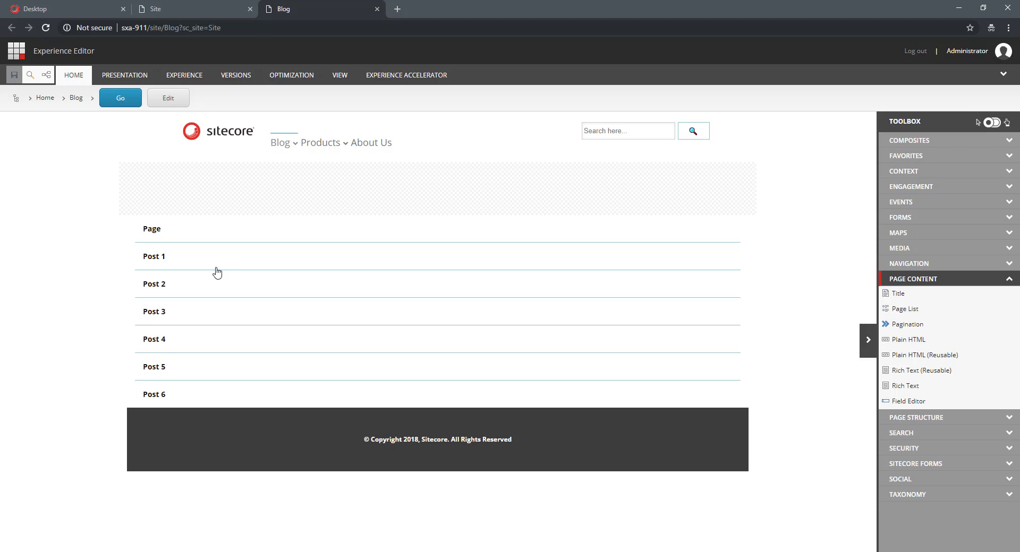
{"action": "mouse_move", "coordinate": [173, 403]}
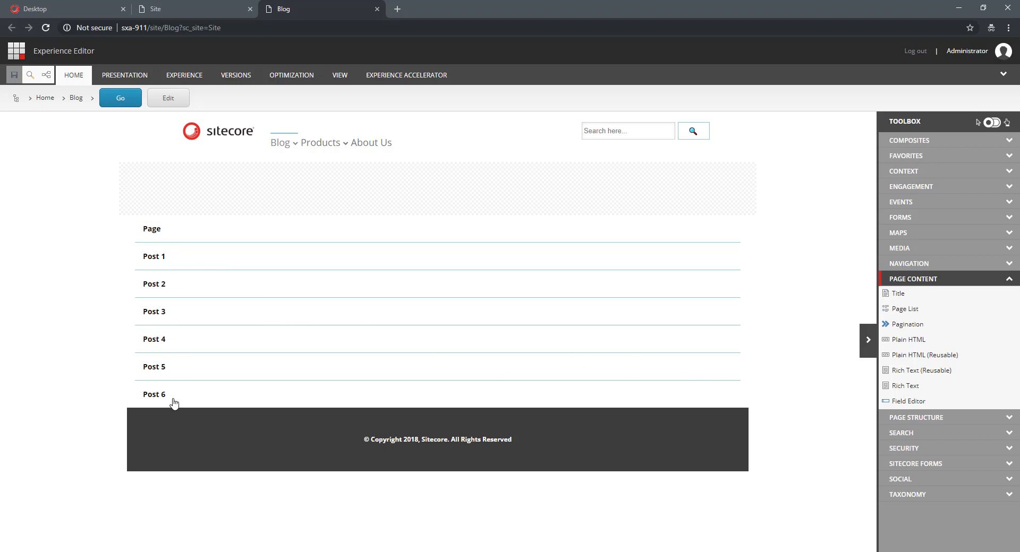
{"action": "mouse_move", "coordinate": [173, 403]}
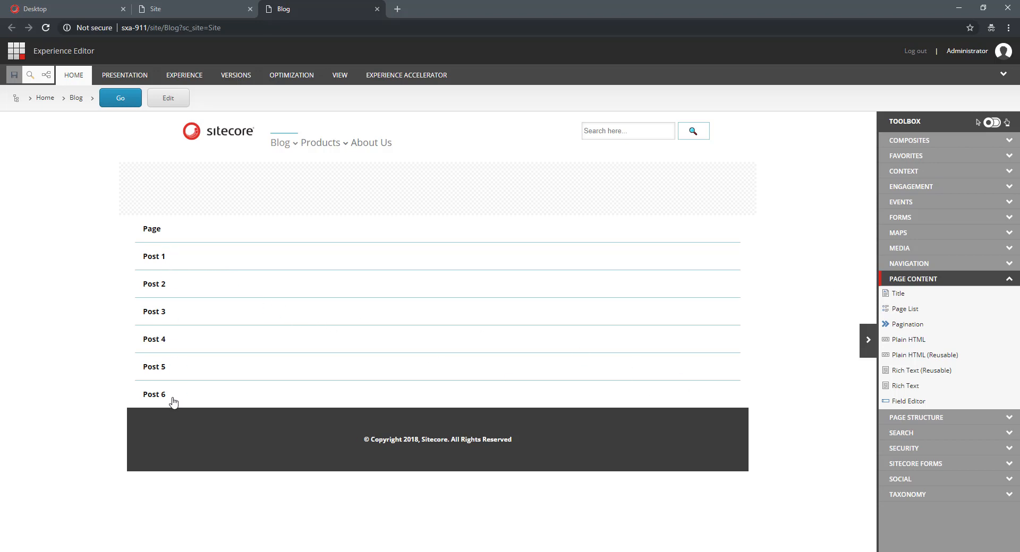
{"action": "mouse_move", "coordinate": [174, 398]}
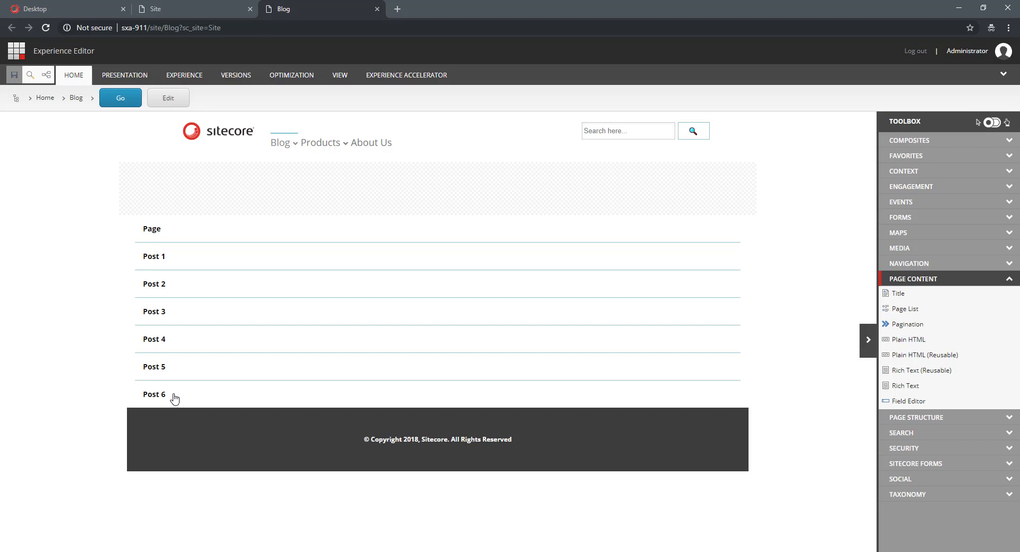
{"action": "mouse_move", "coordinate": [74, 18]}
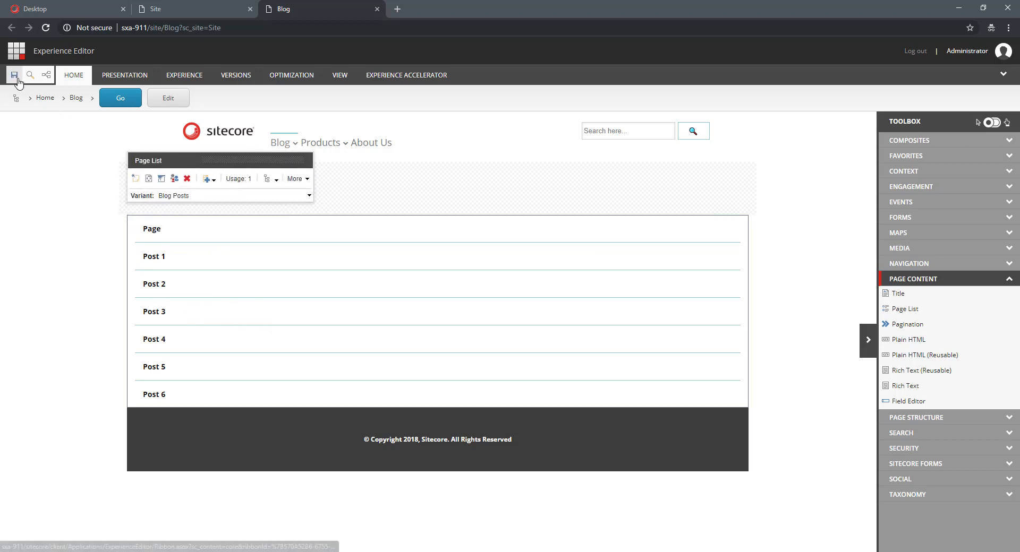
Save the Blog page changes and return to the content tree, collapsing the Promo variants
{"action": "left_click", "coordinate": [13, 74]}
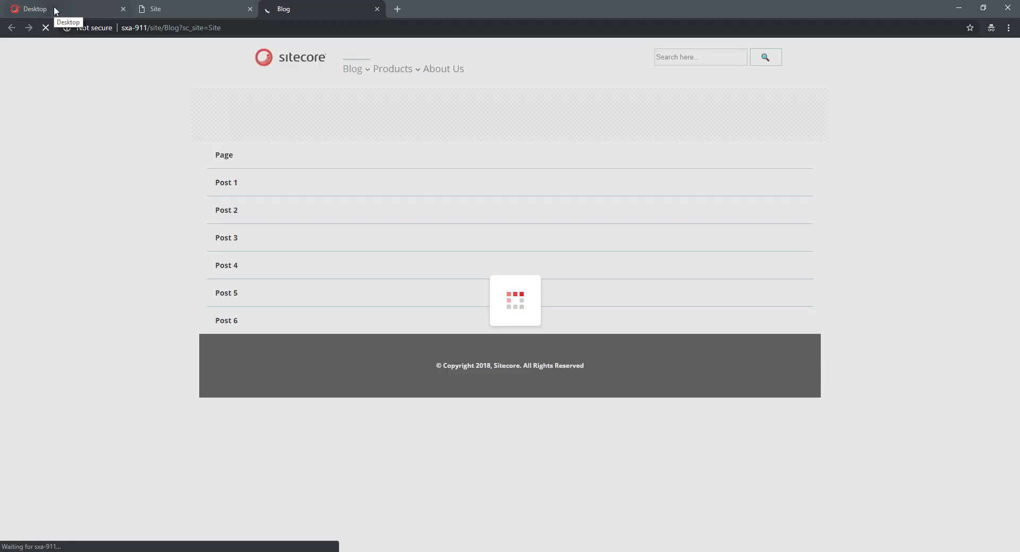
{"action": "left_click", "coordinate": [35, 9]}
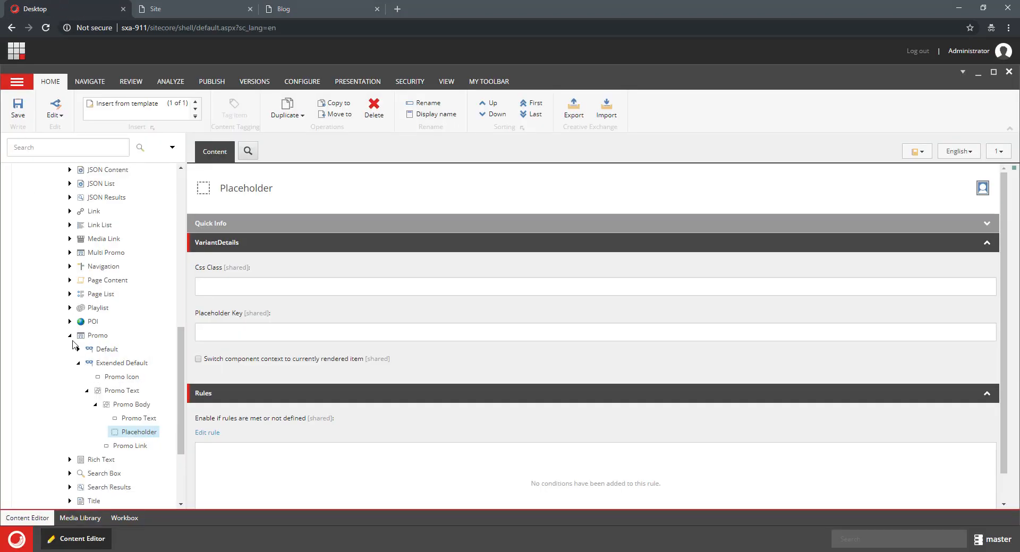
{"action": "left_click", "coordinate": [70, 335]}
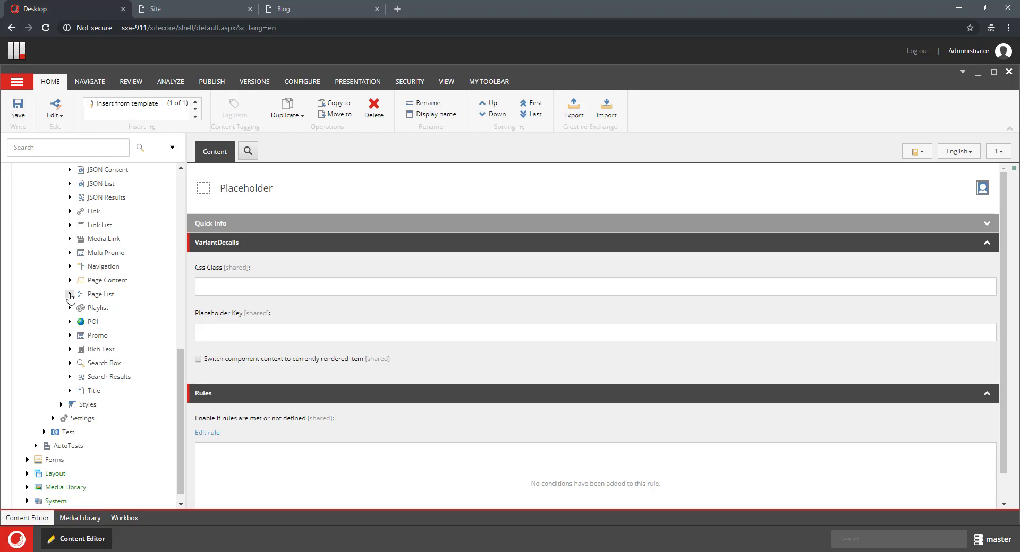
Expand Page List > Blog Posts > Section and select its Title item
{"action": "left_click", "coordinate": [70, 294]}
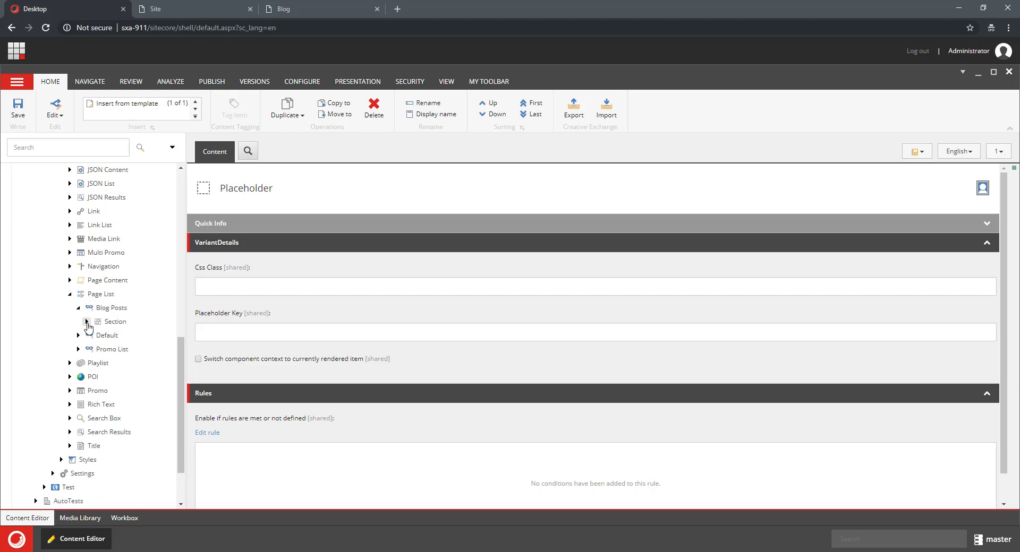
{"action": "left_click", "coordinate": [86, 324]}
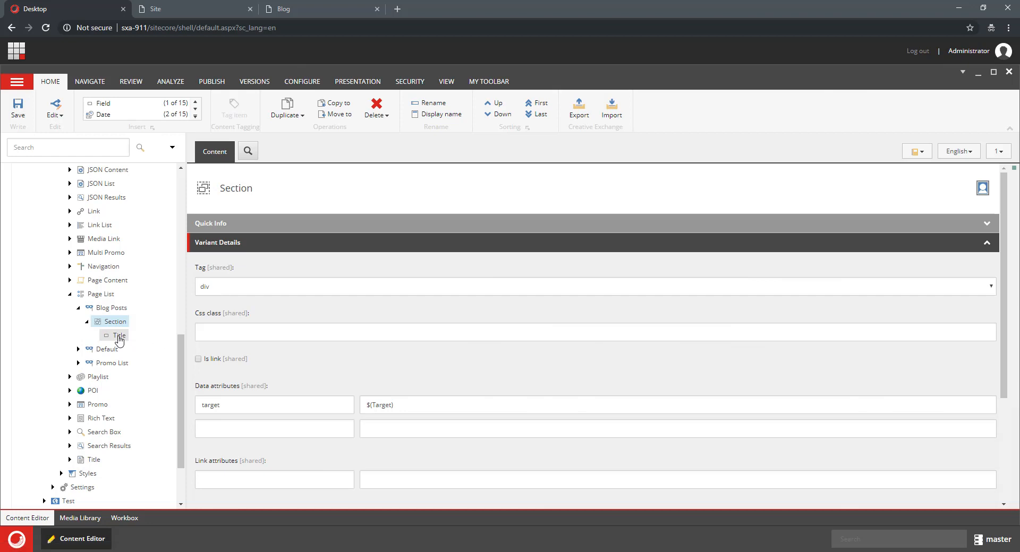
{"action": "left_click", "coordinate": [118, 335]}
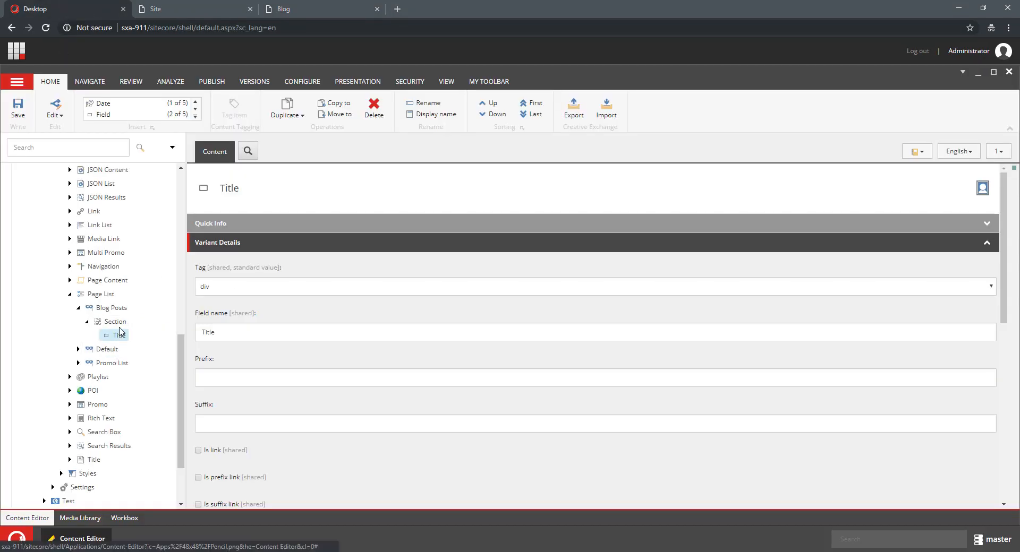
Insert a Placeholder item named 'Tags Placeholder' beside Title in the Blog Posts Section
{"action": "right_click", "coordinate": [116, 334]}
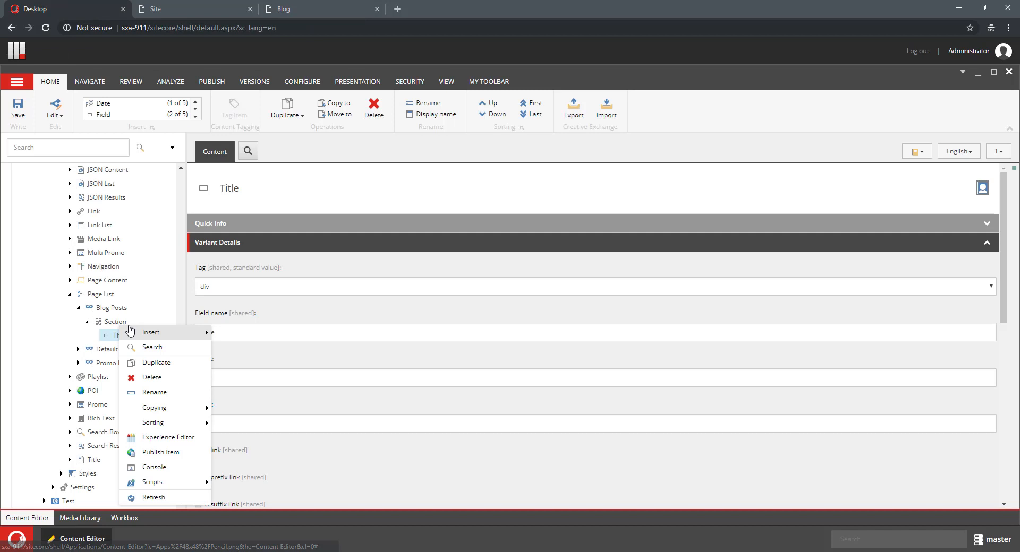
{"action": "left_click", "coordinate": [149, 333]}
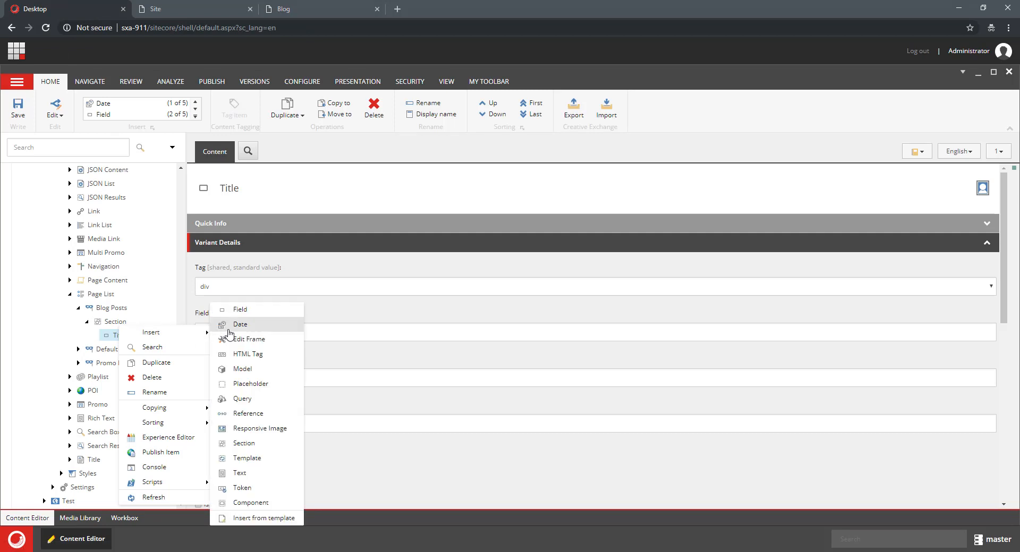
{"action": "mouse_move", "coordinate": [230, 335]}
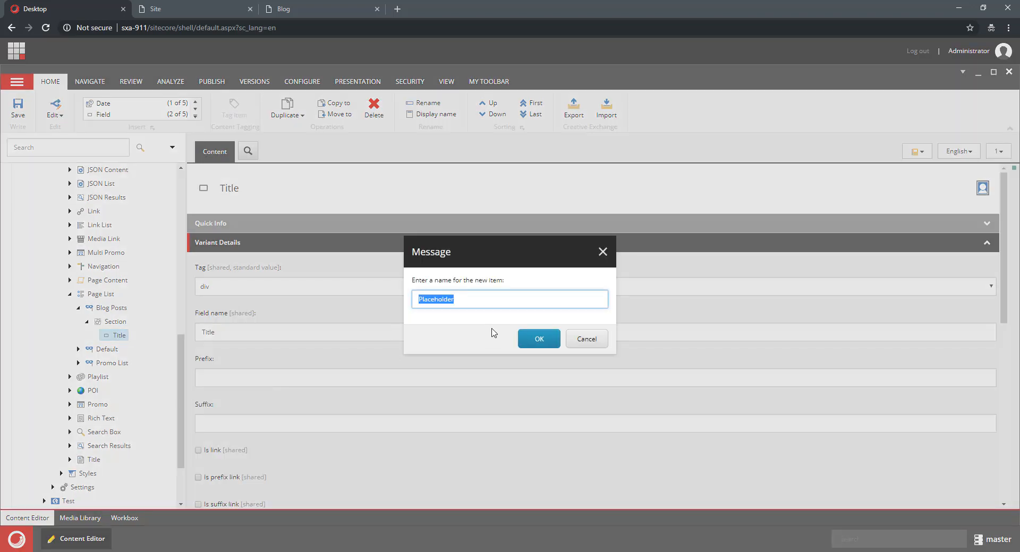
{"action": "type", "text": "Tags"}
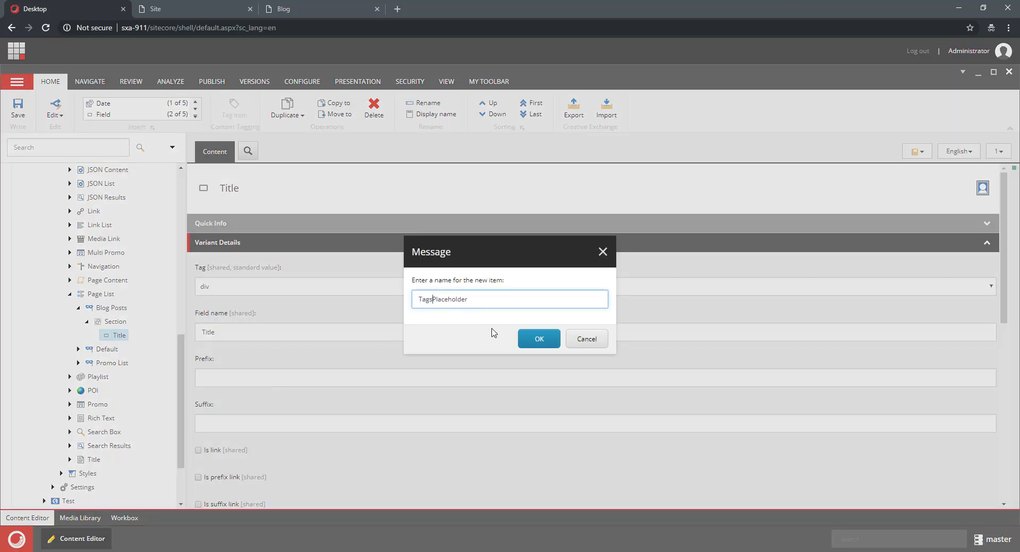
{"action": "left_click", "coordinate": [538, 339]}
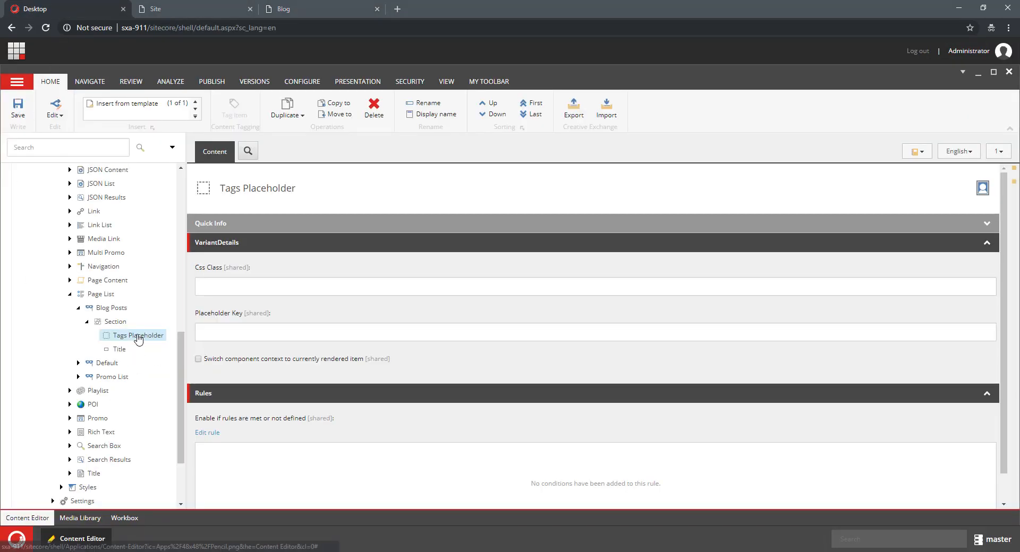
Bring up the context actions for the new Tags Placeholder item
{"action": "right_click", "coordinate": [137, 334]}
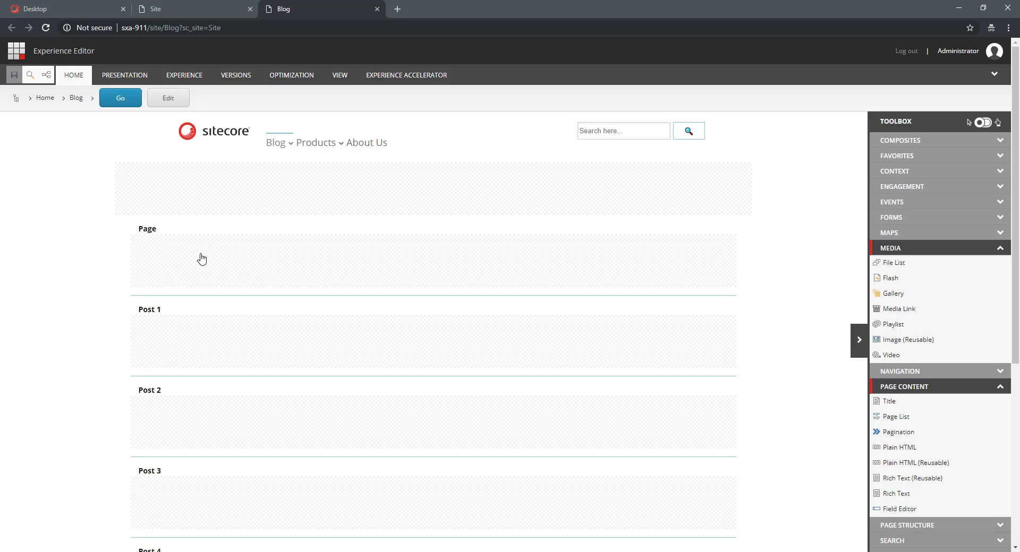
{"action": "mouse_move", "coordinate": [927, 254]}
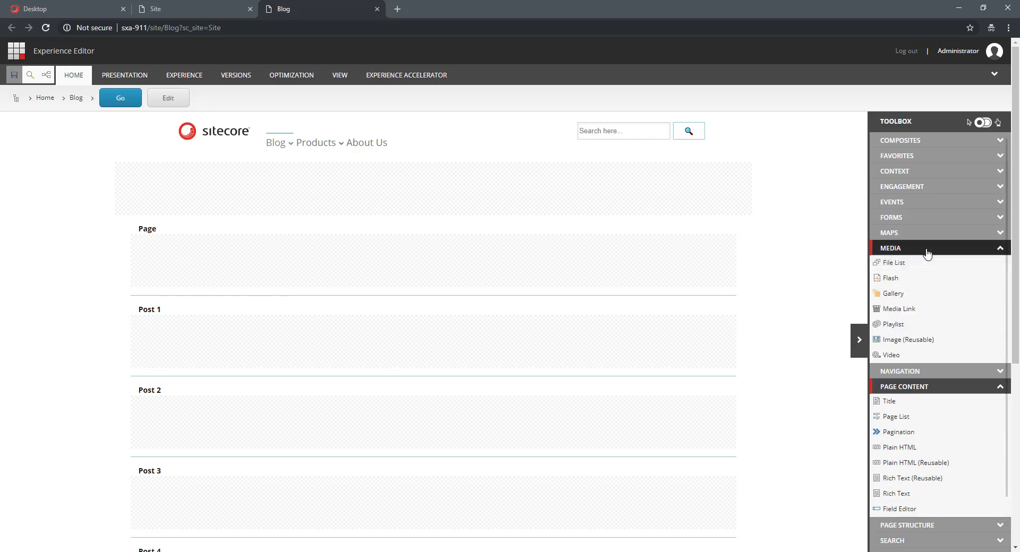
Collapse the Media component group in the Toolbox while viewing the Blog page
{"action": "left_click", "coordinate": [891, 248]}
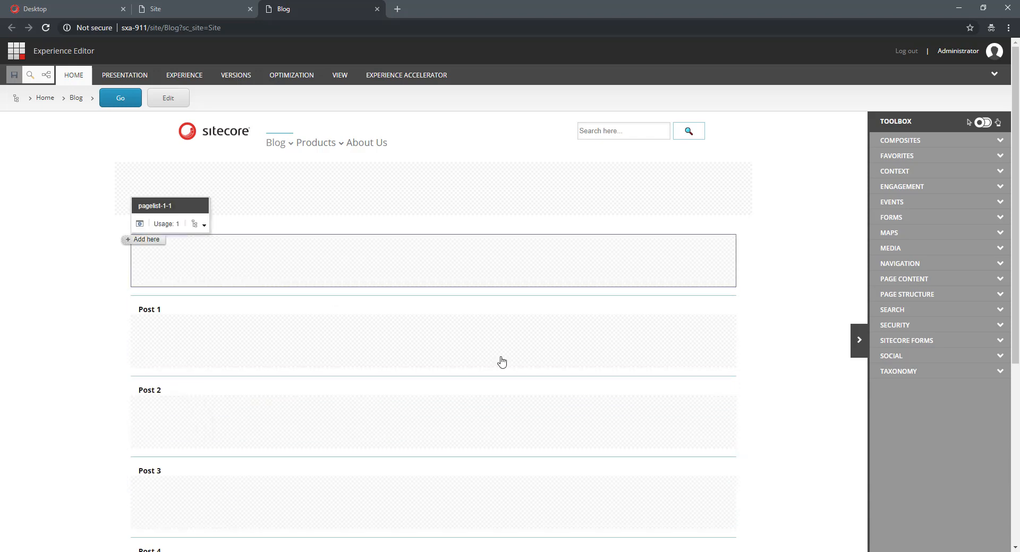
{"action": "mouse_move", "coordinate": [566, 269]}
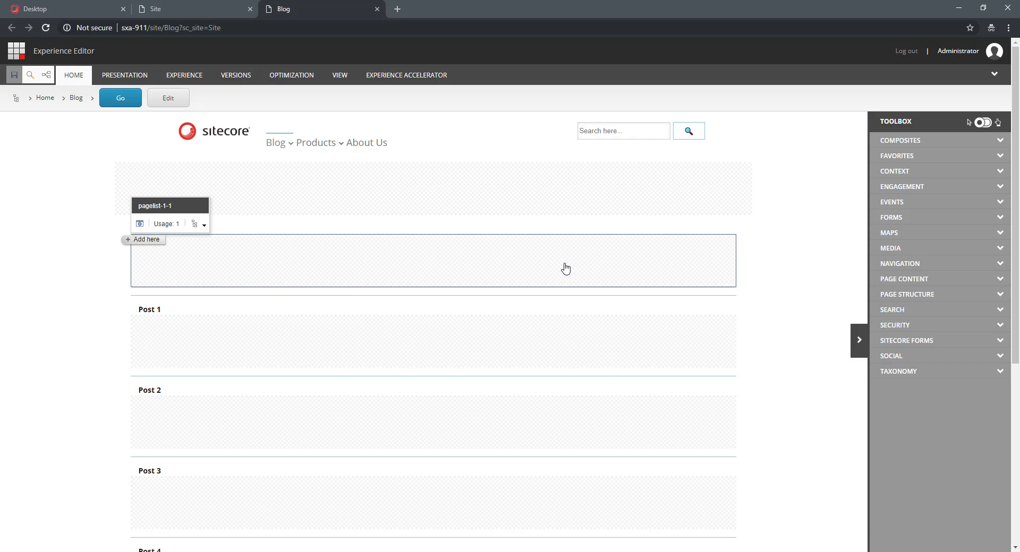
{"action": "mouse_move", "coordinate": [805, 296]}
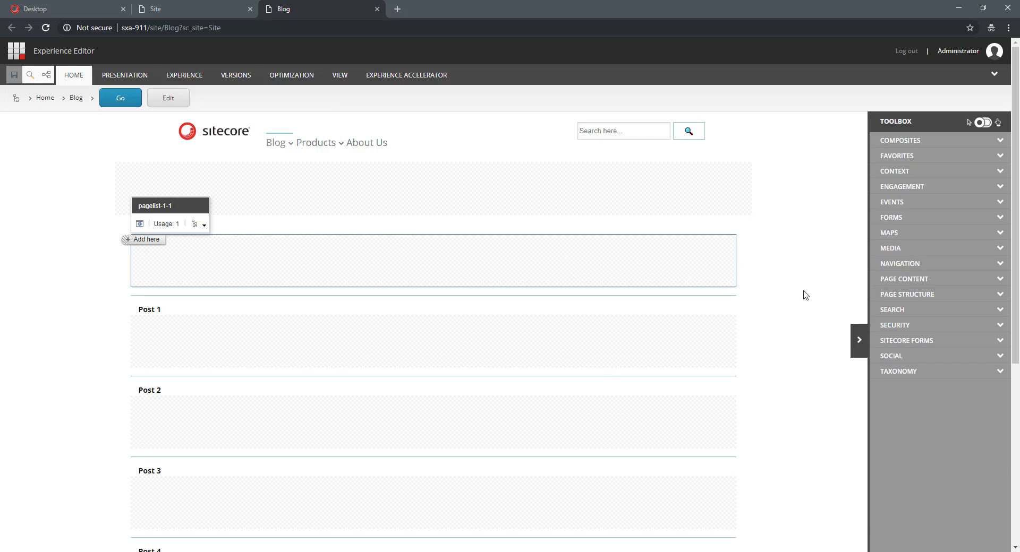
{"action": "mouse_move", "coordinate": [913, 356]}
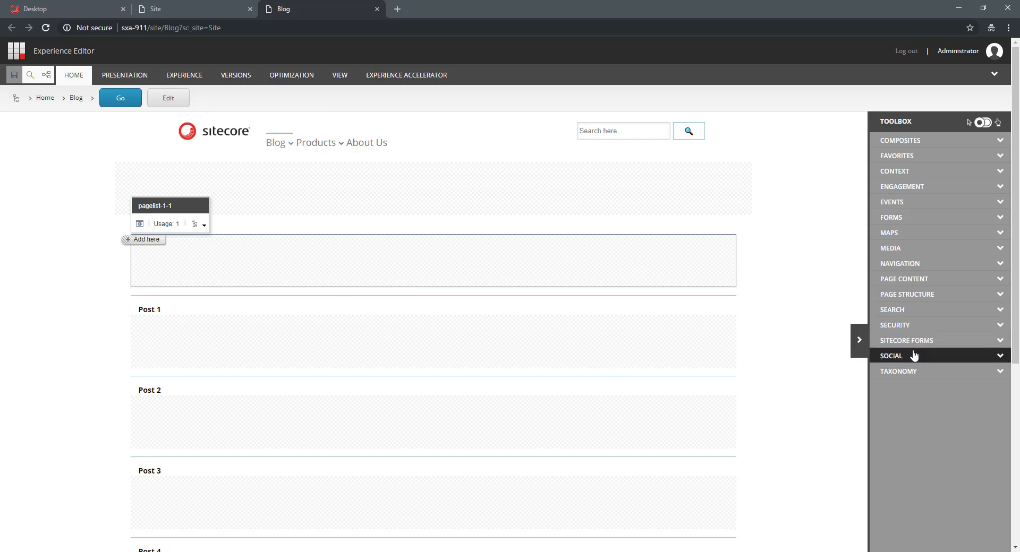
{"action": "mouse_move", "coordinate": [907, 371]}
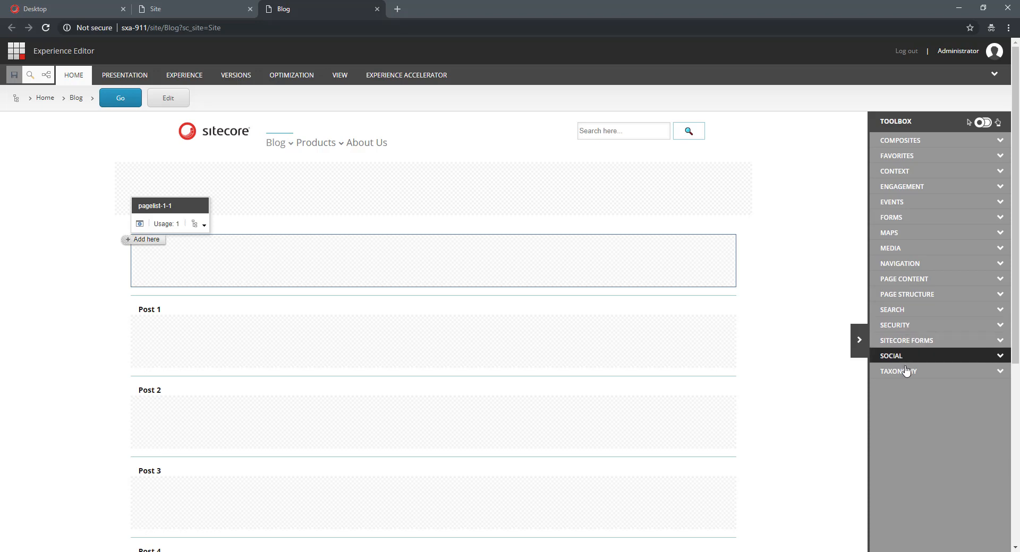
Add the Tag List from Toolbox > Taxonomy so every post shows Business, Marketing and Technical tags
{"action": "left_click", "coordinate": [899, 371]}
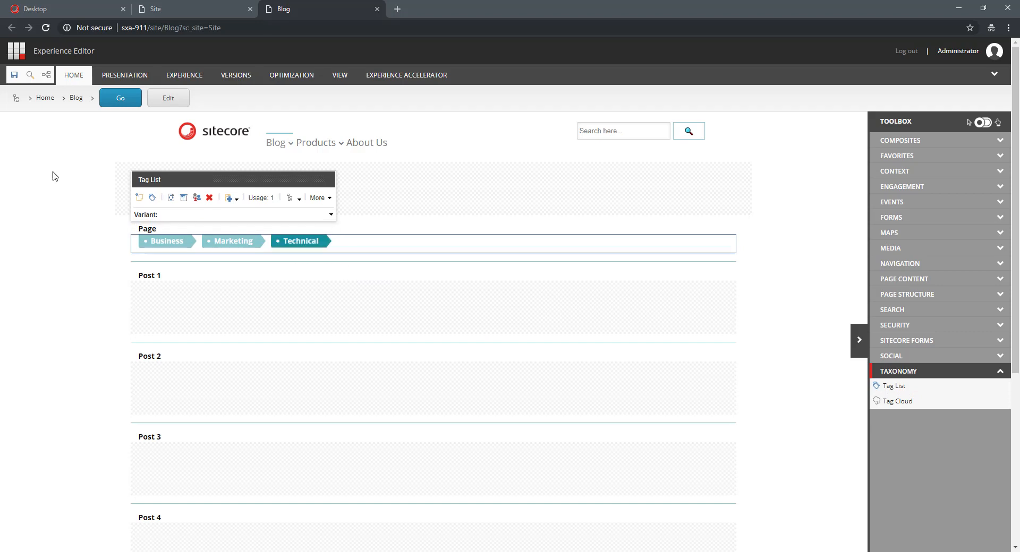
{"action": "mouse_move", "coordinate": [300, 241]}
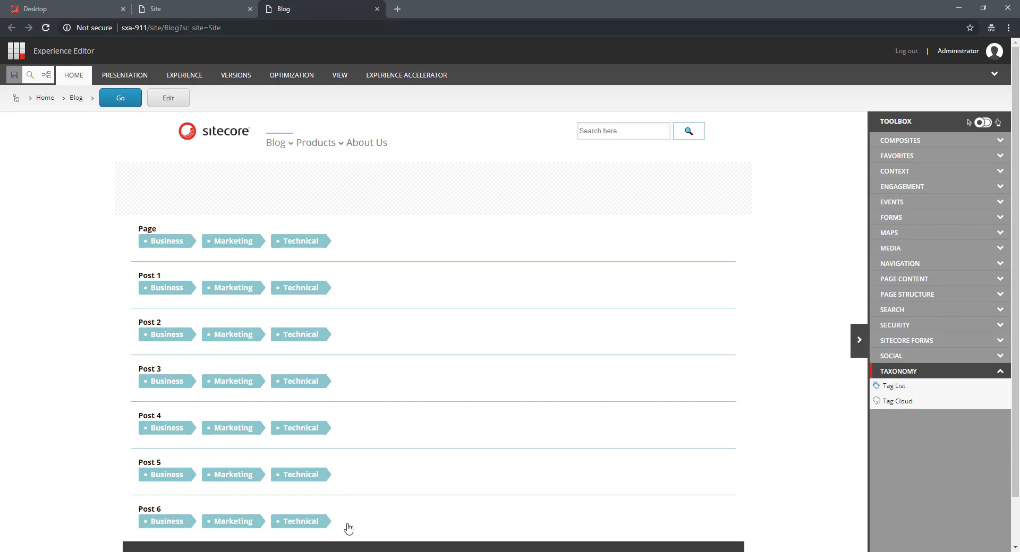
{"action": "mouse_move", "coordinate": [366, 244]}
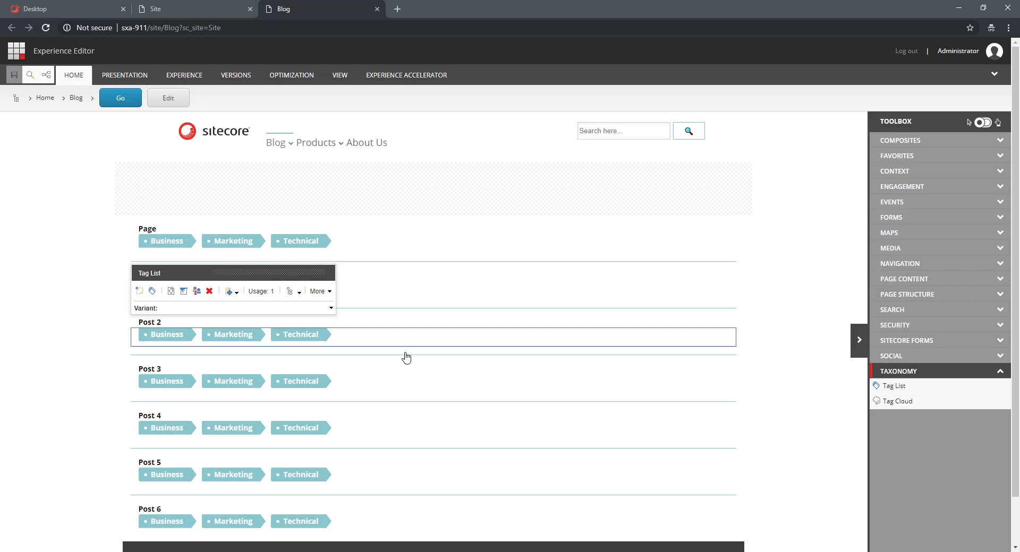
{"action": "mouse_move", "coordinate": [455, 296]}
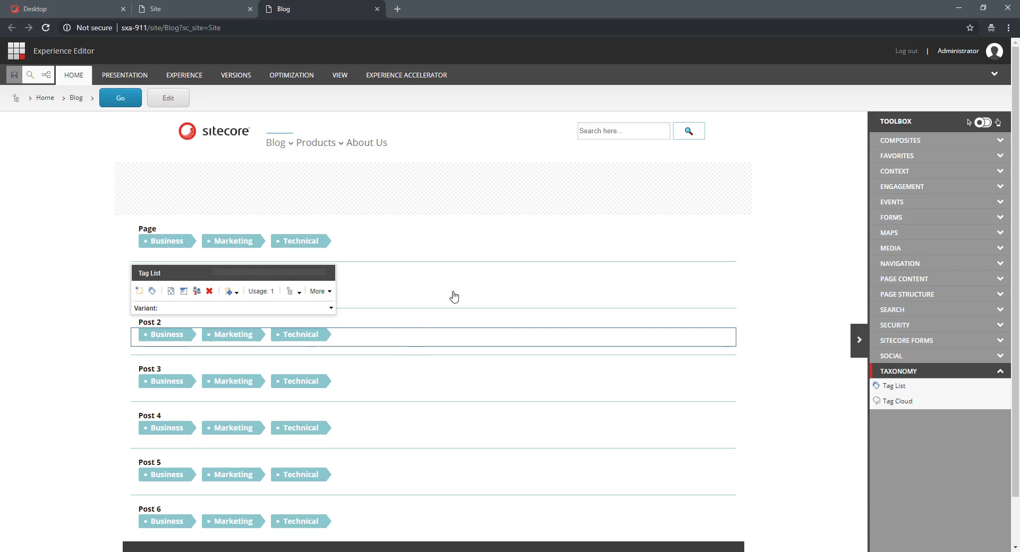
{"action": "mouse_move", "coordinate": [455, 247]}
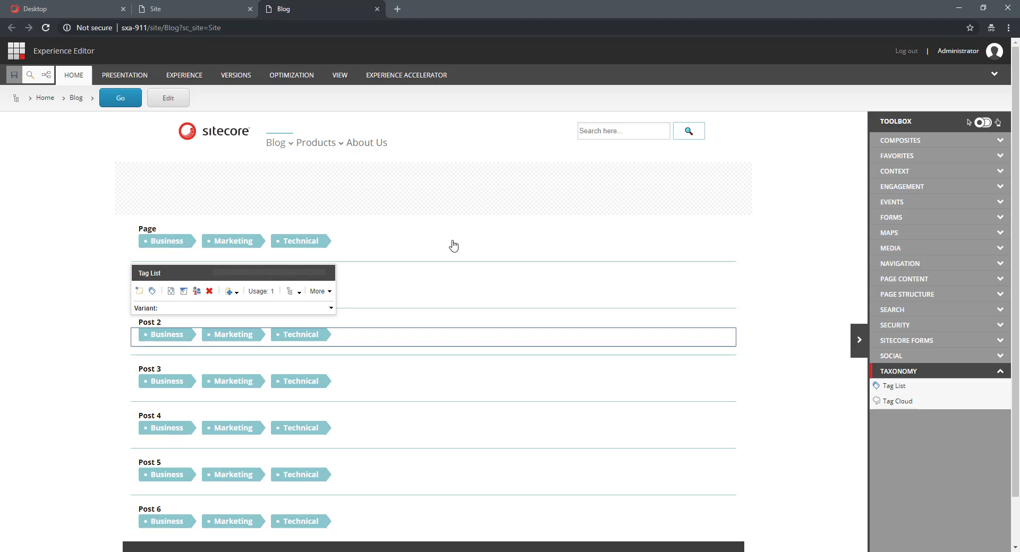
{"action": "mouse_move", "coordinate": [482, 255]}
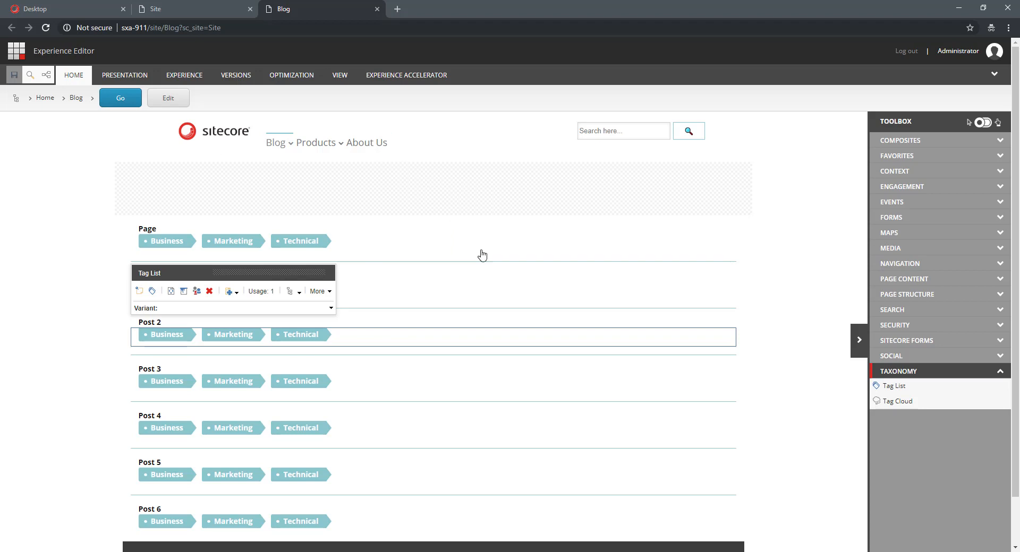
{"action": "left_click", "coordinate": [317, 142]}
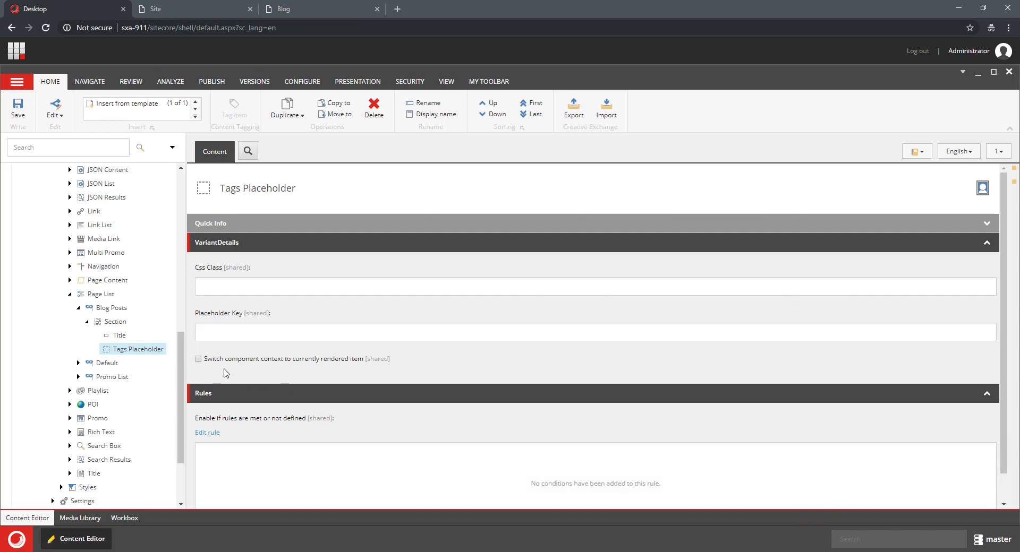
{"action": "mouse_move", "coordinate": [311, 364]}
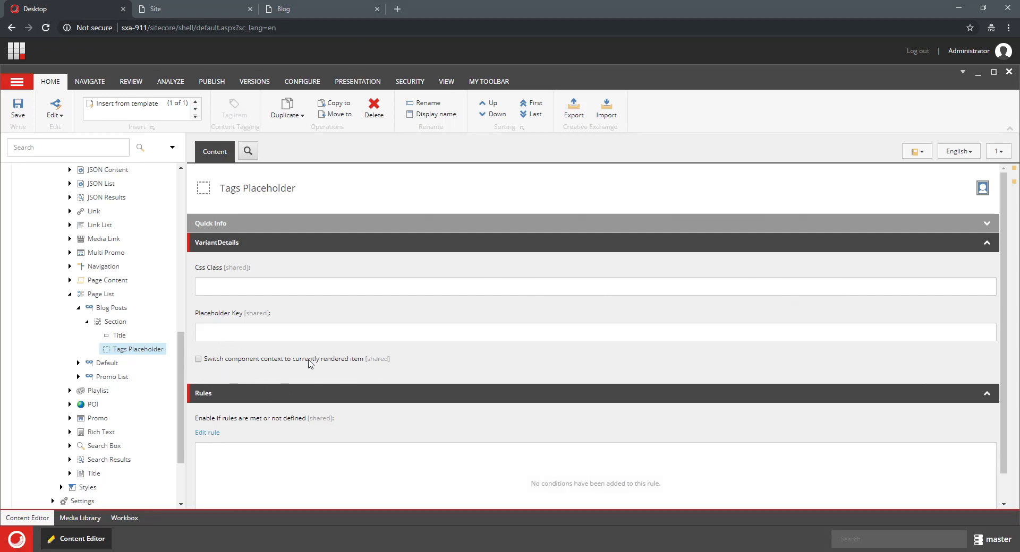
{"action": "mouse_move", "coordinate": [357, 363]}
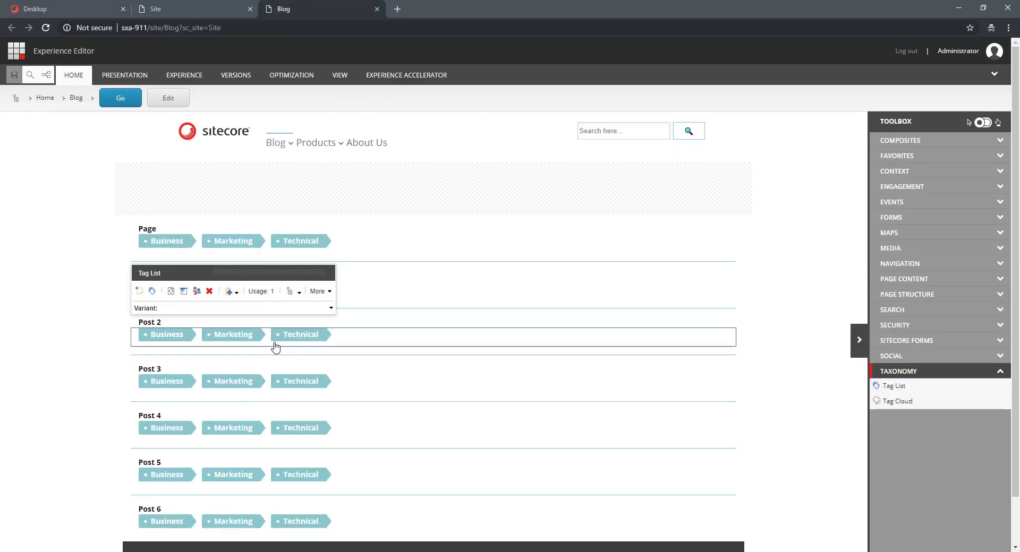
Refresh the Blog page so each post shows its own tags like Management, Technical, Front End
{"action": "left_click", "coordinate": [300, 333]}
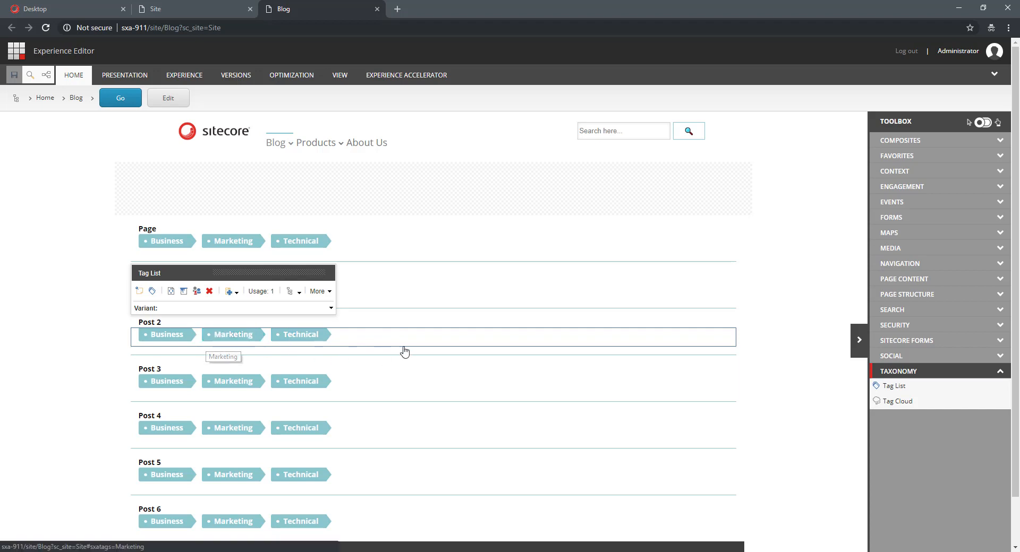
{"action": "mouse_move", "coordinate": [350, 325]}
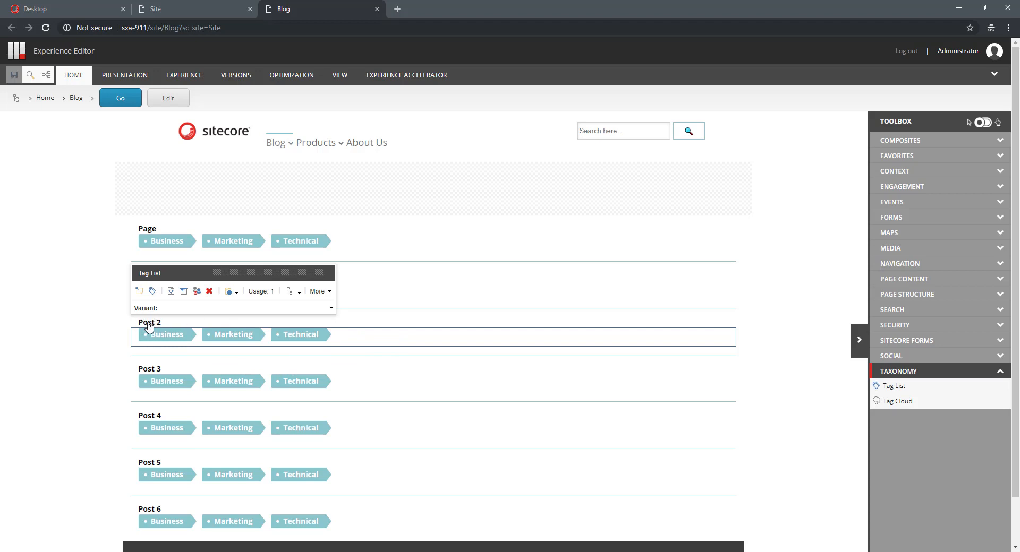
{"action": "mouse_move", "coordinate": [154, 372]}
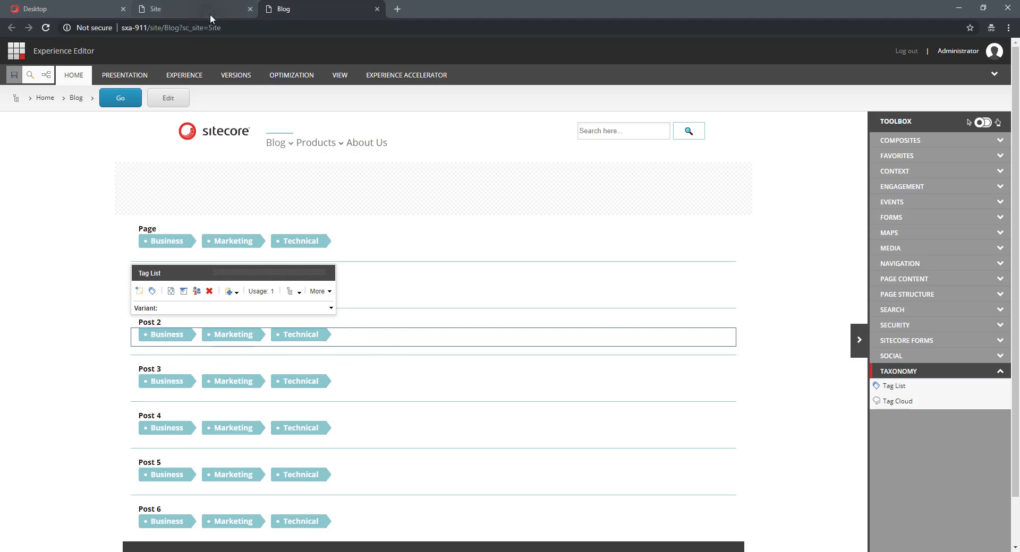
{"action": "mouse_move", "coordinate": [37, 8]}
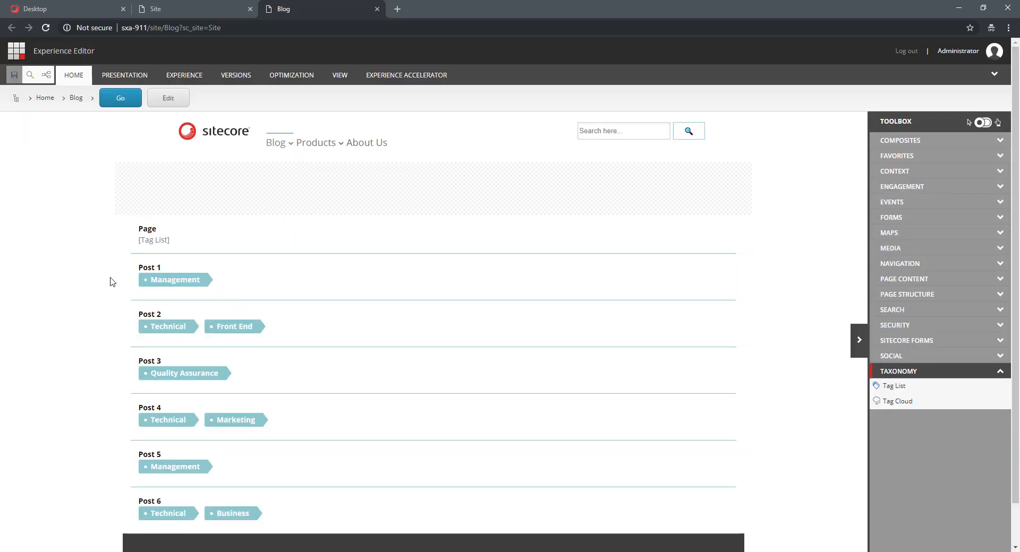
{"action": "mouse_move", "coordinate": [156, 271]}
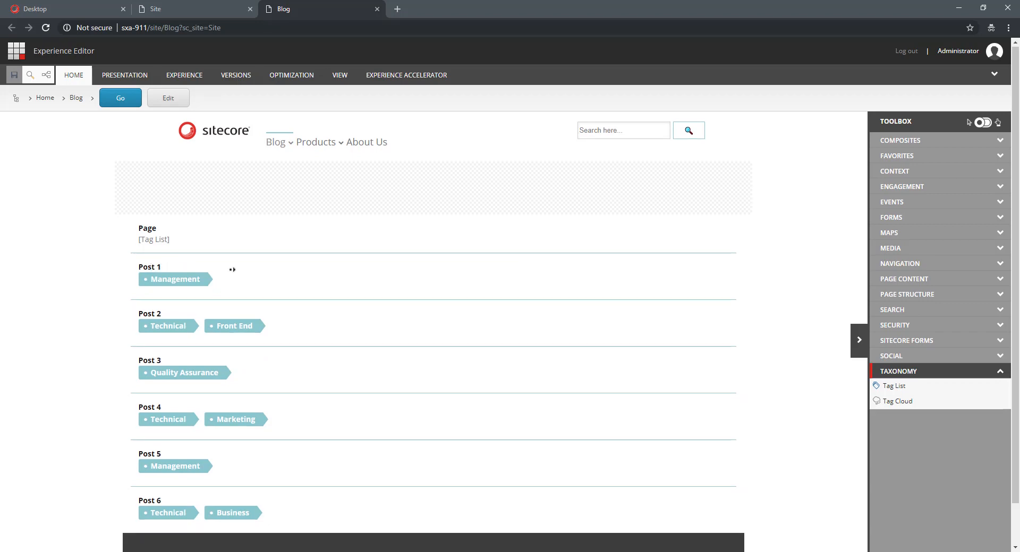
{"action": "left_click", "coordinate": [275, 143]}
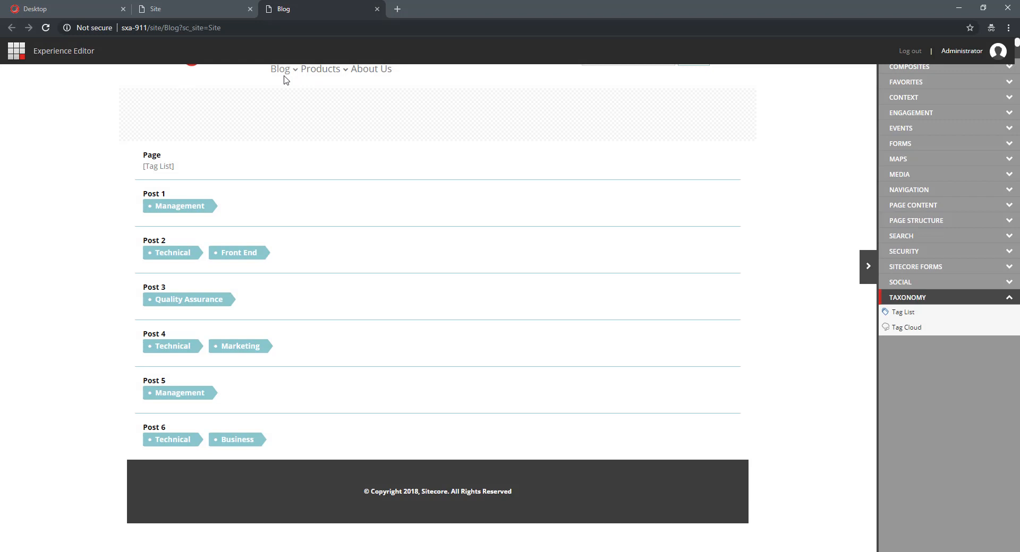
{"action": "left_click", "coordinate": [280, 68]}
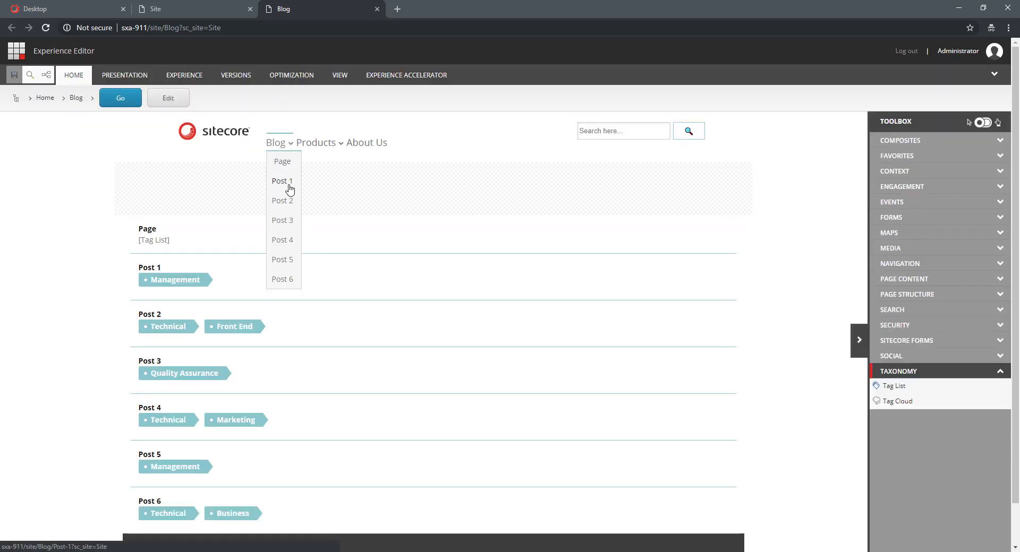
{"action": "left_click", "coordinate": [283, 180]}
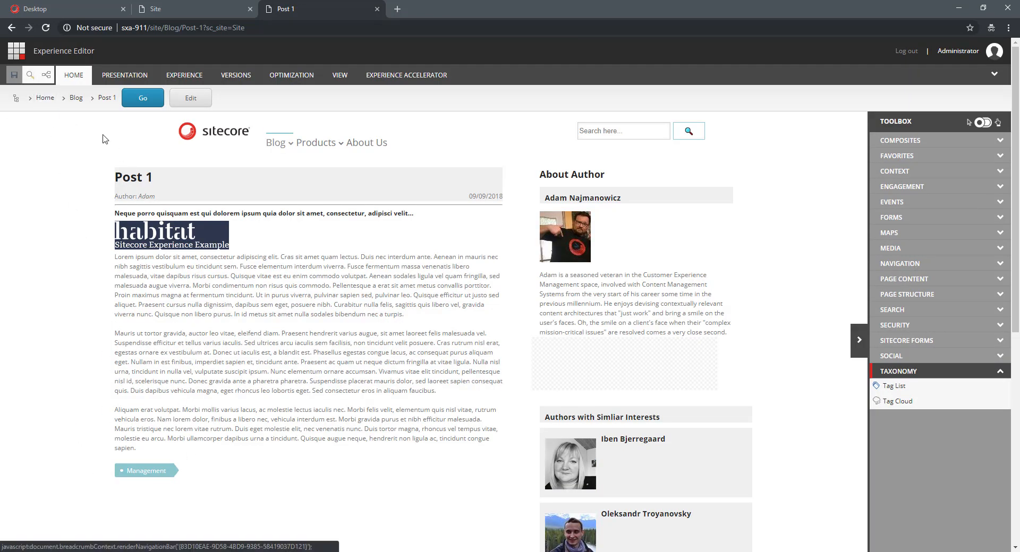
{"action": "left_click", "coordinate": [275, 142]}
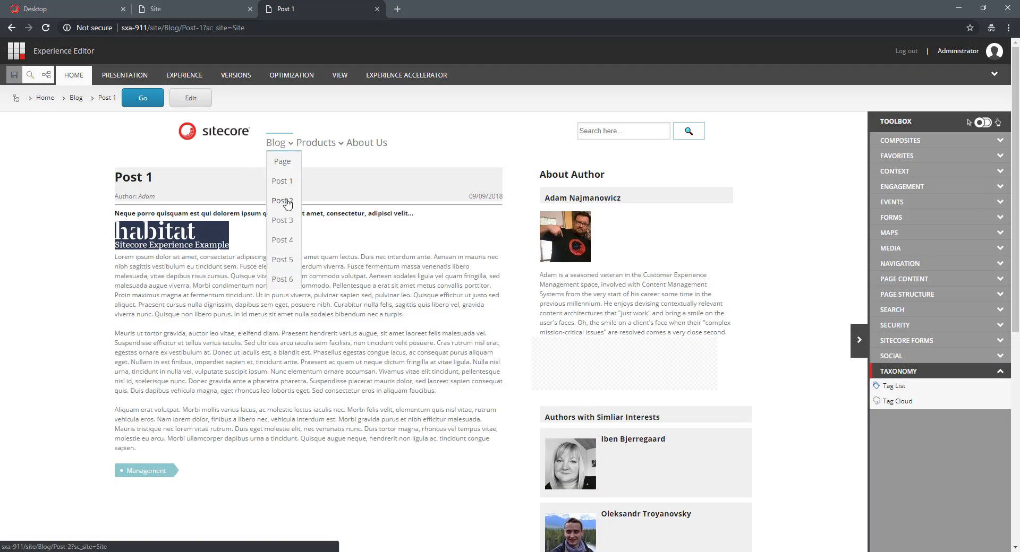
{"action": "left_click", "coordinate": [282, 201]}
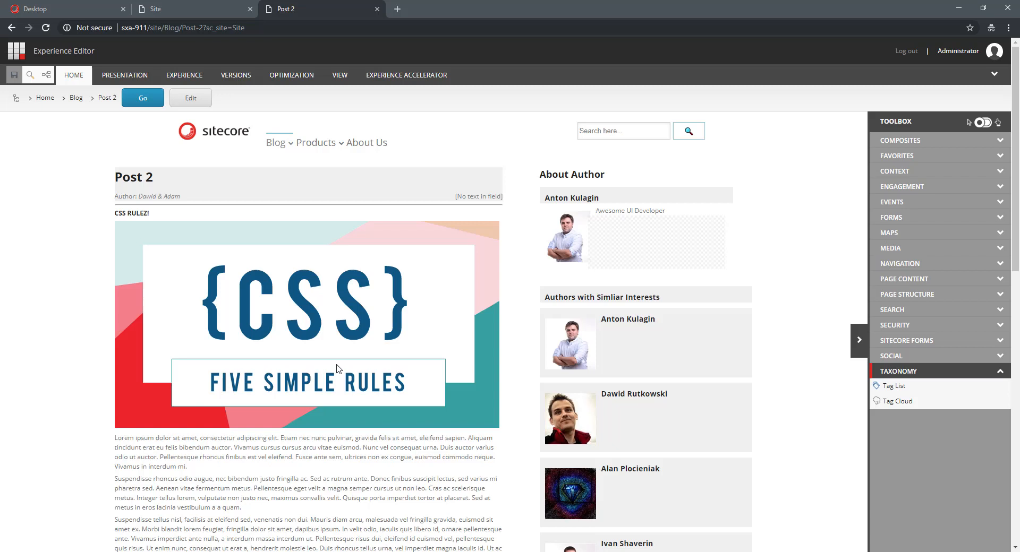
{"action": "left_click", "coordinate": [276, 142]}
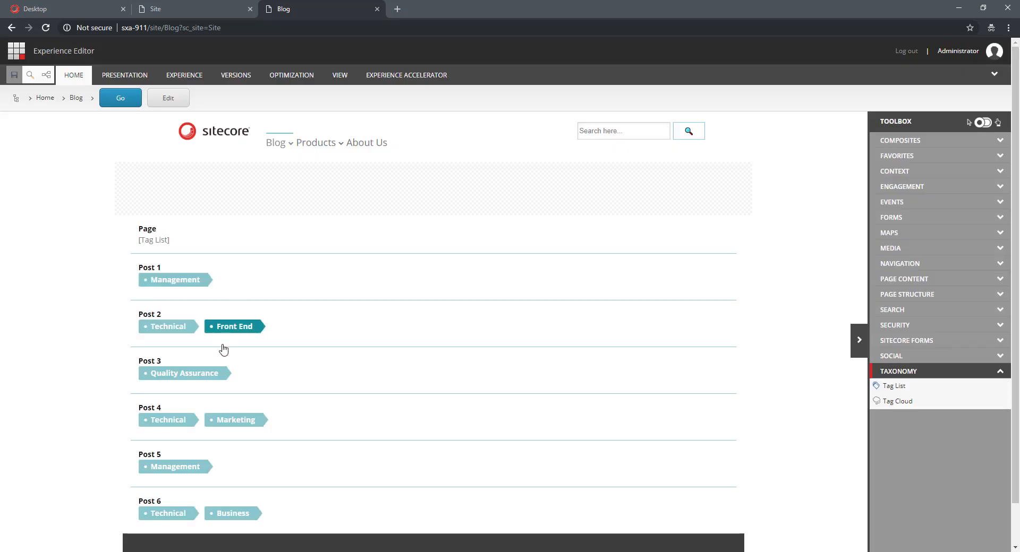
{"action": "mouse_move", "coordinate": [306, 332]}
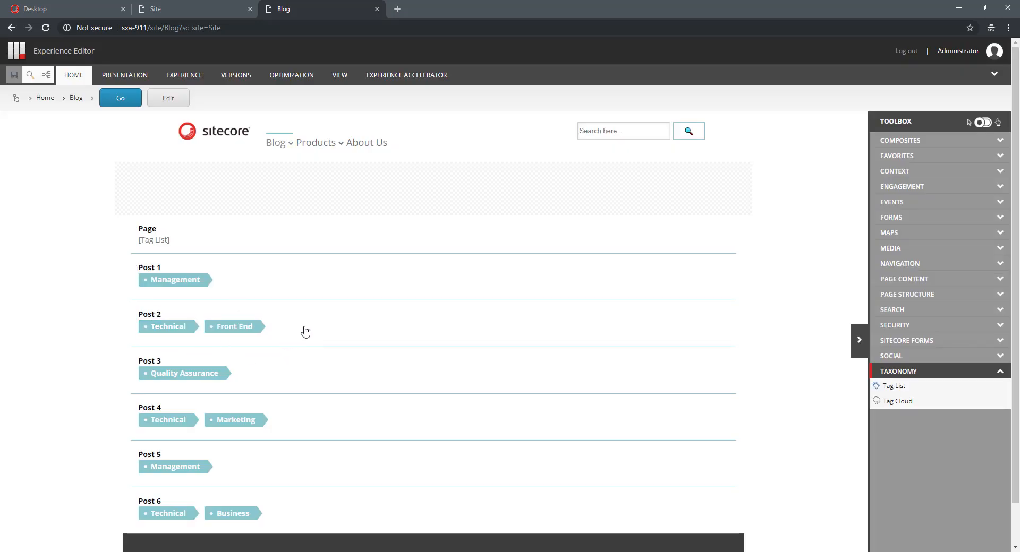
Place a Title component below Post 2's tag list, then remove it so posts show tags only
{"action": "left_click", "coordinate": [306, 328]}
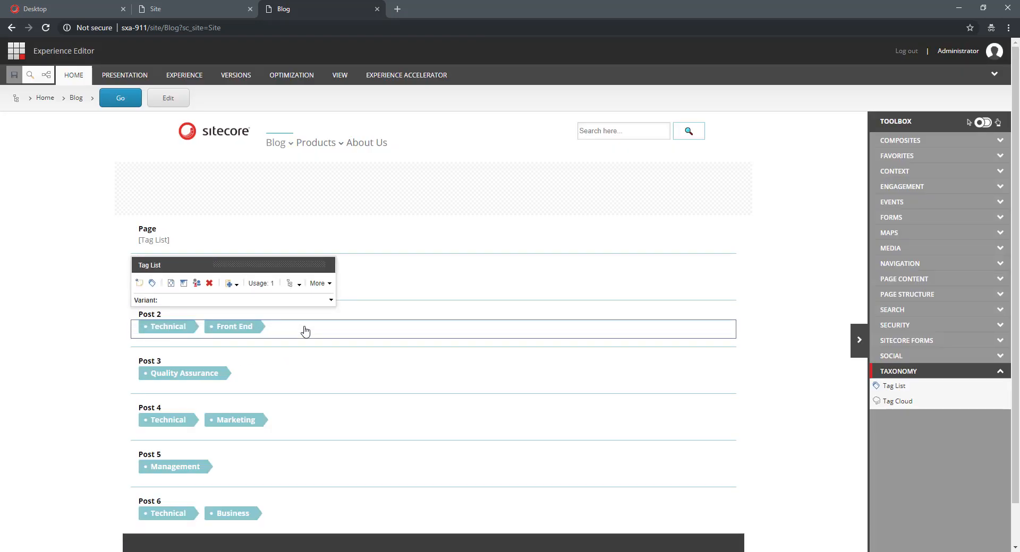
{"action": "mouse_move", "coordinate": [332, 334]}
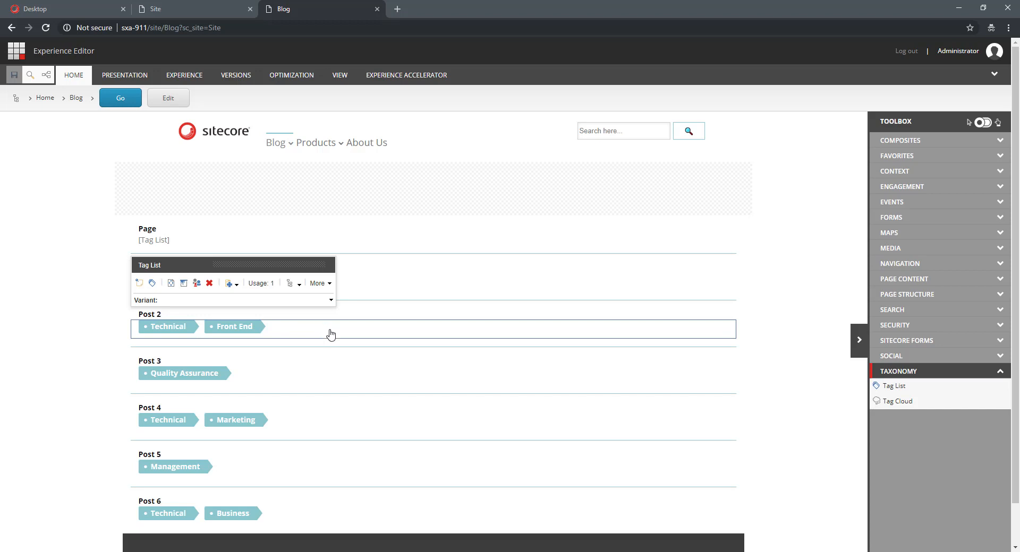
{"action": "mouse_move", "coordinate": [819, 375]}
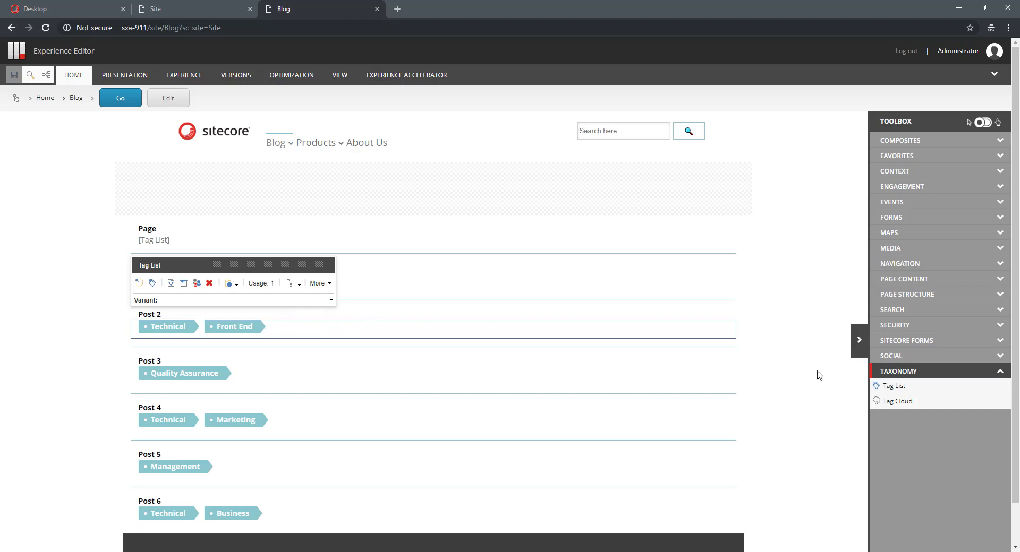
{"action": "mouse_move", "coordinate": [141, 229]}
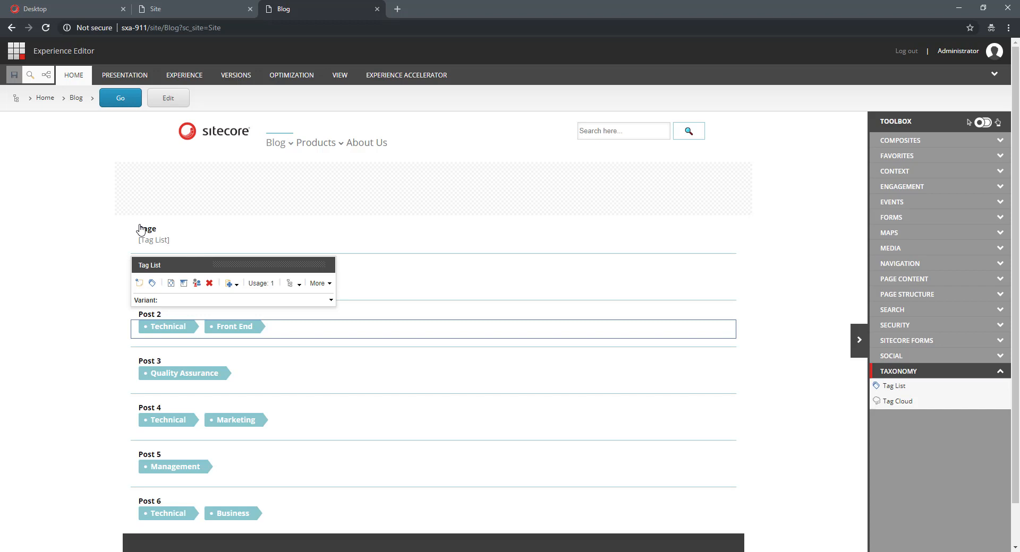
{"action": "mouse_move", "coordinate": [751, 351]}
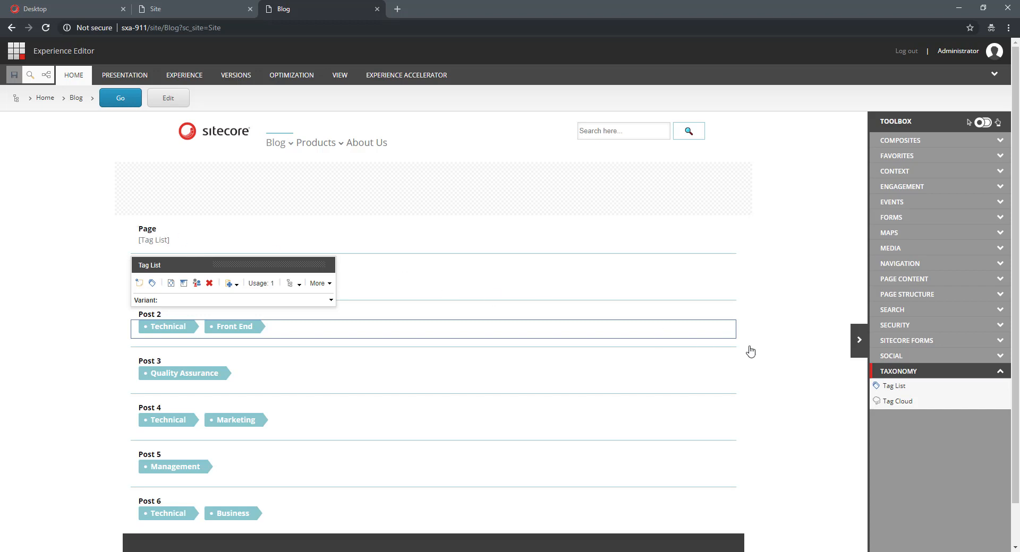
{"action": "mouse_move", "coordinate": [892, 217]}
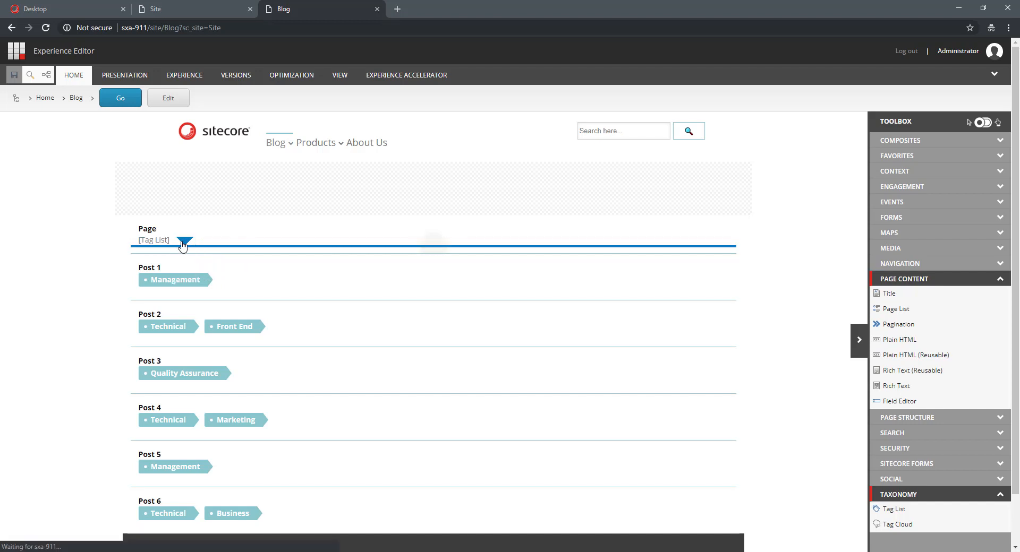
{"action": "left_click", "coordinate": [154, 240]}
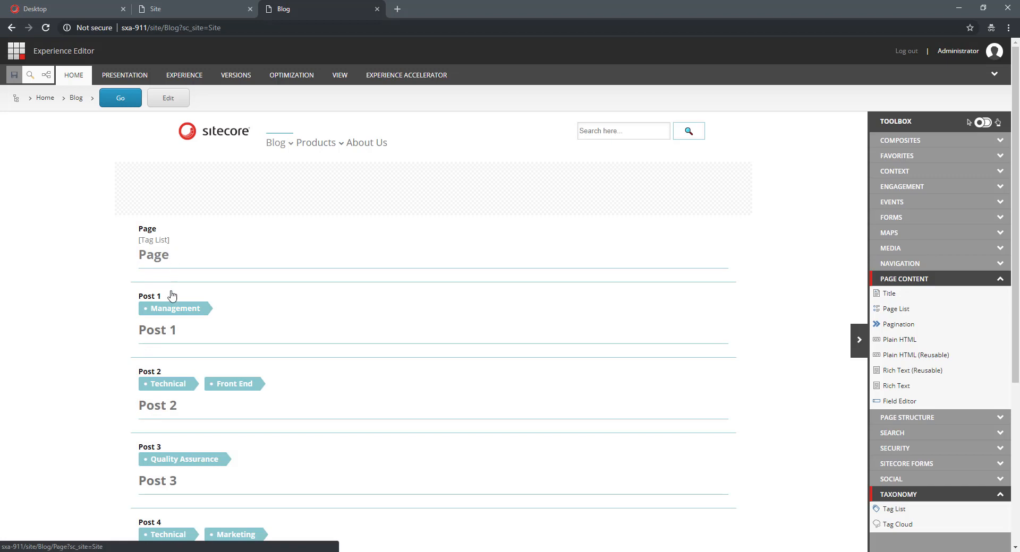
{"action": "mouse_move", "coordinate": [165, 409]}
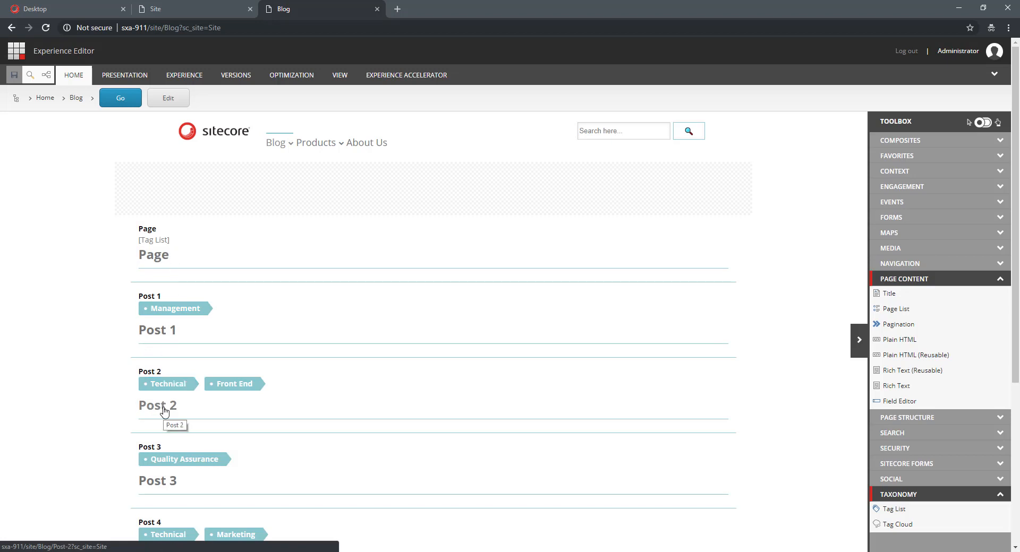
{"action": "left_click", "coordinate": [153, 253]}
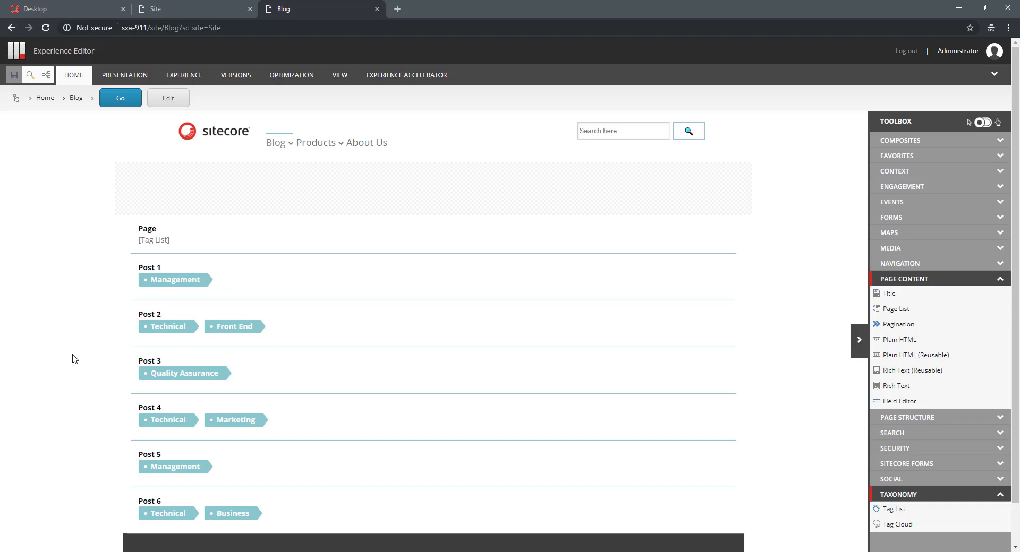
{"action": "mouse_move", "coordinate": [291, 285]}
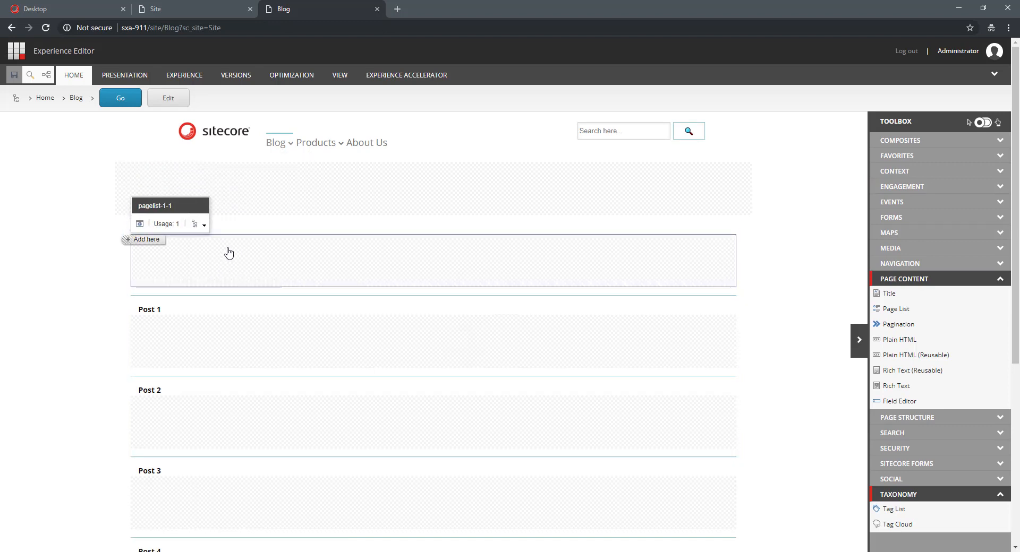
{"action": "mouse_move", "coordinate": [896, 509]}
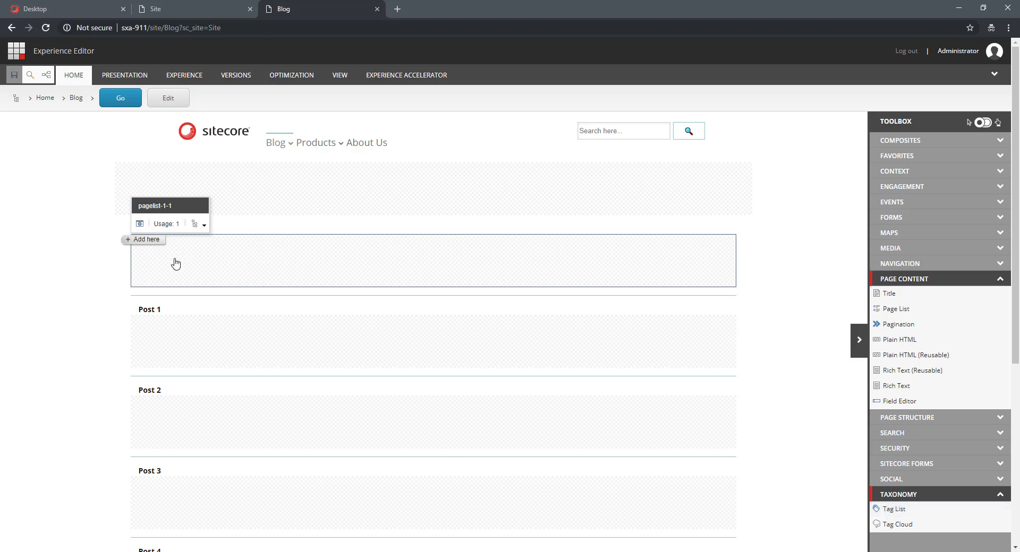
{"action": "mouse_move", "coordinate": [205, 258]}
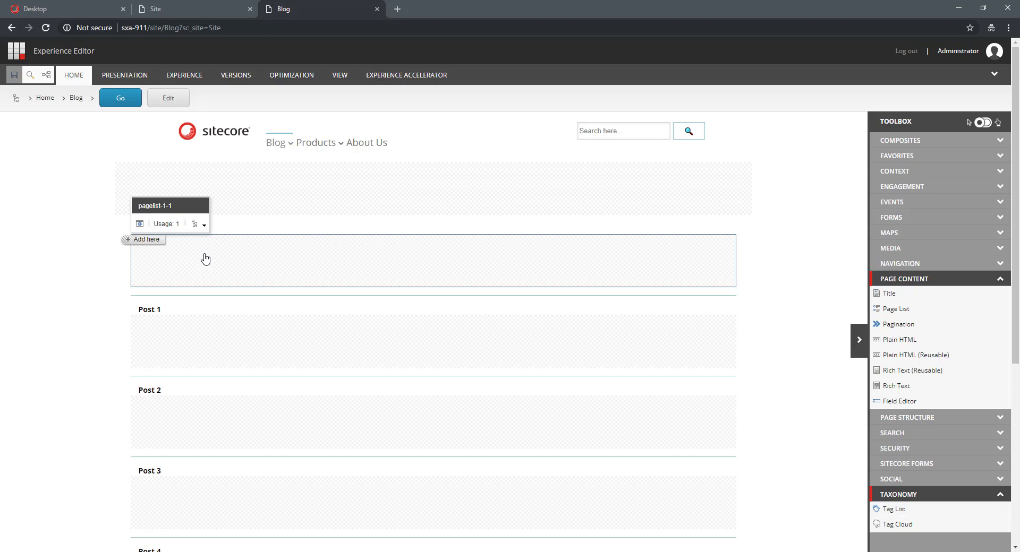
{"action": "mouse_move", "coordinate": [182, 259]}
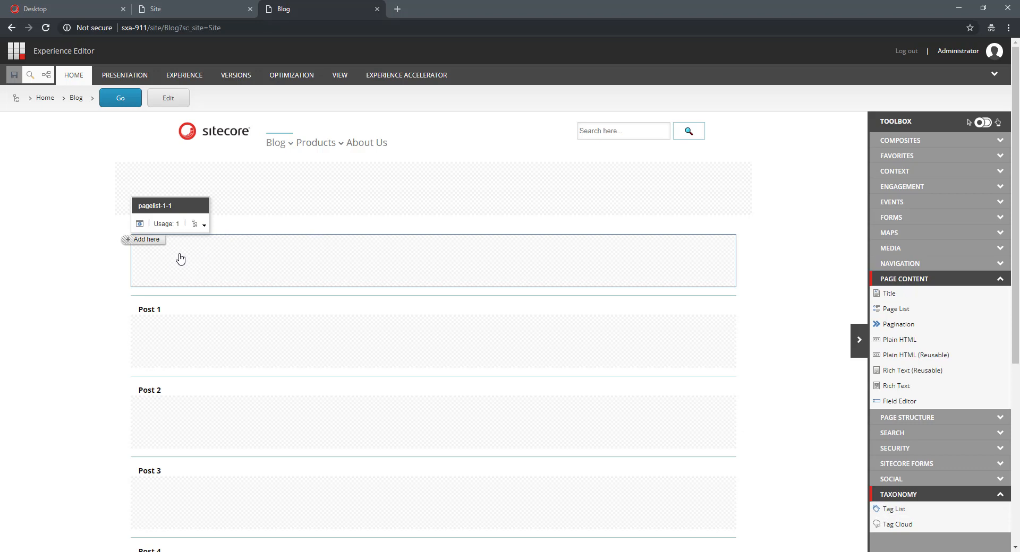
{"action": "mouse_move", "coordinate": [137, 213]}
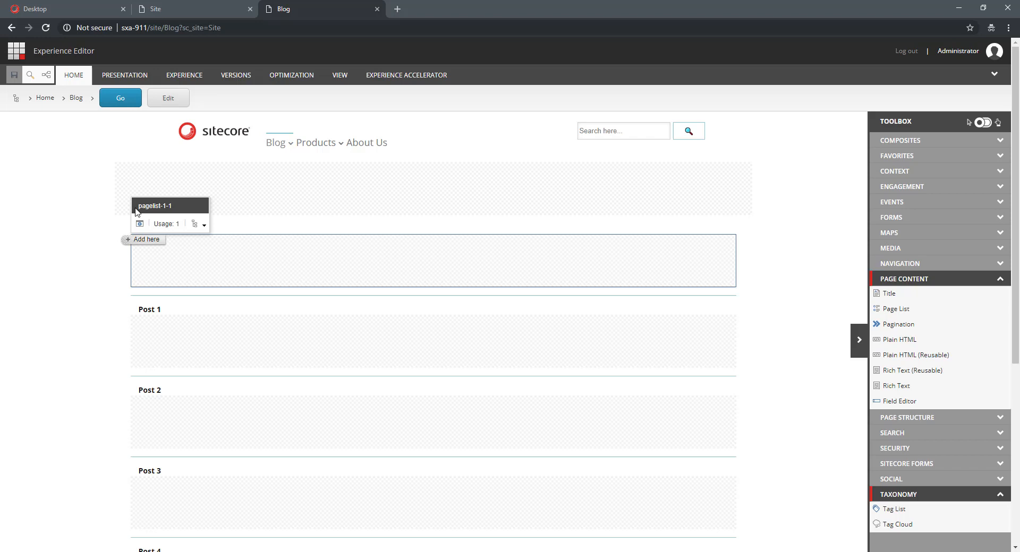
Select the pagelist-1-1 placeholder name shown under each post in edit mode
{"action": "double_click", "coordinate": [152, 206]}
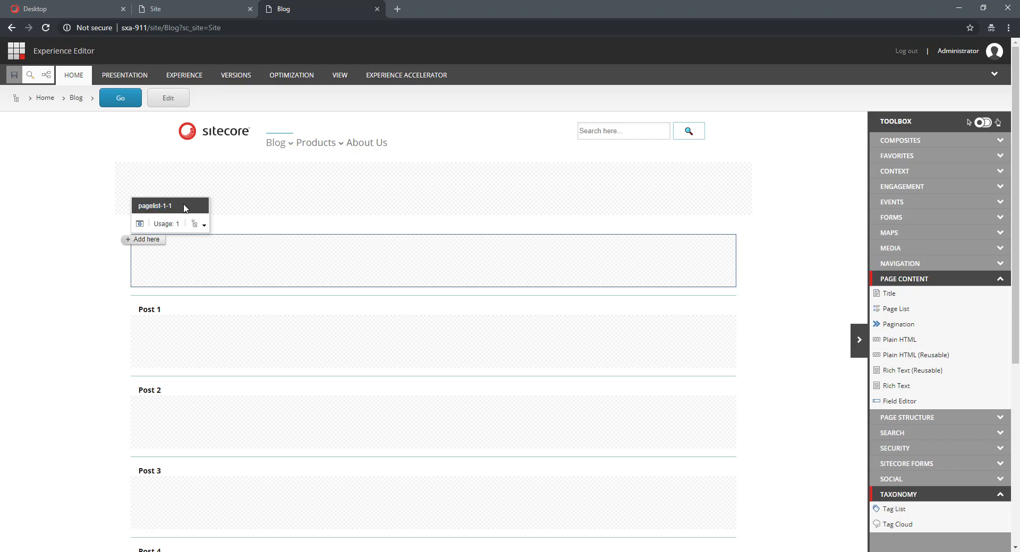
{"action": "mouse_move", "coordinate": [62, 7]}
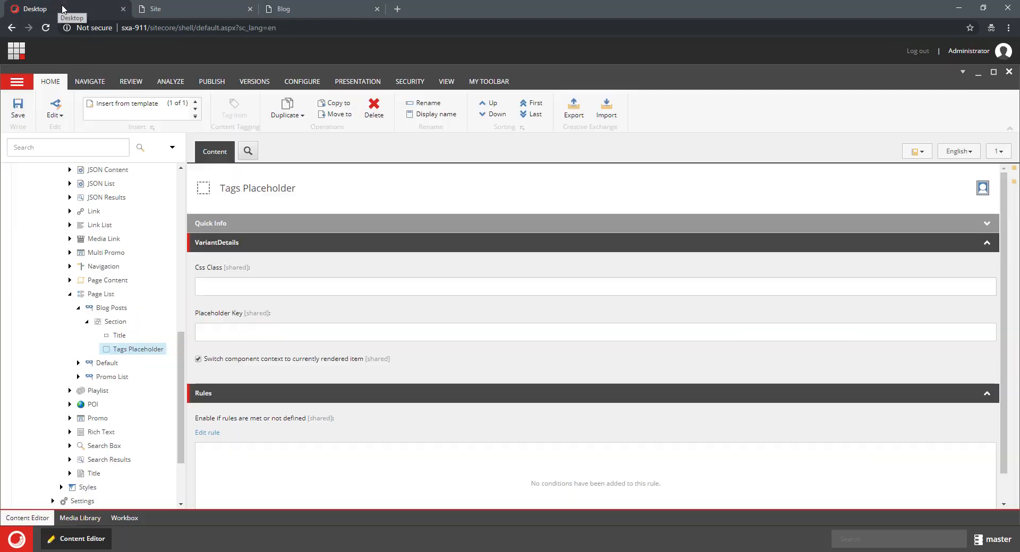
{"action": "mouse_move", "coordinate": [137, 349]}
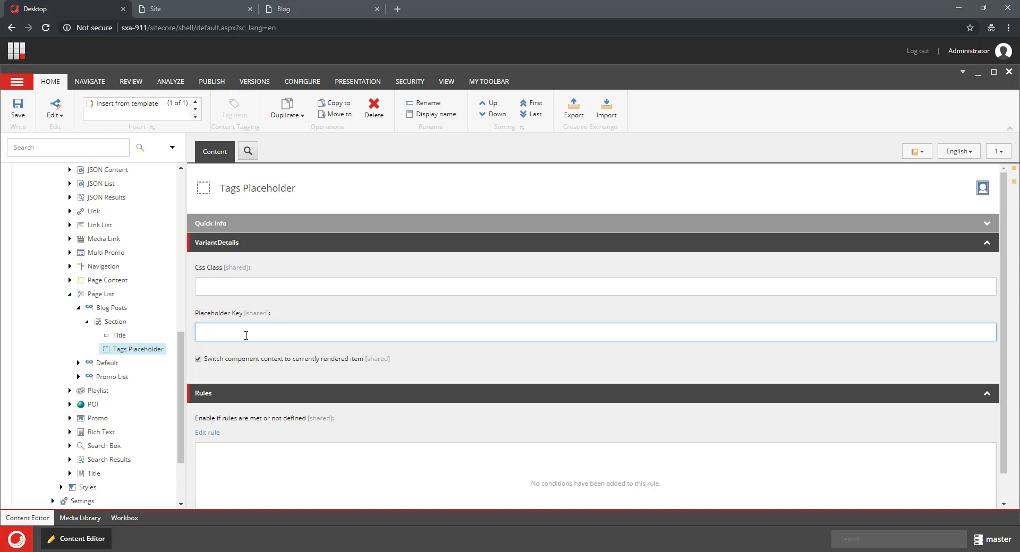
Enter 'blog' and 'posts' into the Tags Placeholder's Placeholder Key field
{"action": "type", "text": "blog"}
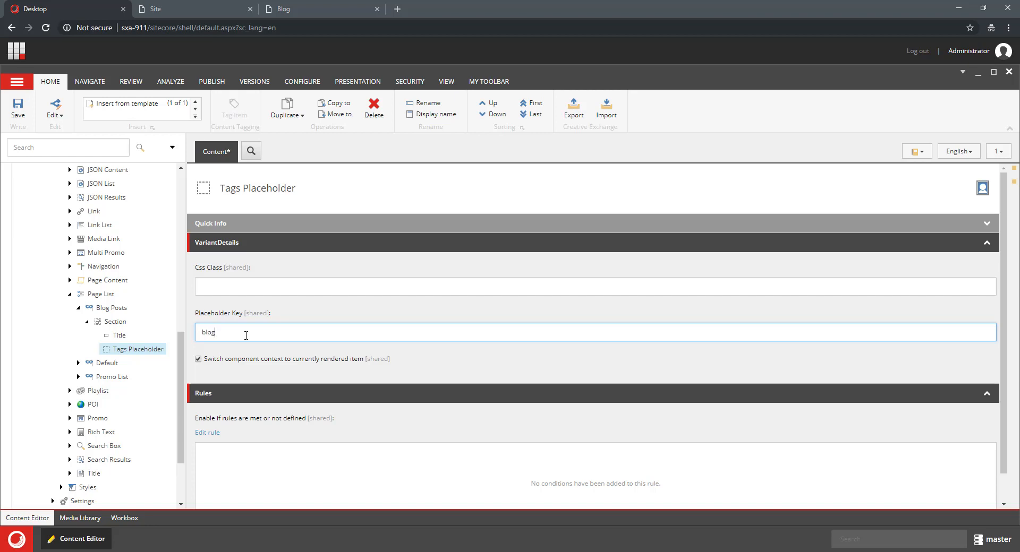
{"action": "type", "text": "posts"}
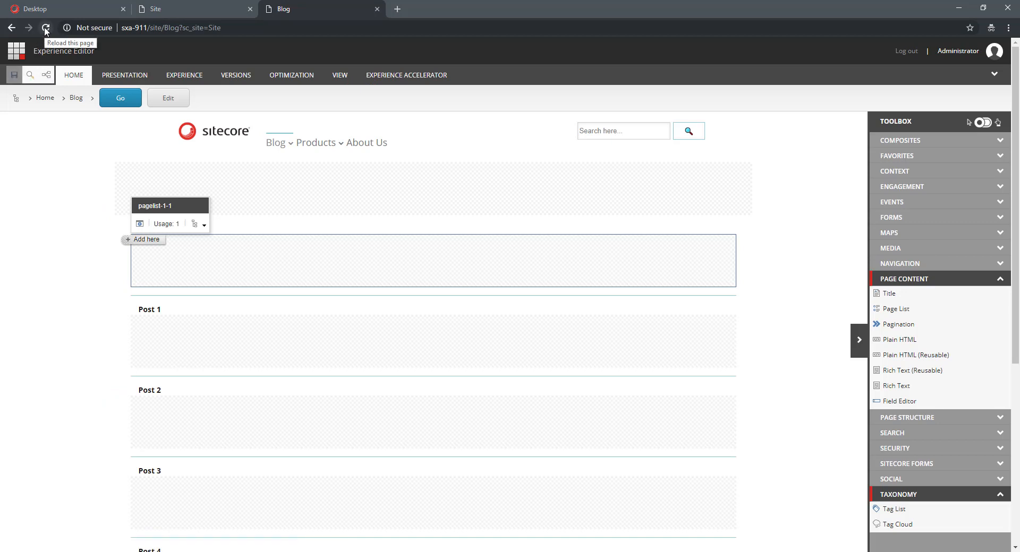
Reload the Blog page in the Experience Editor to apply the new placeholder key
{"action": "left_click", "coordinate": [46, 27]}
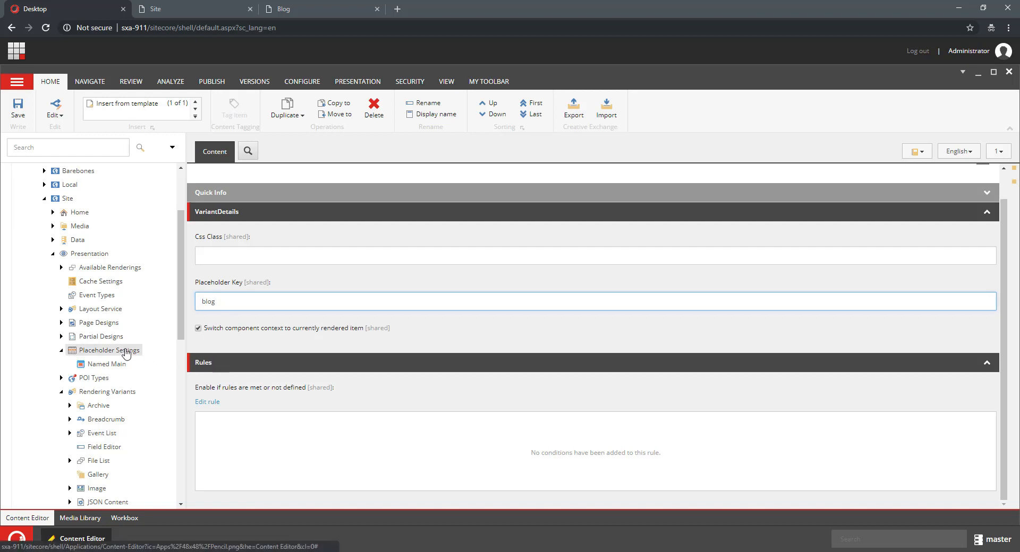
Insert a 'blog' Placeholder item under Placeholder Settings with key blog*
{"action": "right_click", "coordinate": [108, 350]}
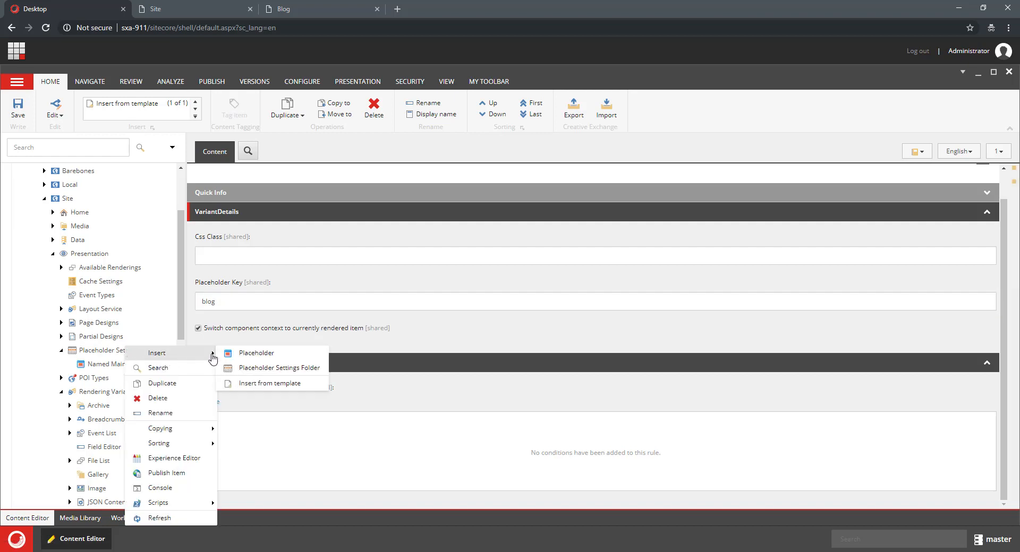
{"action": "left_click", "coordinate": [256, 353]}
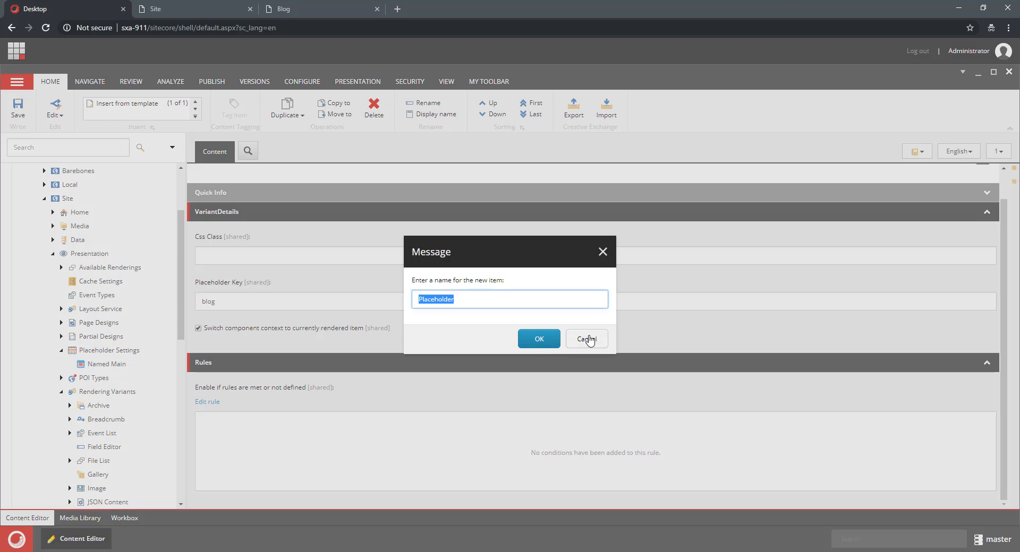
{"action": "mouse_move", "coordinate": [588, 340]}
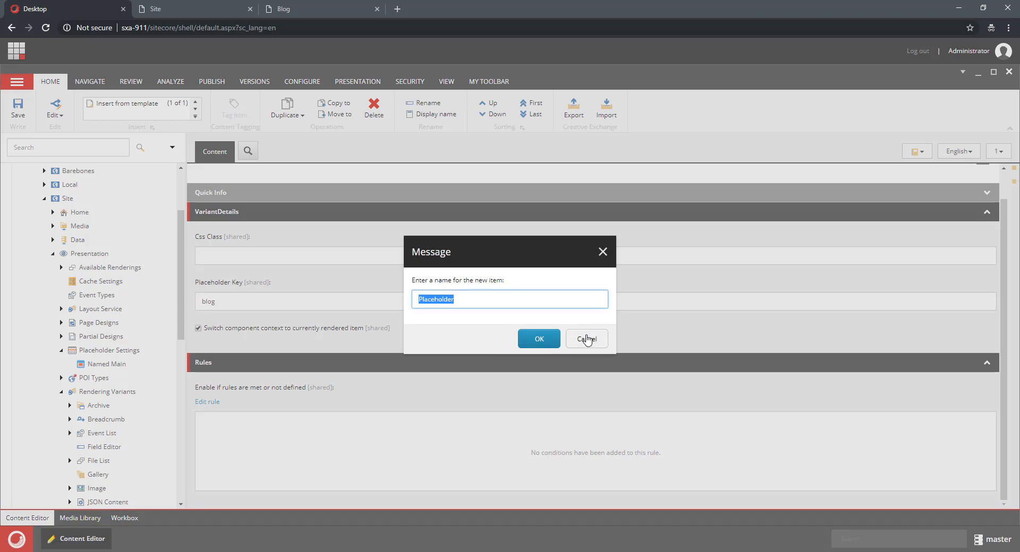
{"action": "left_click", "coordinate": [538, 339]}
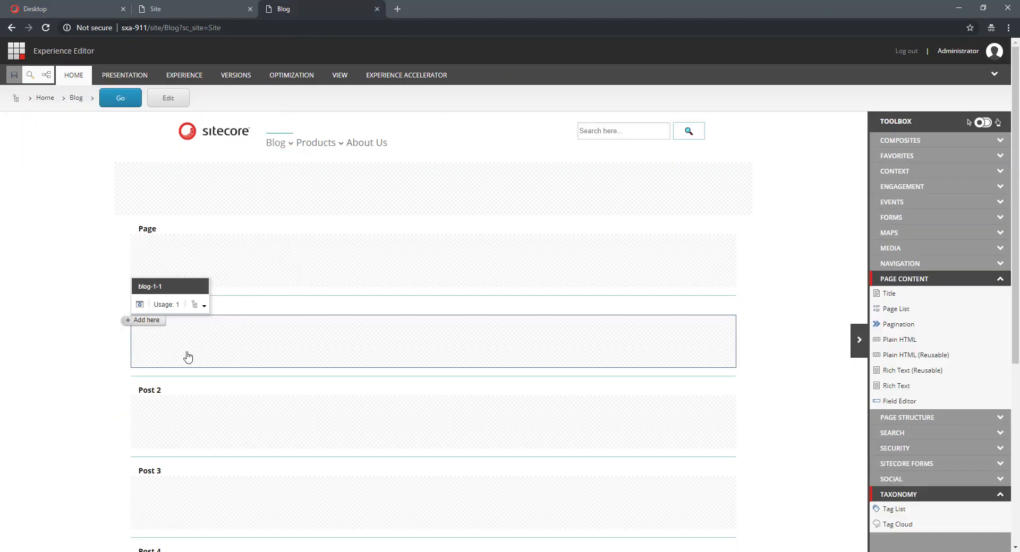
{"action": "mouse_move", "coordinate": [150, 286]}
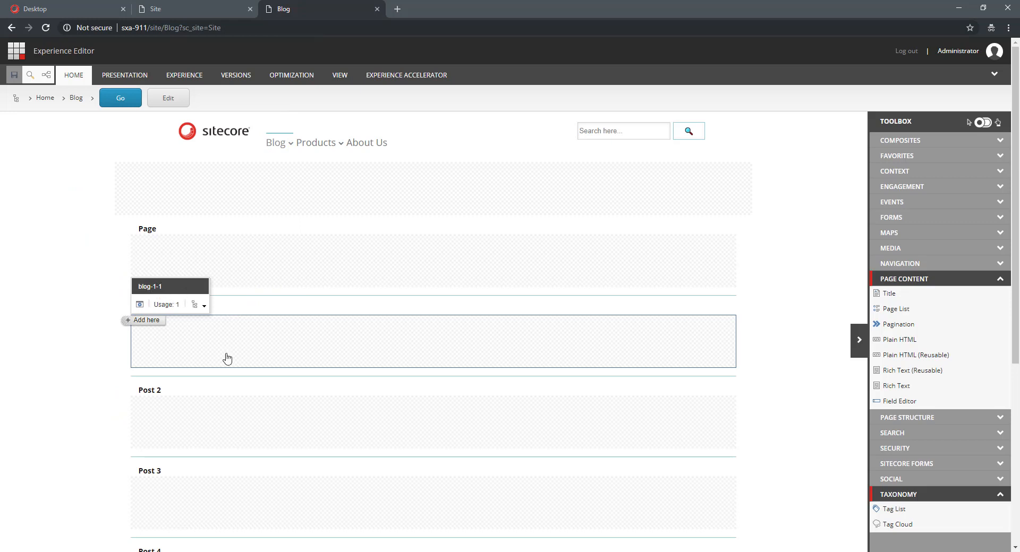
{"action": "left_click", "coordinate": [156, 9]}
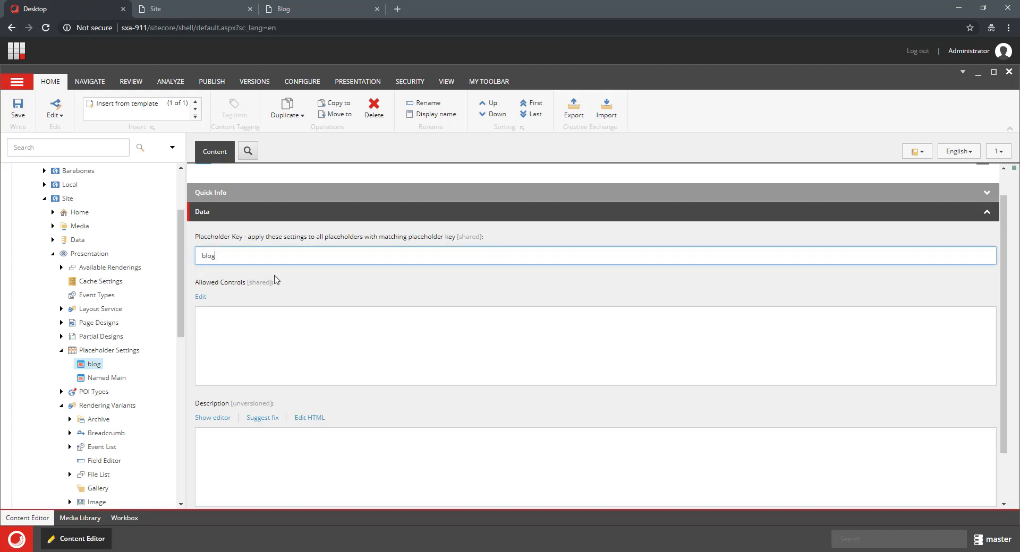
{"action": "type", "text": "*"}
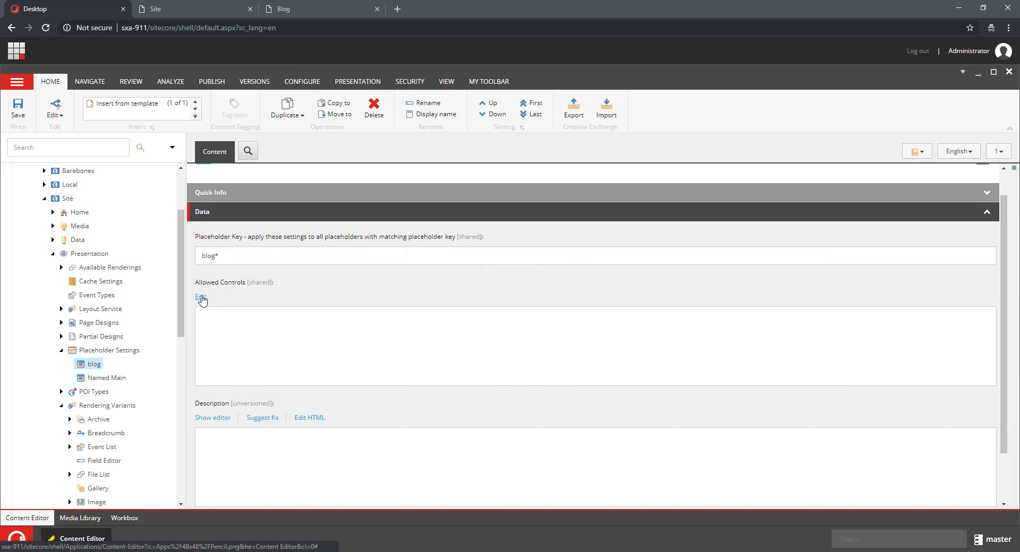
Set Allowed Controls to Renderings > Feature > Taxonomy > Tag List only
{"action": "left_click", "coordinate": [200, 297]}
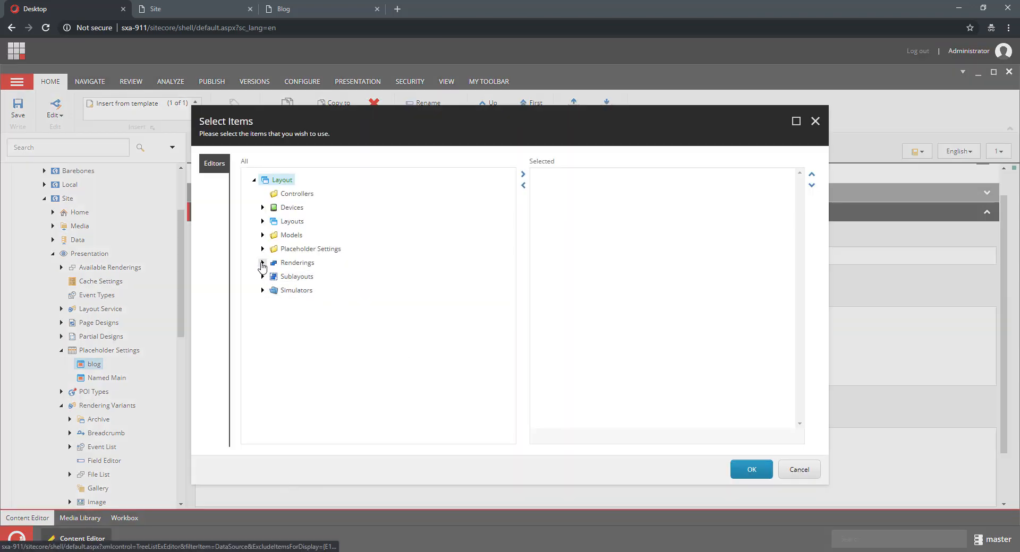
{"action": "left_click", "coordinate": [262, 263]}
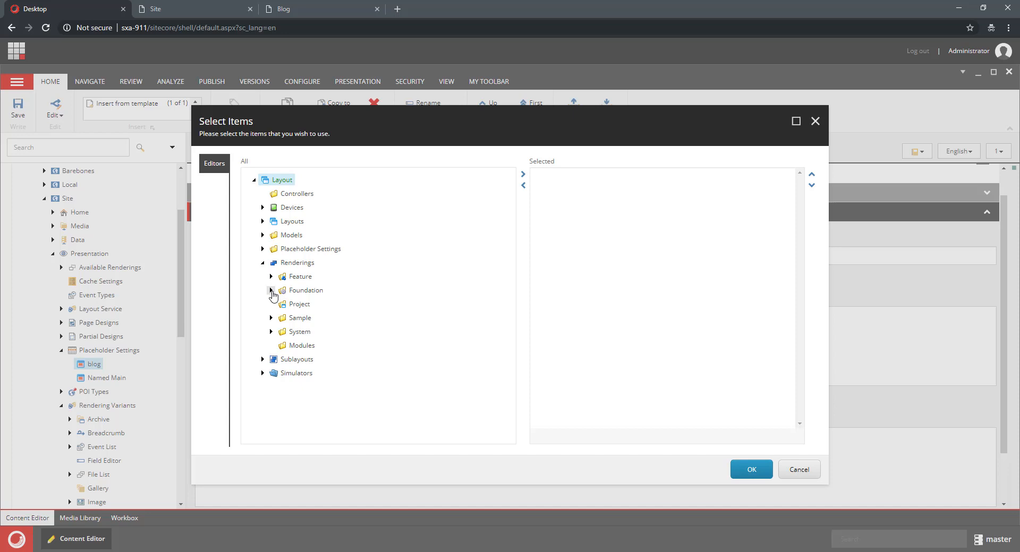
{"action": "left_click", "coordinate": [271, 276]}
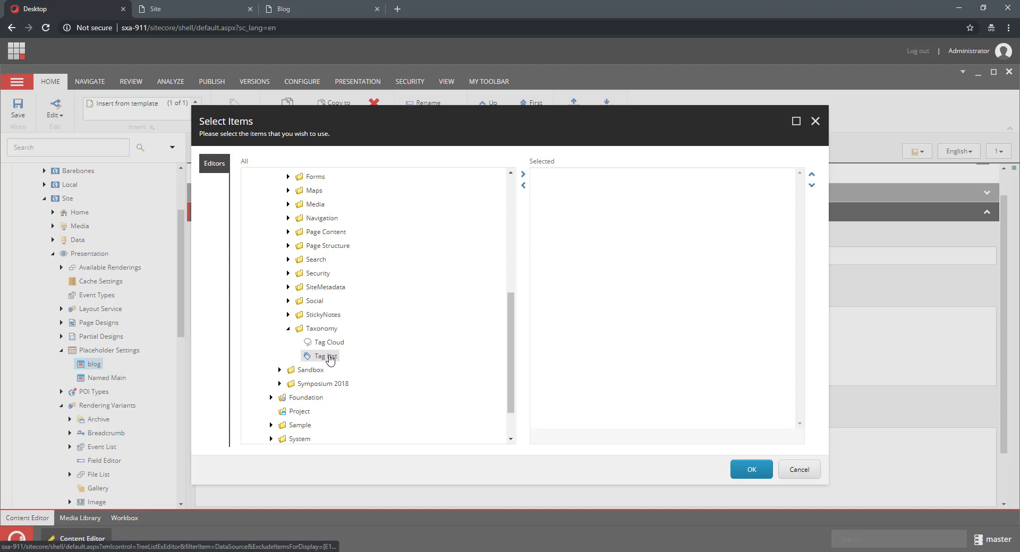
{"action": "left_click", "coordinate": [751, 470]}
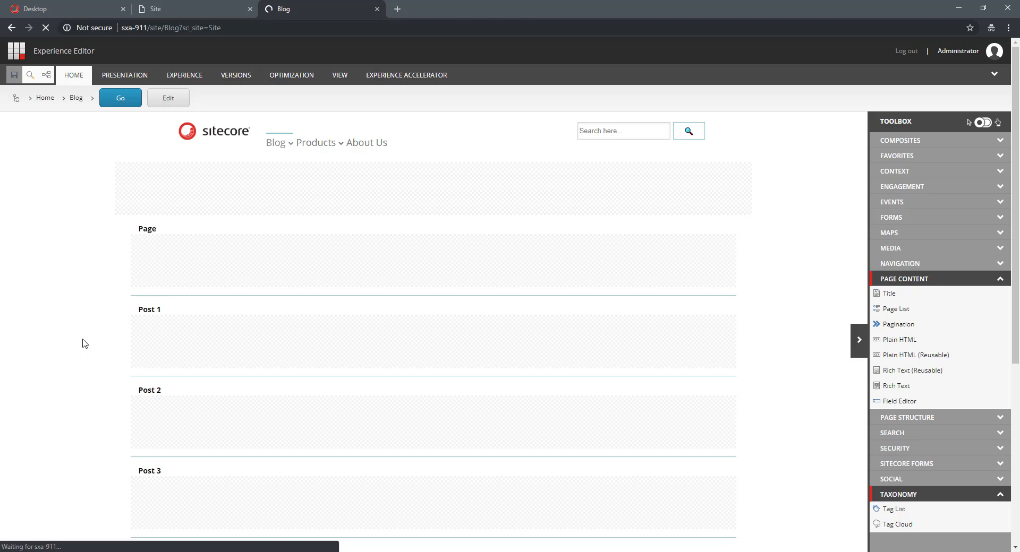
Use Add here on the first blog-1-1 placeholder, which now offers only Tag List
{"action": "scroll", "scroll_direction": "down", "scroll_amount": 3}
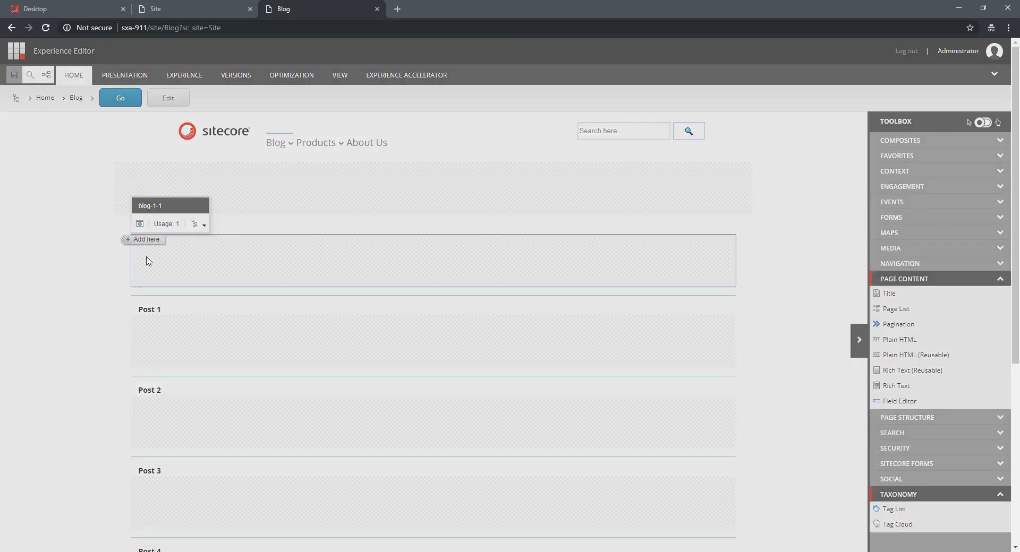
{"action": "left_click", "coordinate": [148, 239]}
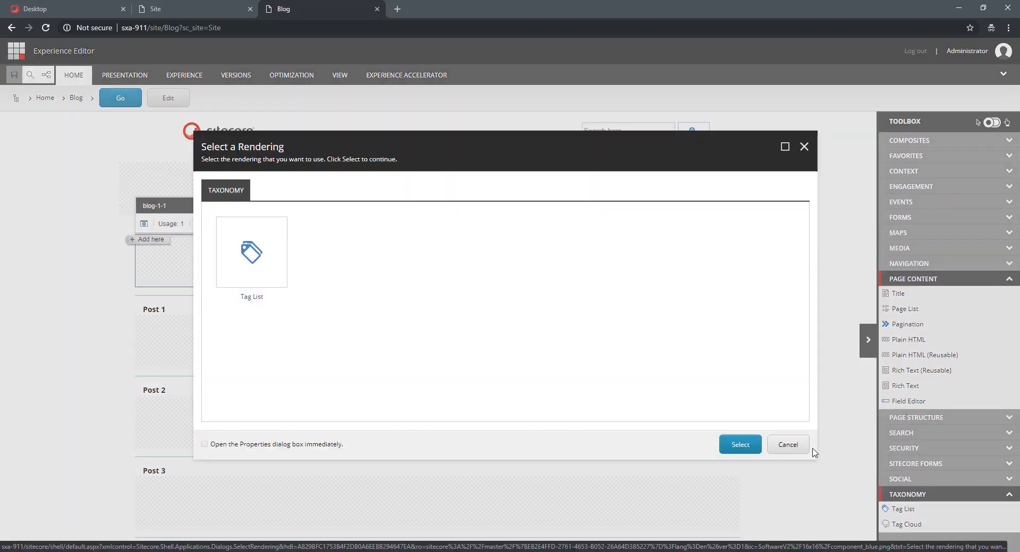
{"action": "left_click", "coordinate": [787, 444]}
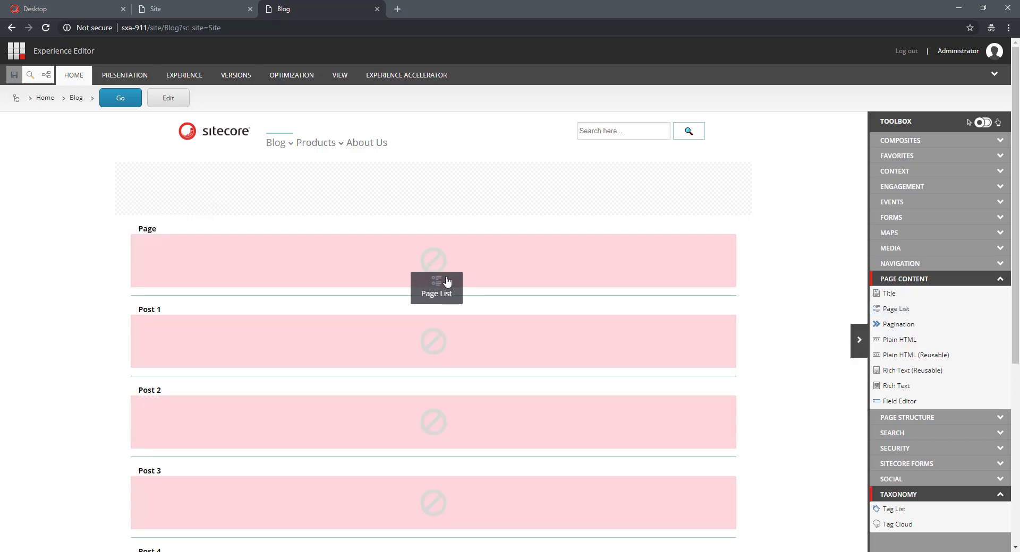
{"action": "mouse_move", "coordinate": [434, 271]}
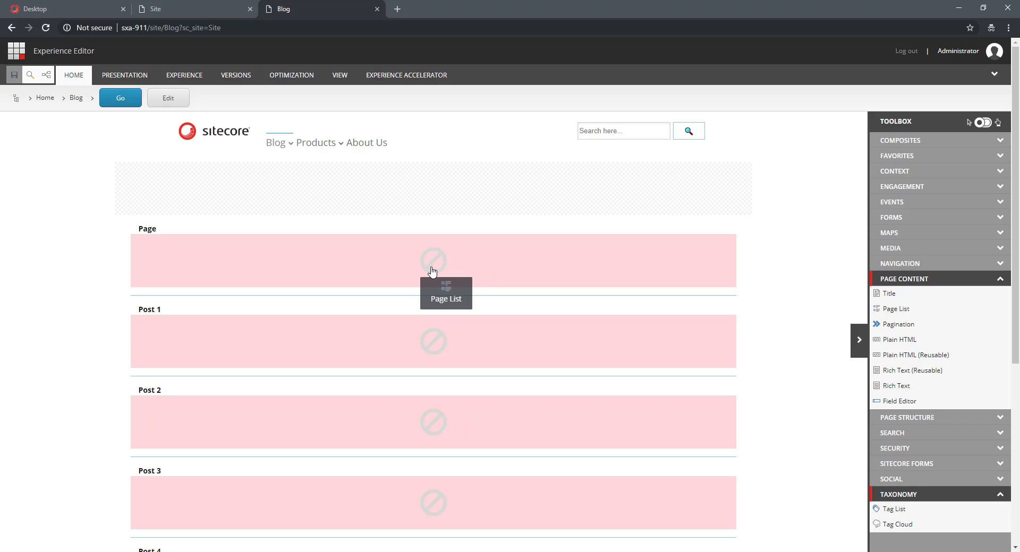
{"action": "mouse_move", "coordinate": [460, 266]}
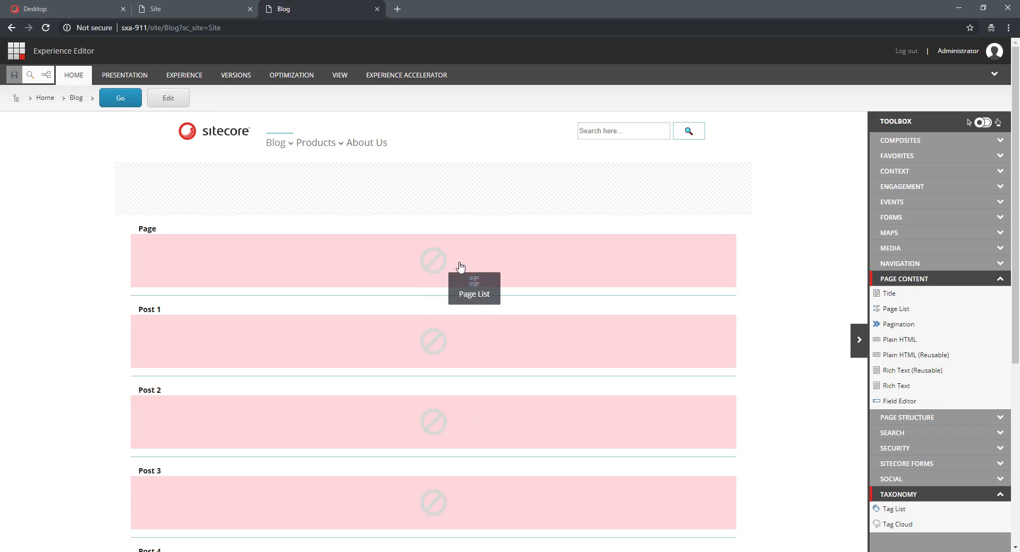
{"action": "mouse_move", "coordinate": [906, 509]}
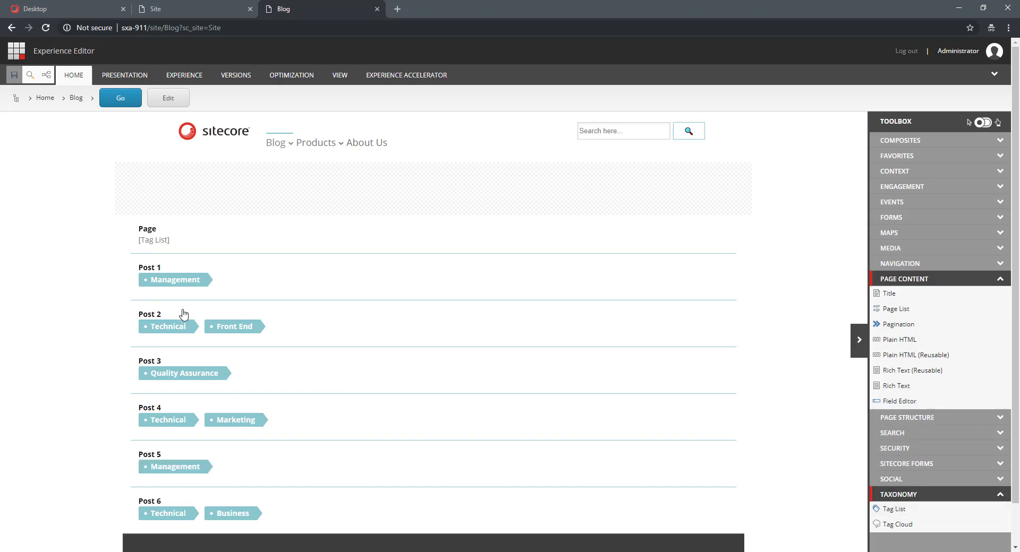
{"action": "mouse_move", "coordinate": [289, 285]}
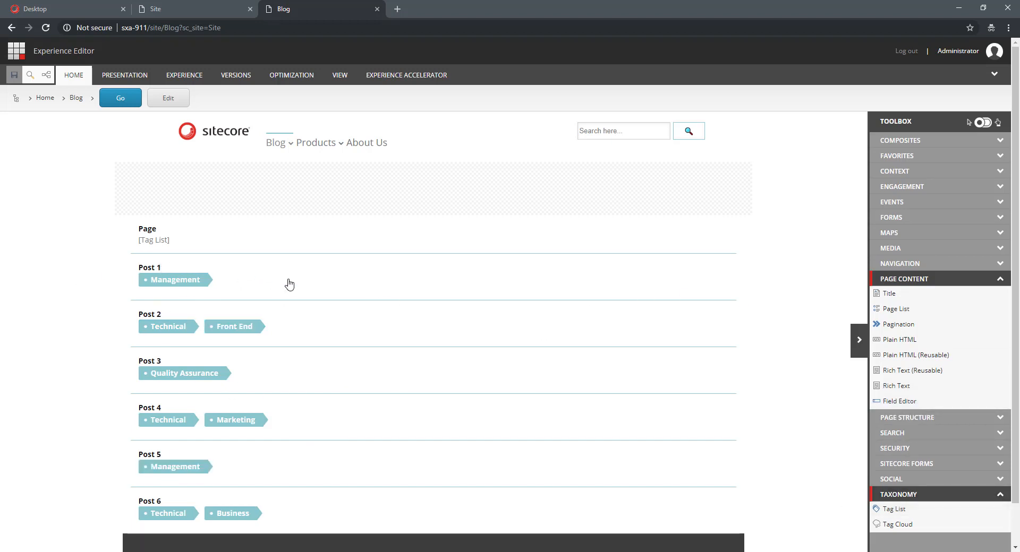
{"action": "mouse_move", "coordinate": [295, 283]}
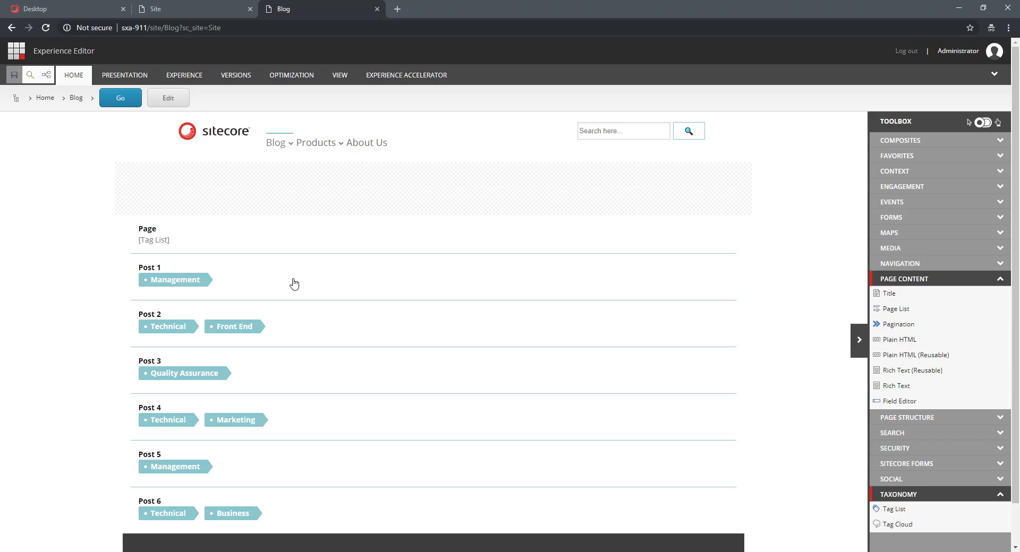
{"action": "mouse_move", "coordinate": [295, 284]}
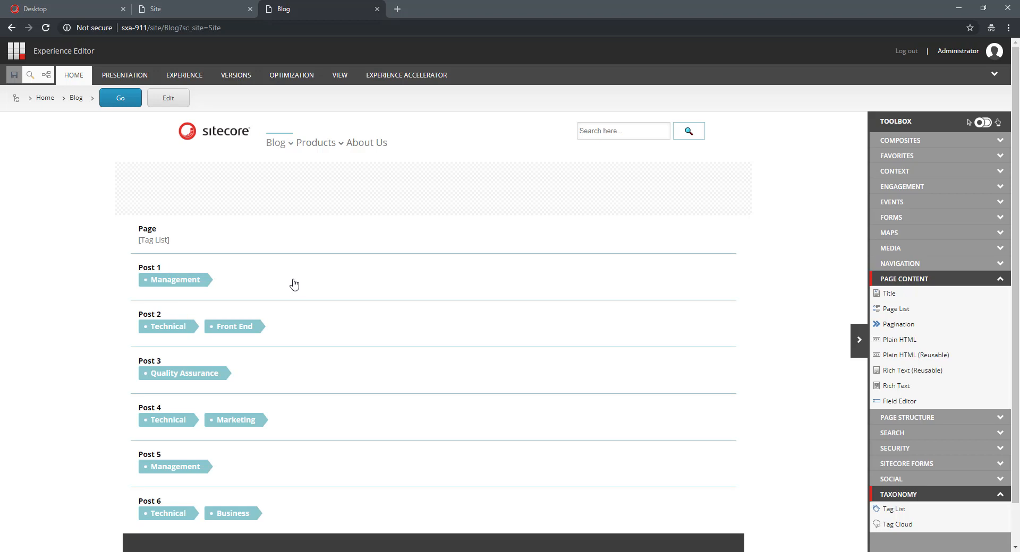
{"action": "mouse_move", "coordinate": [285, 291]}
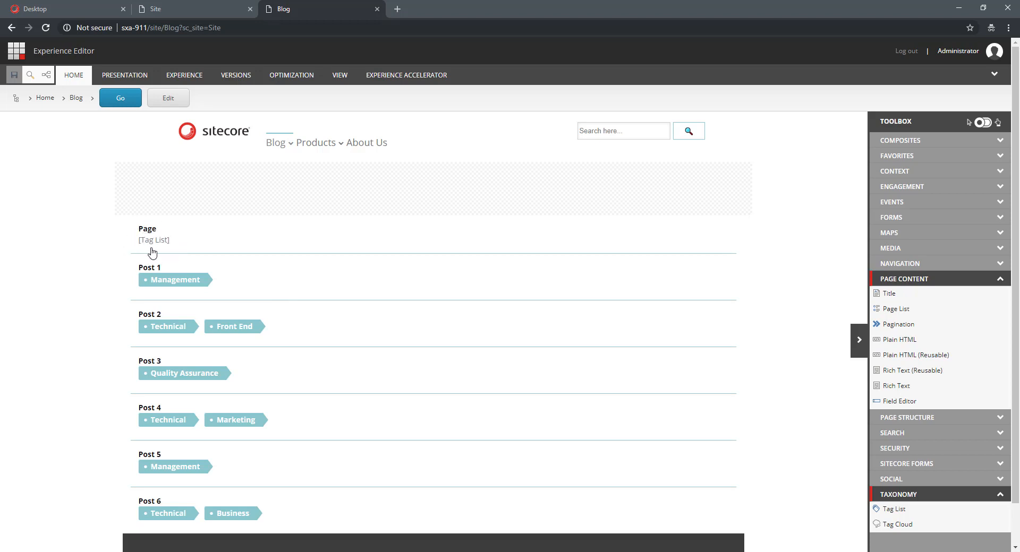
{"action": "mouse_move", "coordinate": [156, 226]}
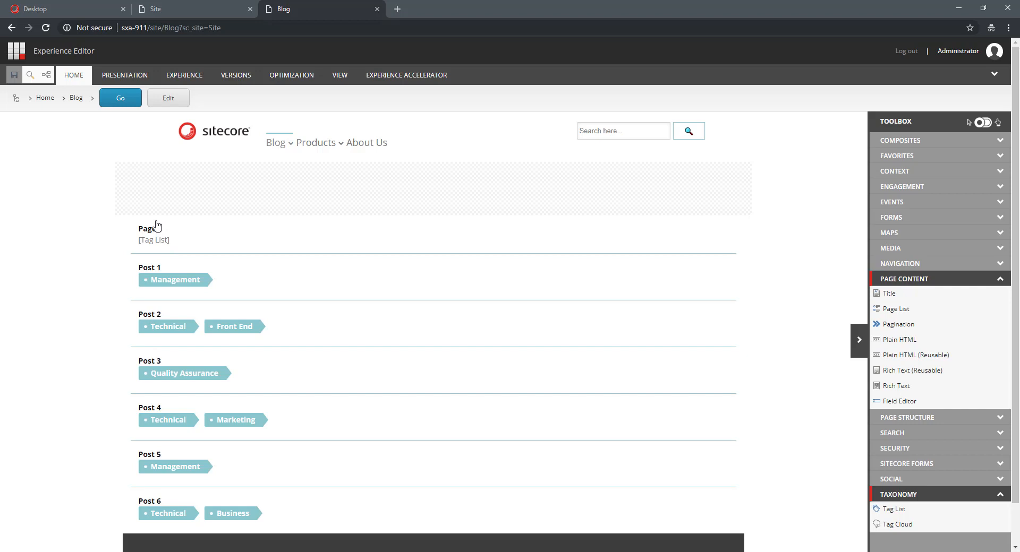
{"action": "mouse_move", "coordinate": [157, 247]}
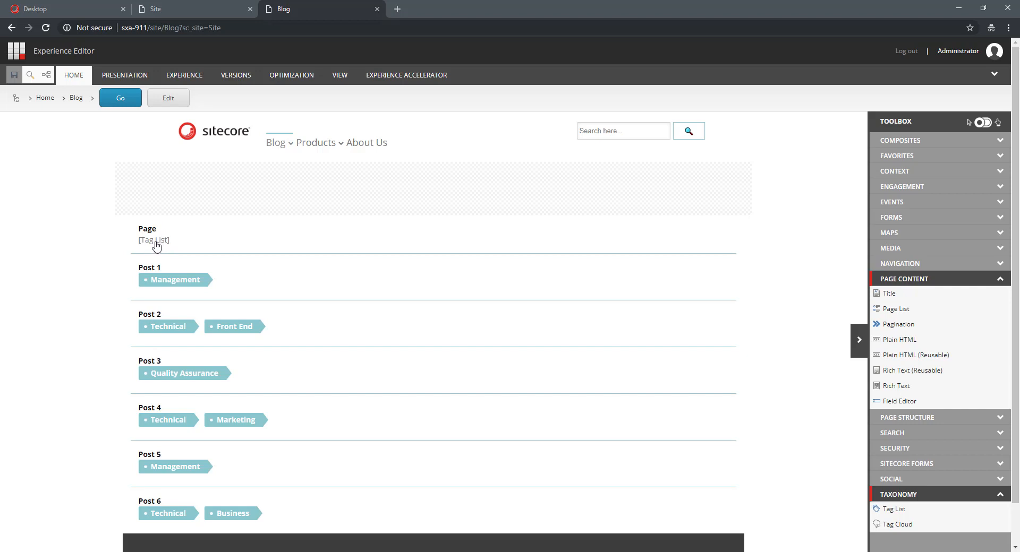
{"action": "mouse_move", "coordinate": [154, 248]}
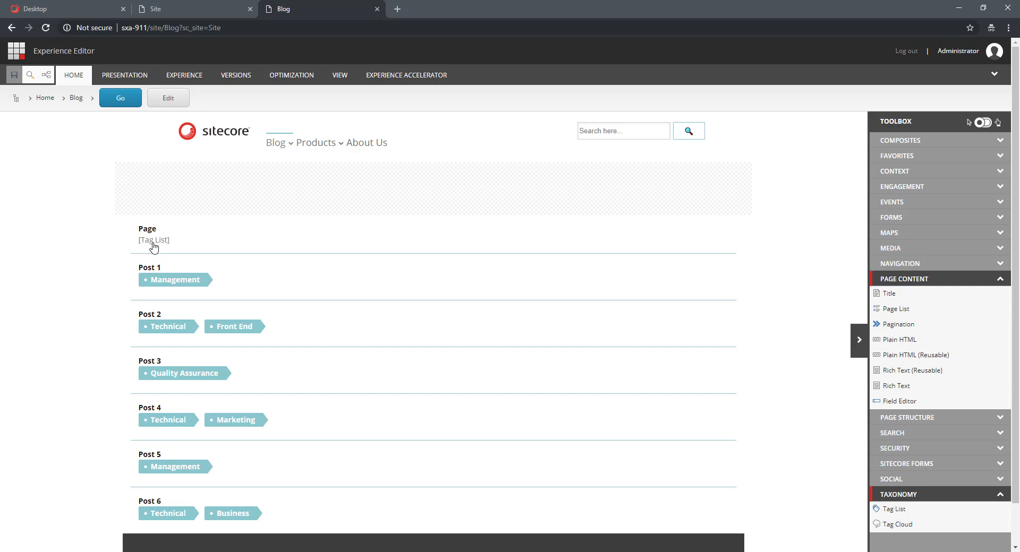
{"action": "mouse_move", "coordinate": [187, 251]}
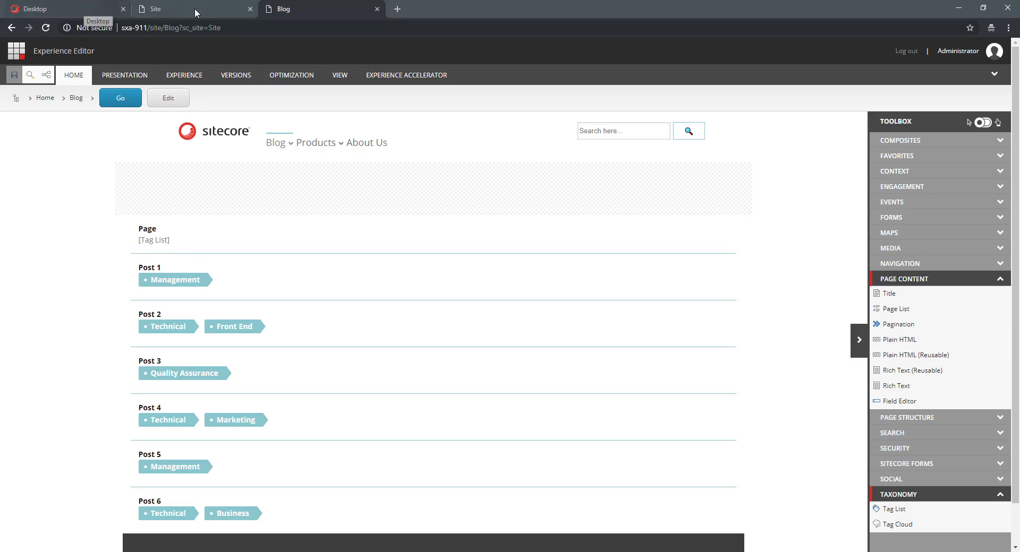
{"action": "left_click", "coordinate": [36, 8]}
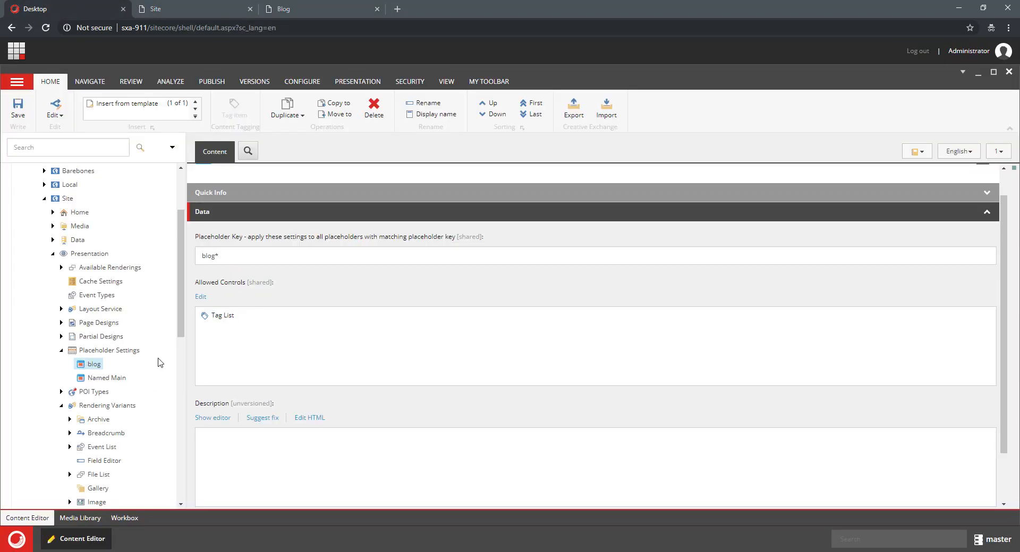
Add an 'inherits from specific template' condition to the Tags Placeholder display rule
{"action": "scroll", "scroll_direction": "down", "scroll_amount": 3}
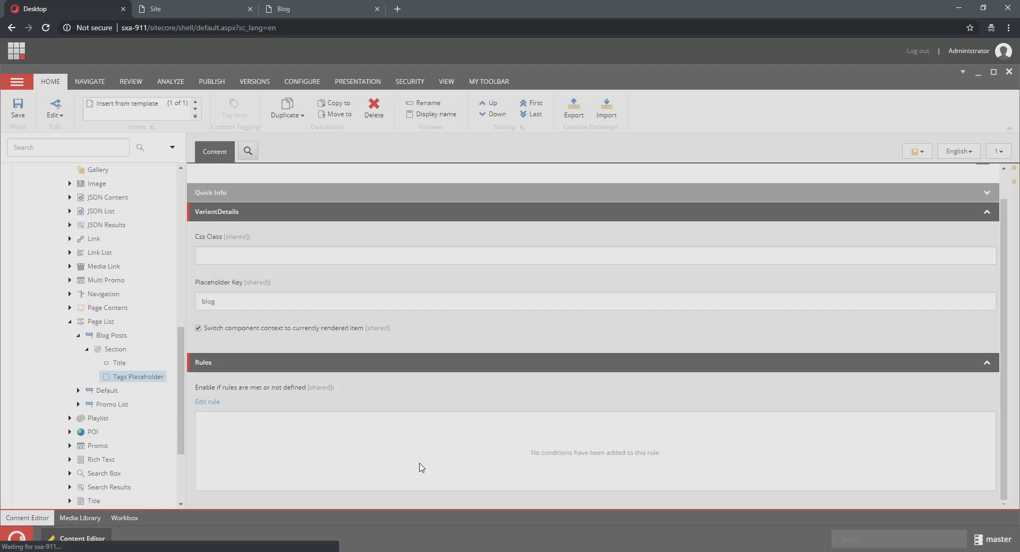
{"action": "left_click", "coordinate": [207, 401]}
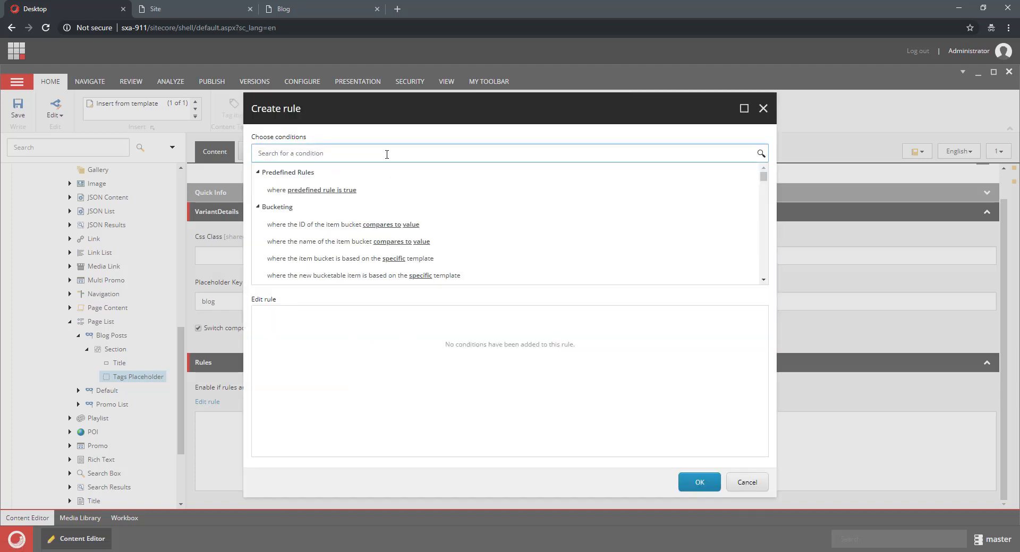
{"action": "type", "text": "t"}
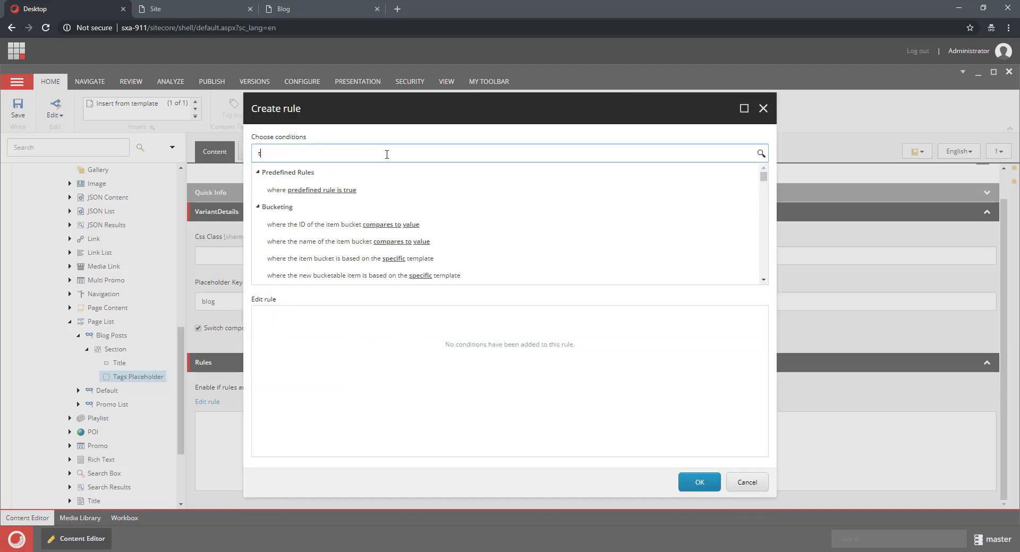
{"action": "type", "text": "template"}
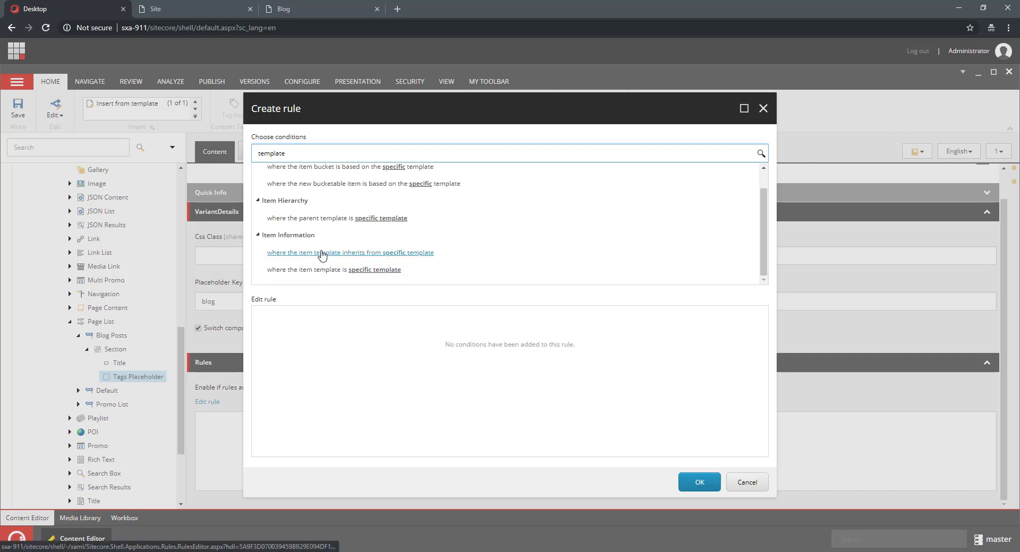
{"action": "mouse_move", "coordinate": [334, 270]}
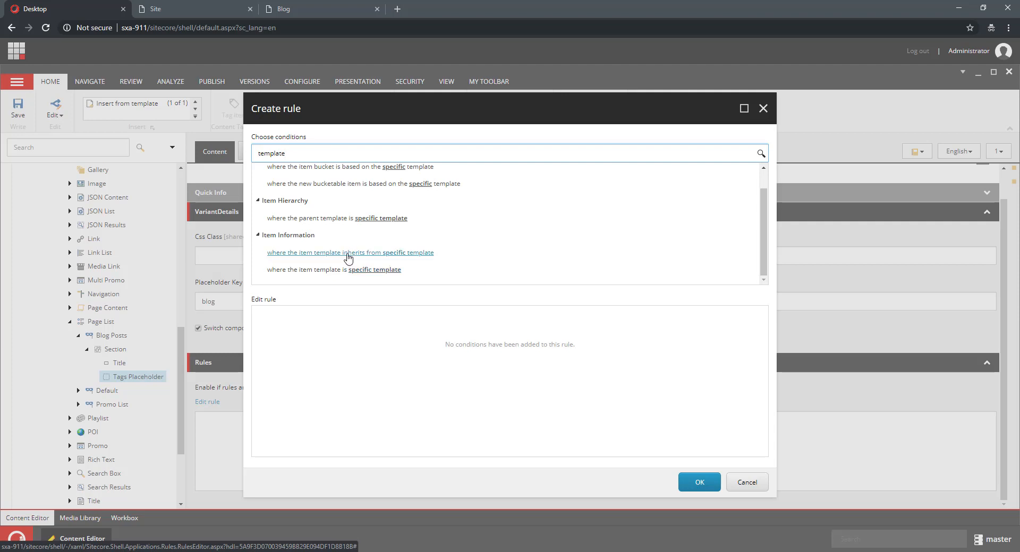
{"action": "left_click", "coordinate": [349, 253]}
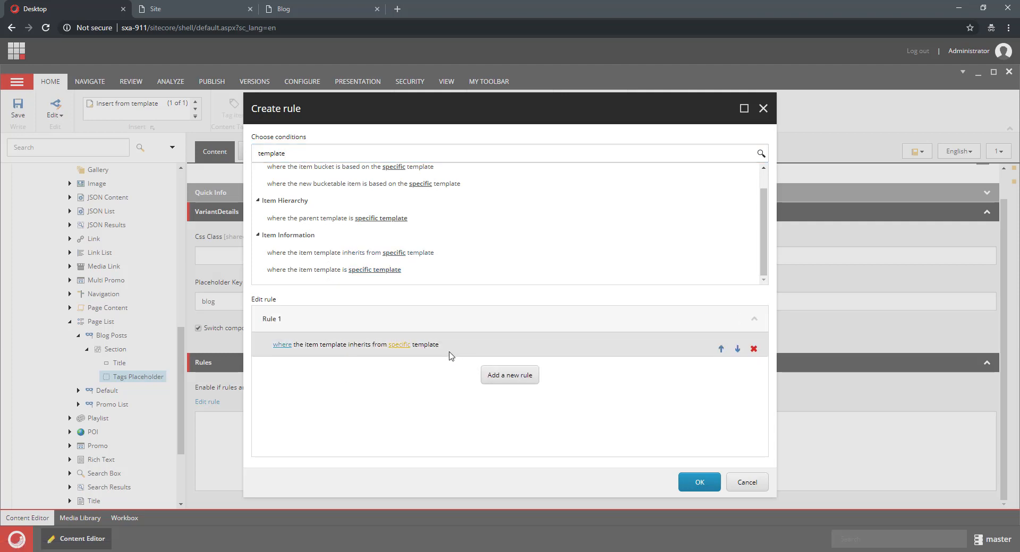
{"action": "mouse_move", "coordinate": [445, 350]}
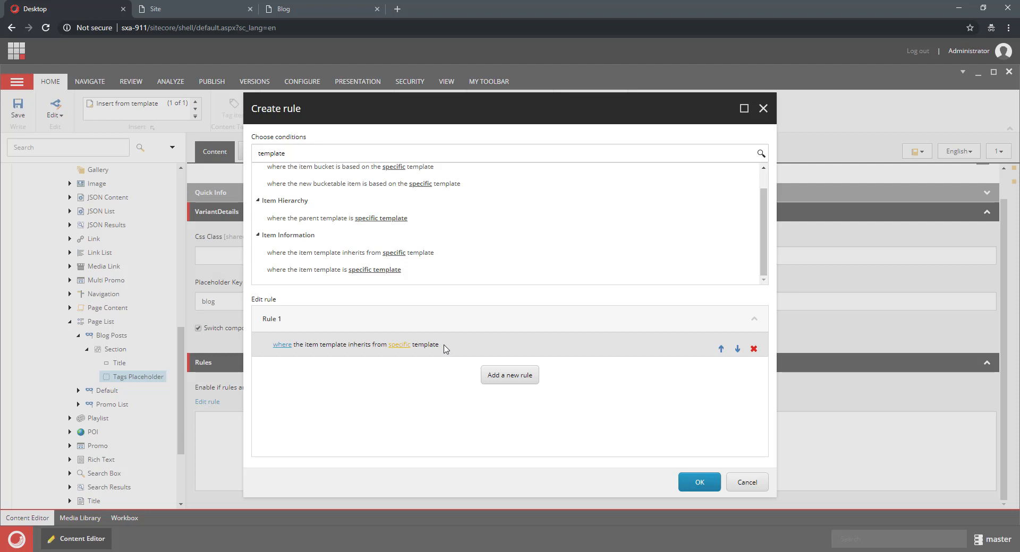
{"action": "mouse_move", "coordinate": [399, 354]}
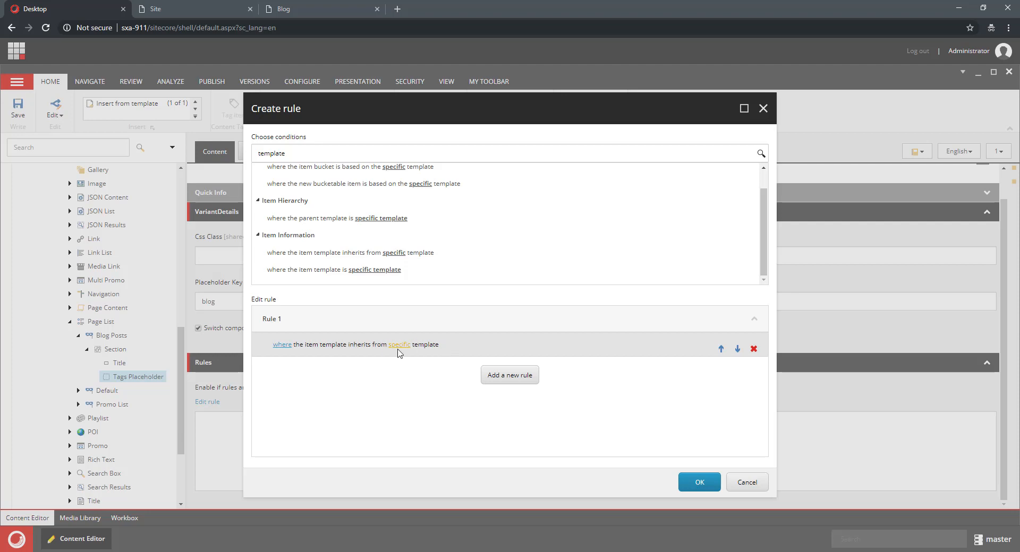
Pick Project > Blog Post as the required template and confirm the rule
{"action": "left_click", "coordinate": [398, 344]}
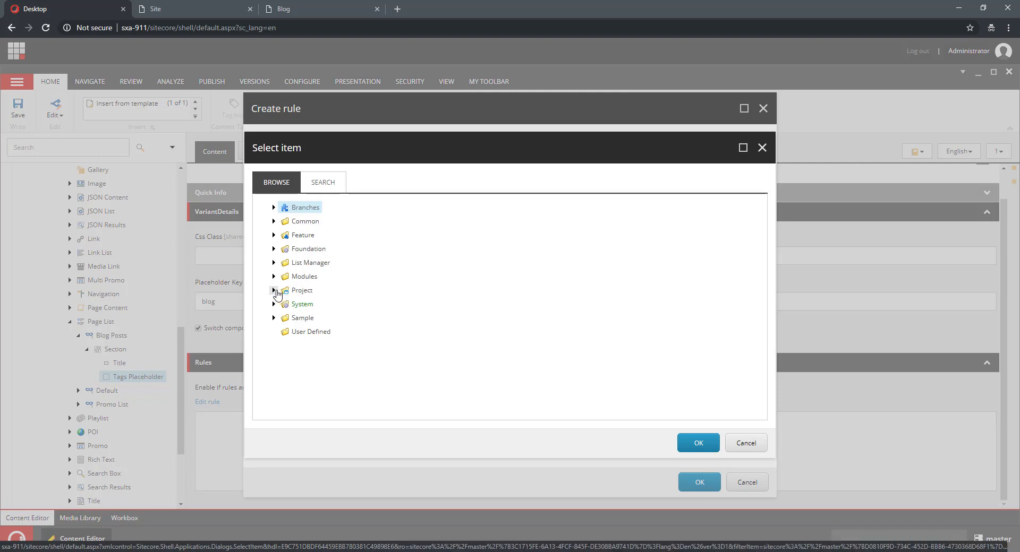
{"action": "left_click", "coordinate": [274, 290]}
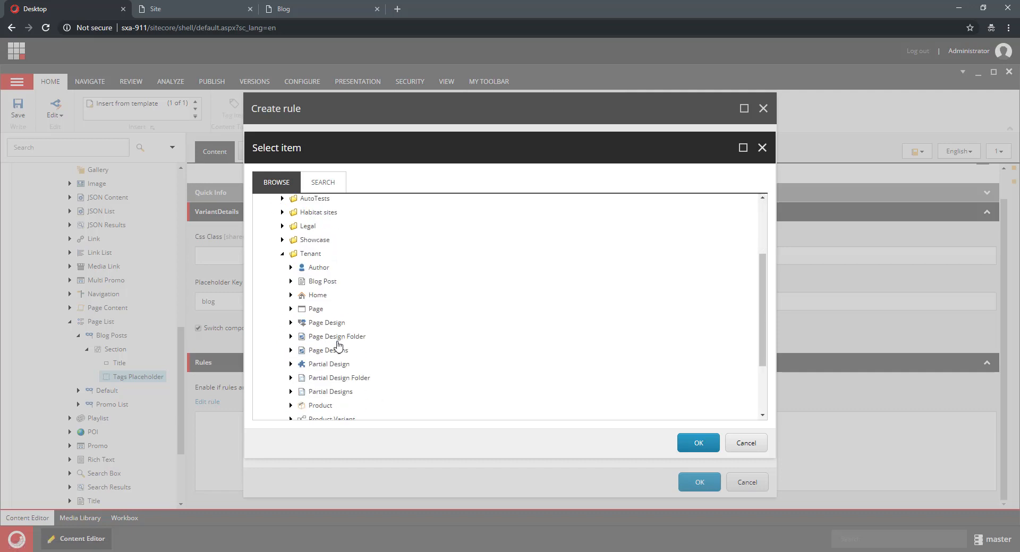
{"action": "left_click", "coordinate": [321, 281]}
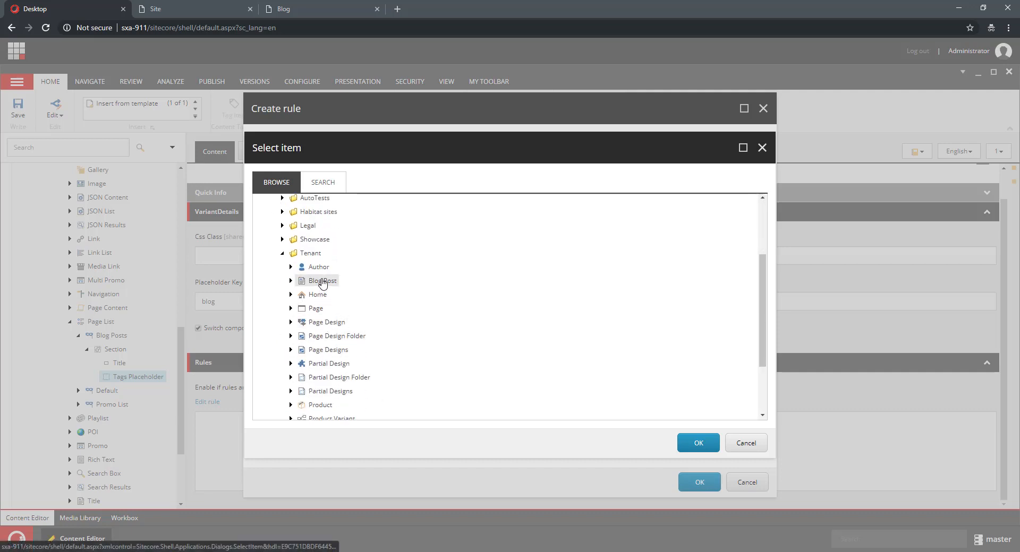
{"action": "left_click", "coordinate": [698, 443]}
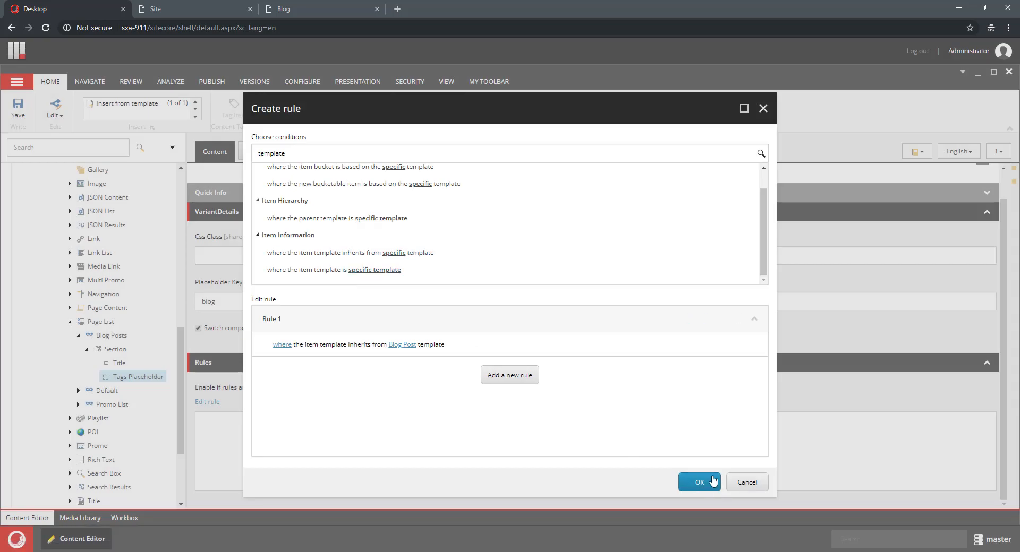
{"action": "left_click", "coordinate": [699, 483]}
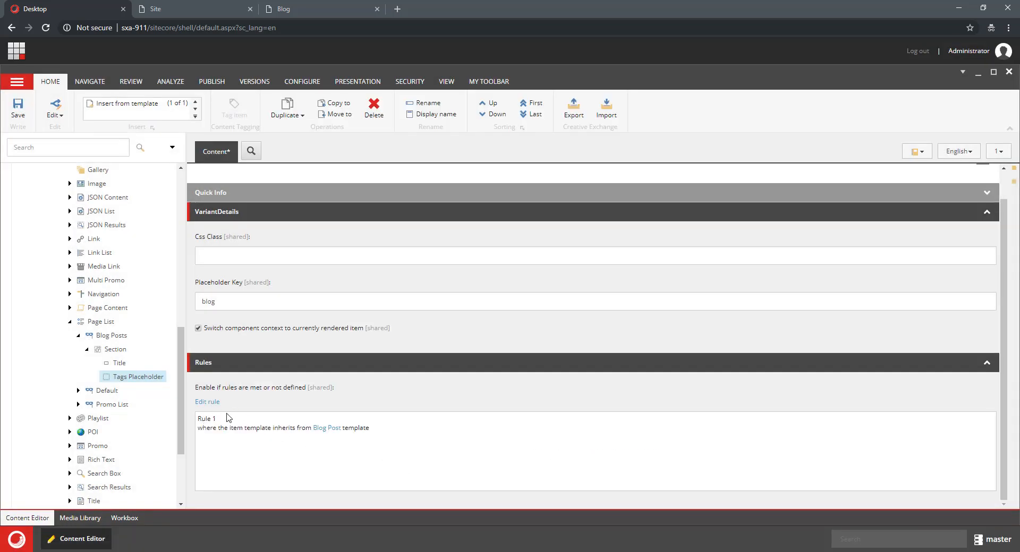
{"action": "mouse_move", "coordinate": [86, 212]}
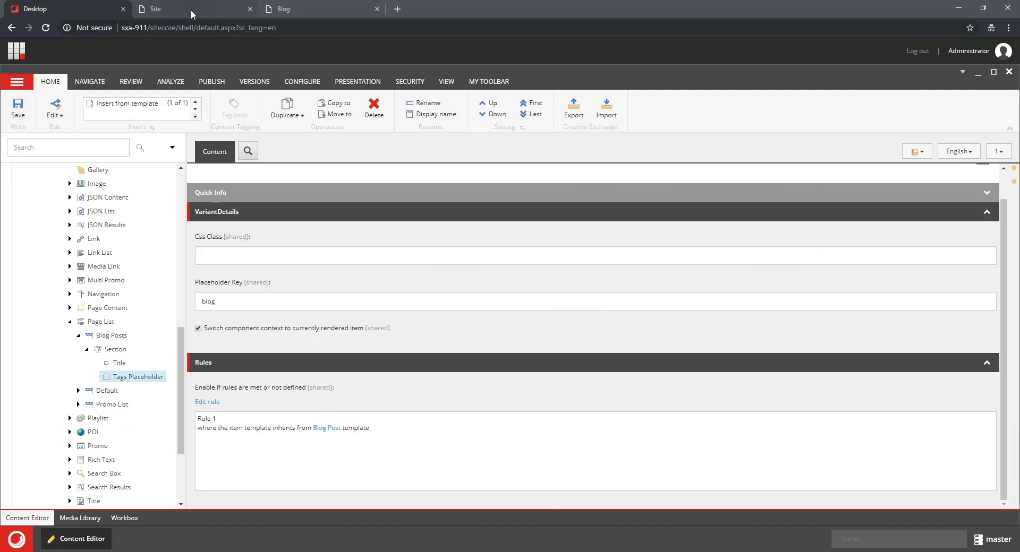
Return to the Blog page and confirm the Page entry no longer shows a Tag List
{"action": "left_click", "coordinate": [285, 8]}
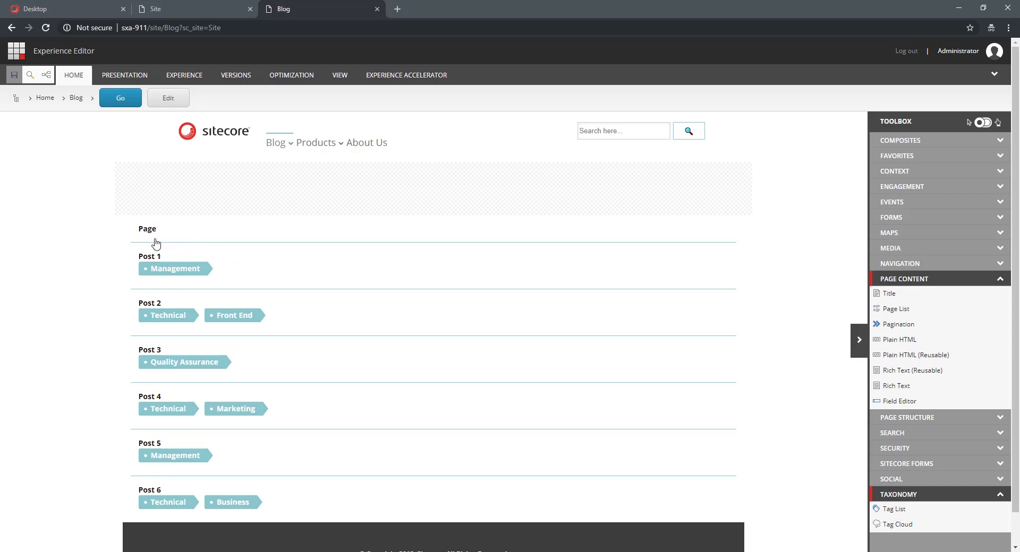
{"action": "mouse_move", "coordinate": [181, 243]}
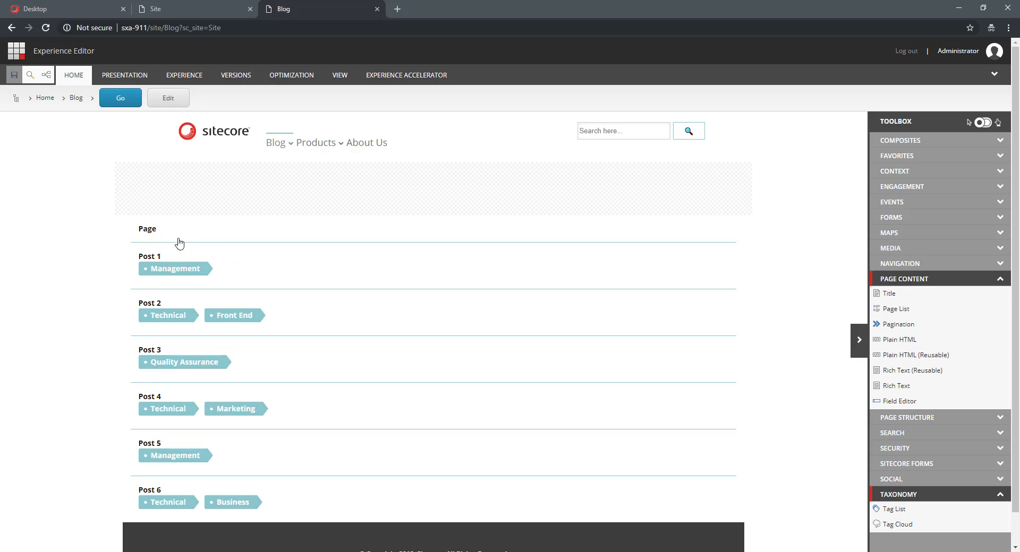
{"action": "mouse_move", "coordinate": [165, 239]}
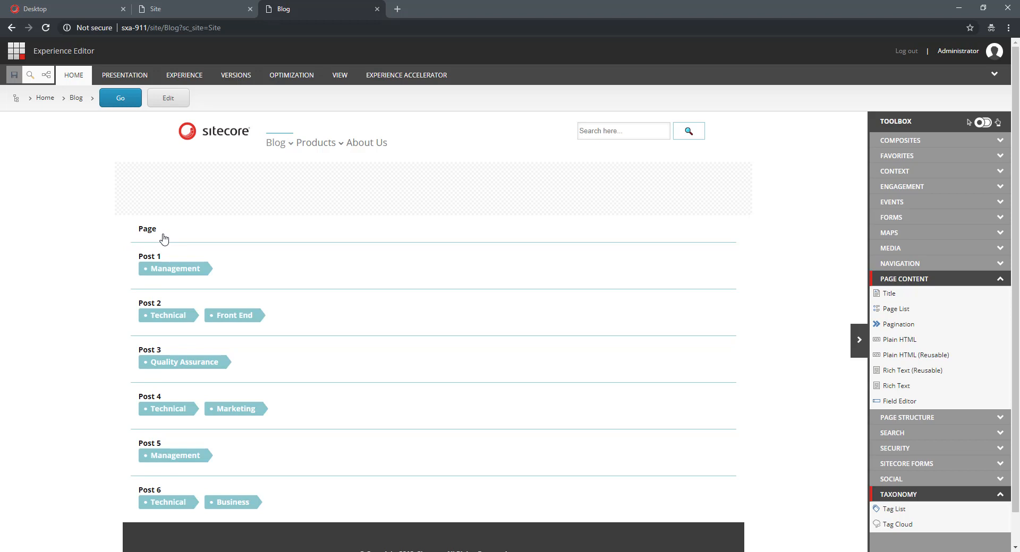
{"action": "mouse_move", "coordinate": [160, 241]}
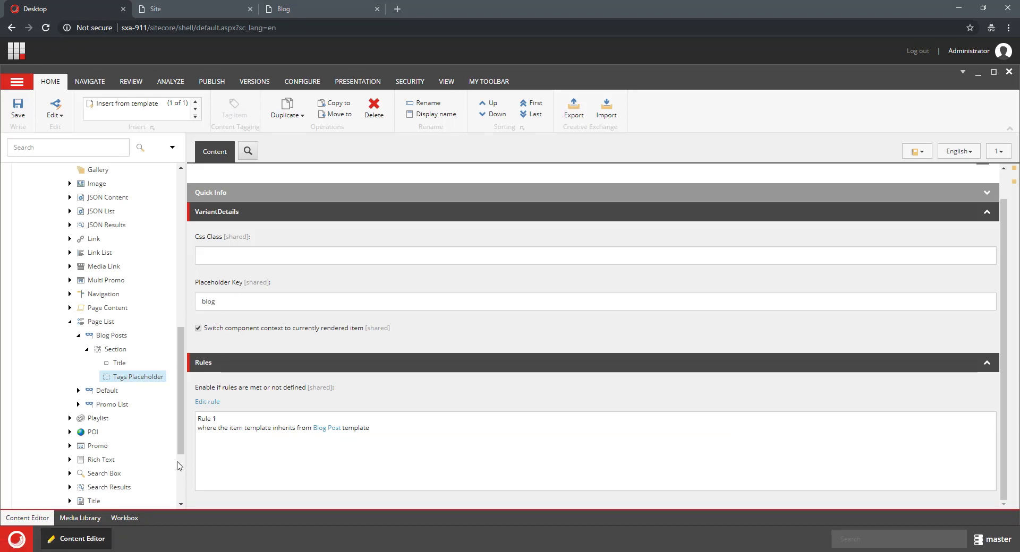
{"action": "mouse_move", "coordinate": [242, 446]}
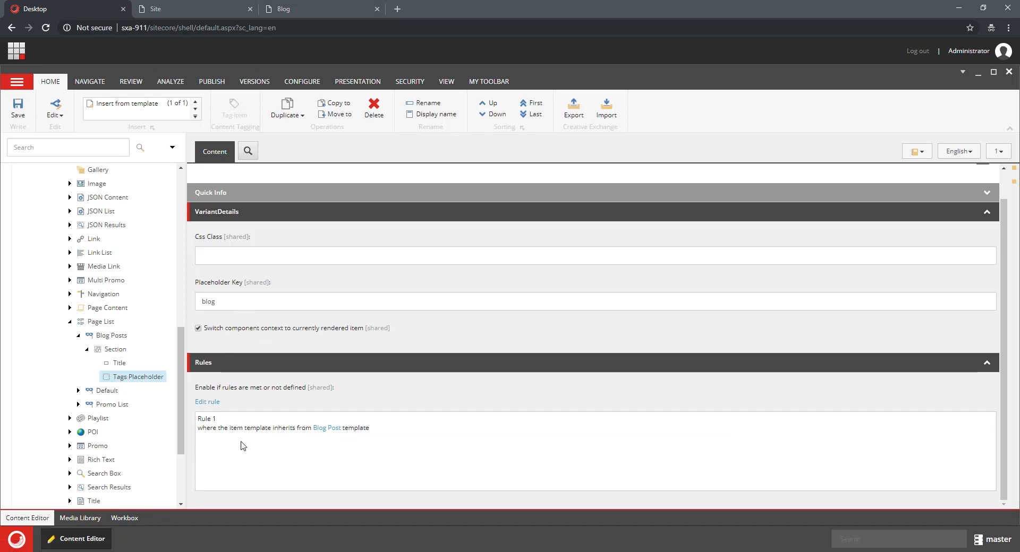
{"action": "mouse_move", "coordinate": [213, 444]}
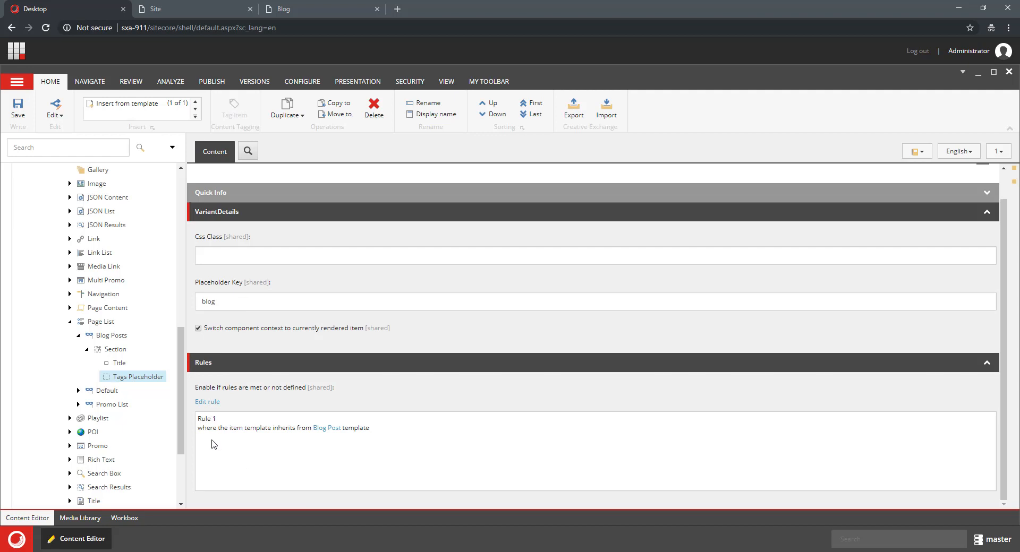